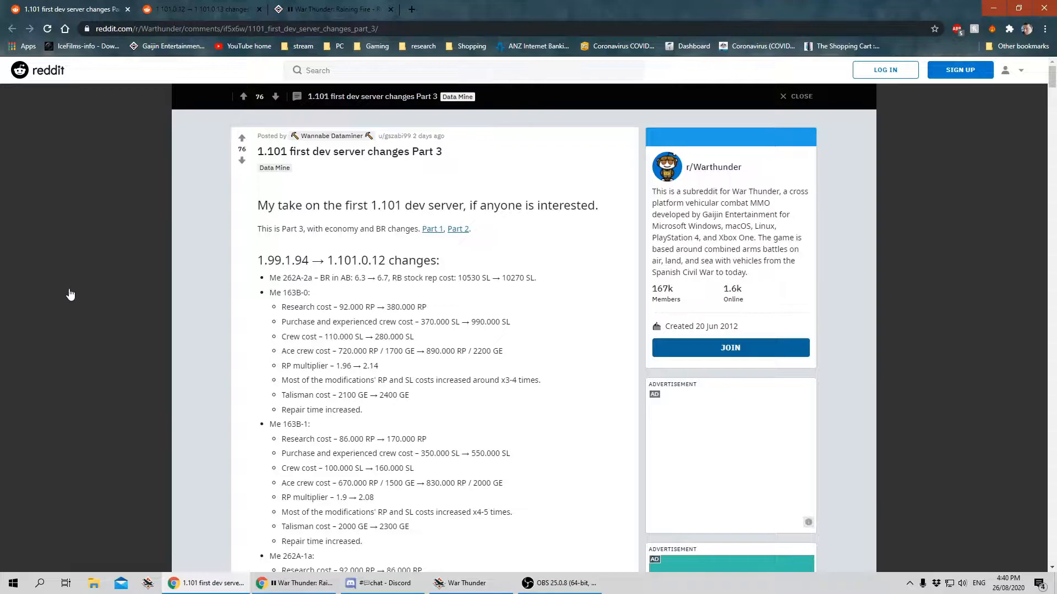
mouse_move(77, 301)
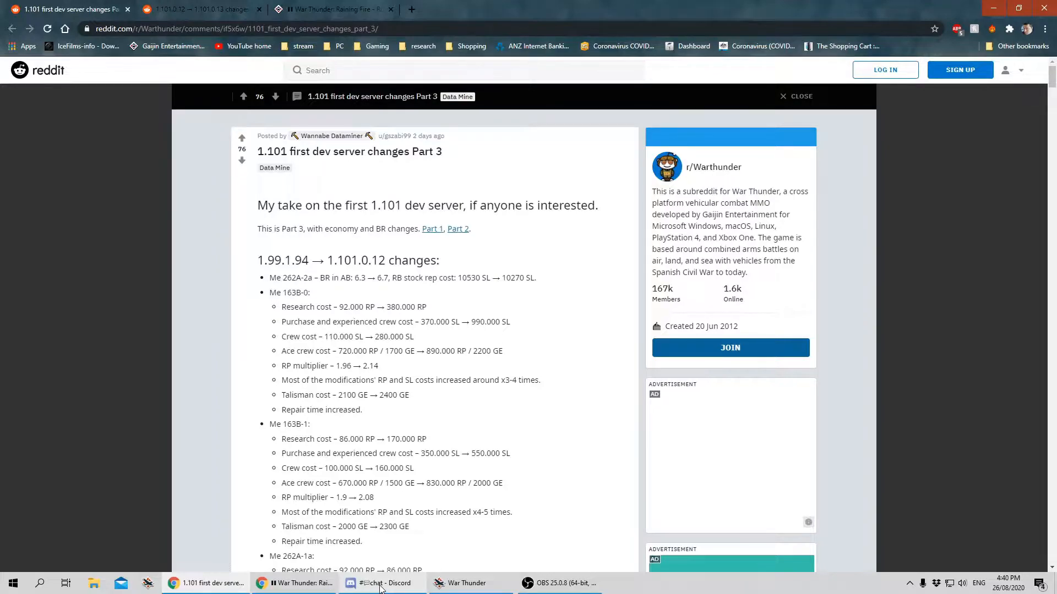
Read down the post past the Me 163B and Me 262 cost changes to the P-47D-25, P-47D-28 and Ki-61-Ia ko entries.
left_click(382, 583)
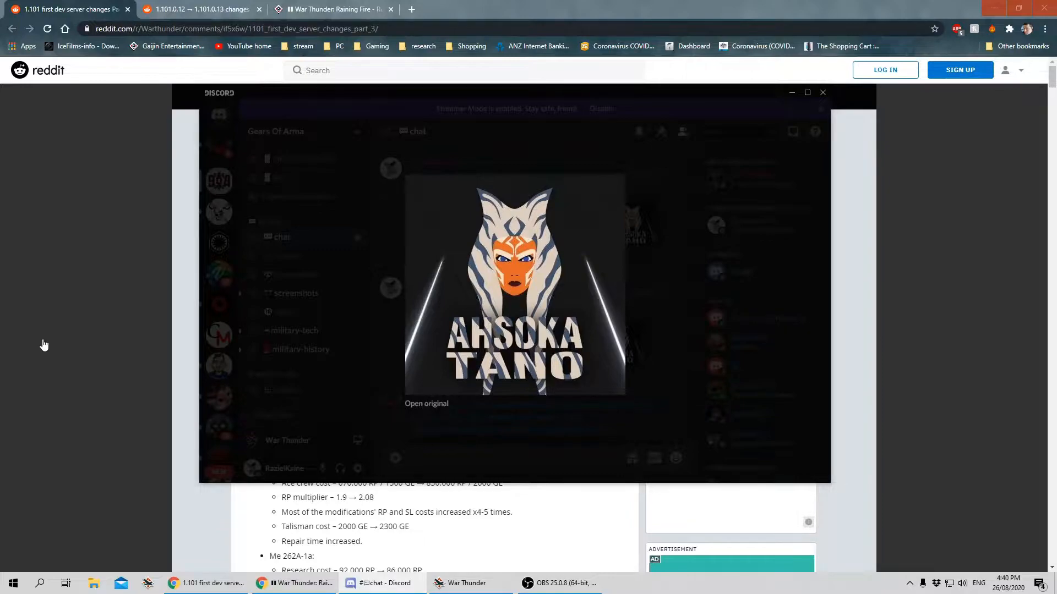
mouse_move(51, 356)
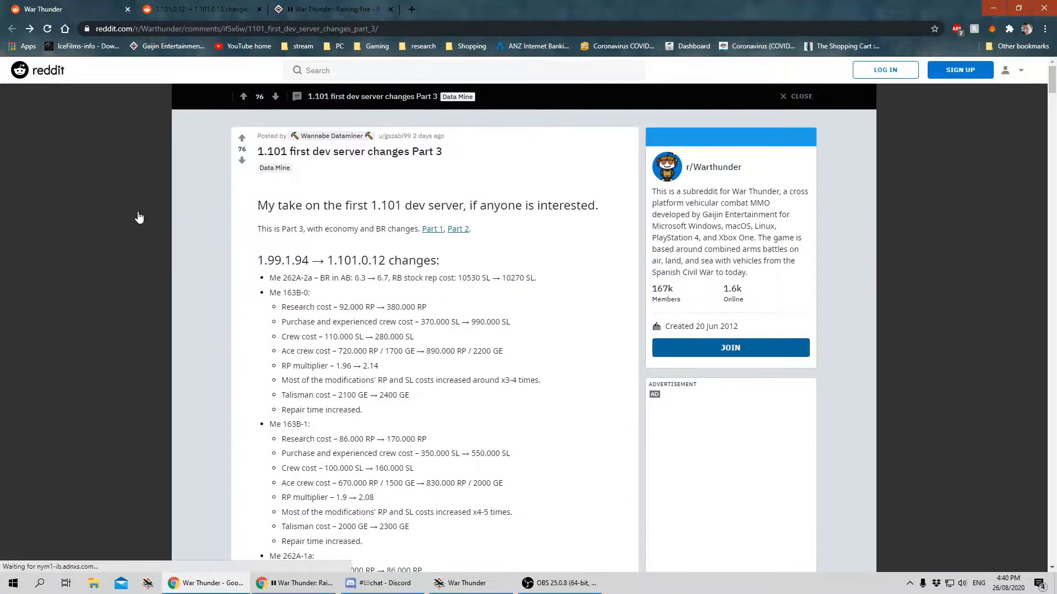
scroll("down", 3)
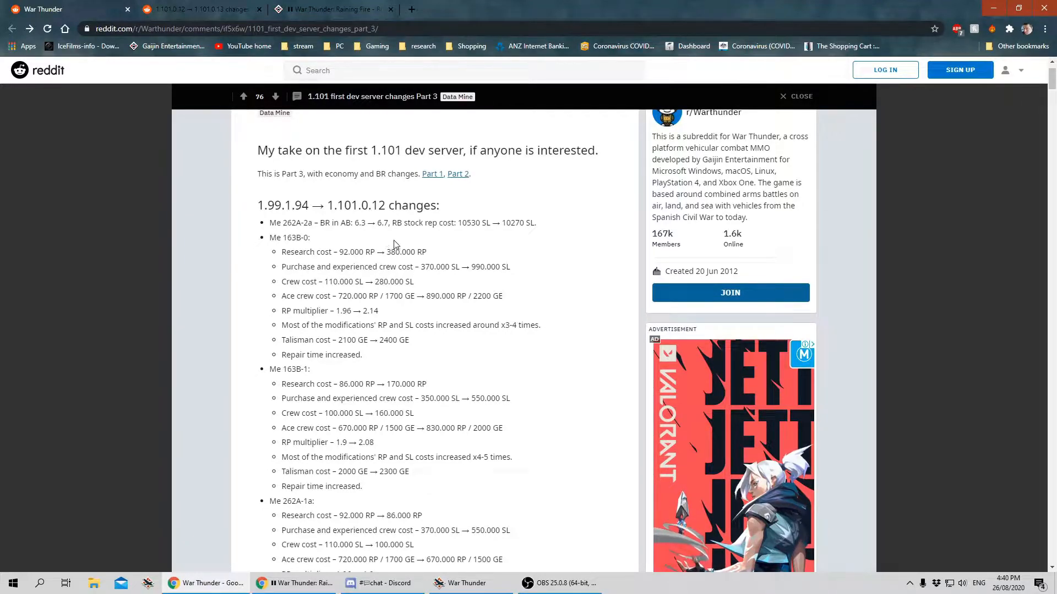
mouse_move(511, 245)
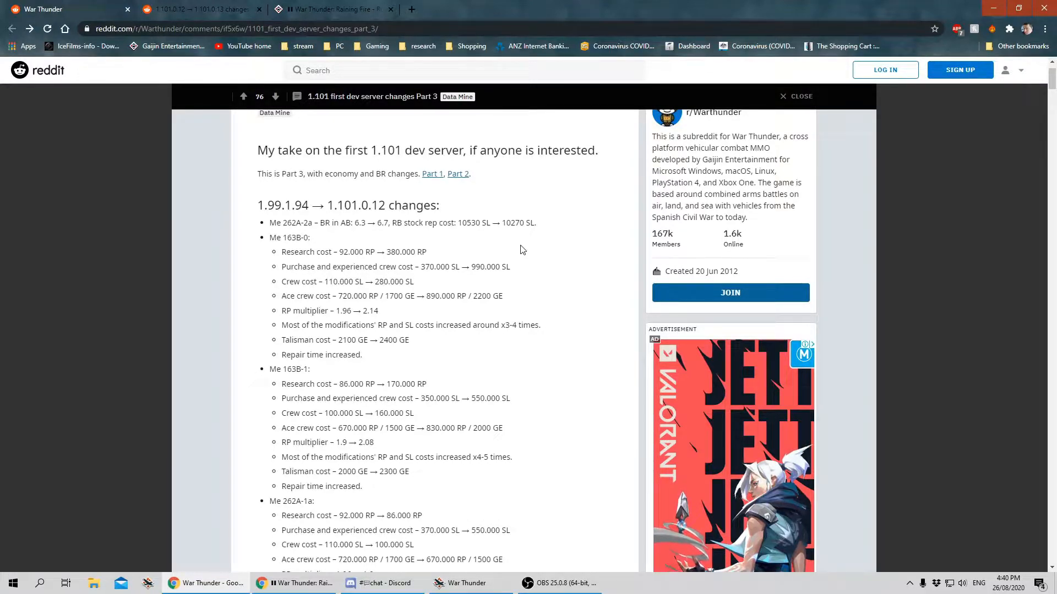
mouse_move(502, 250)
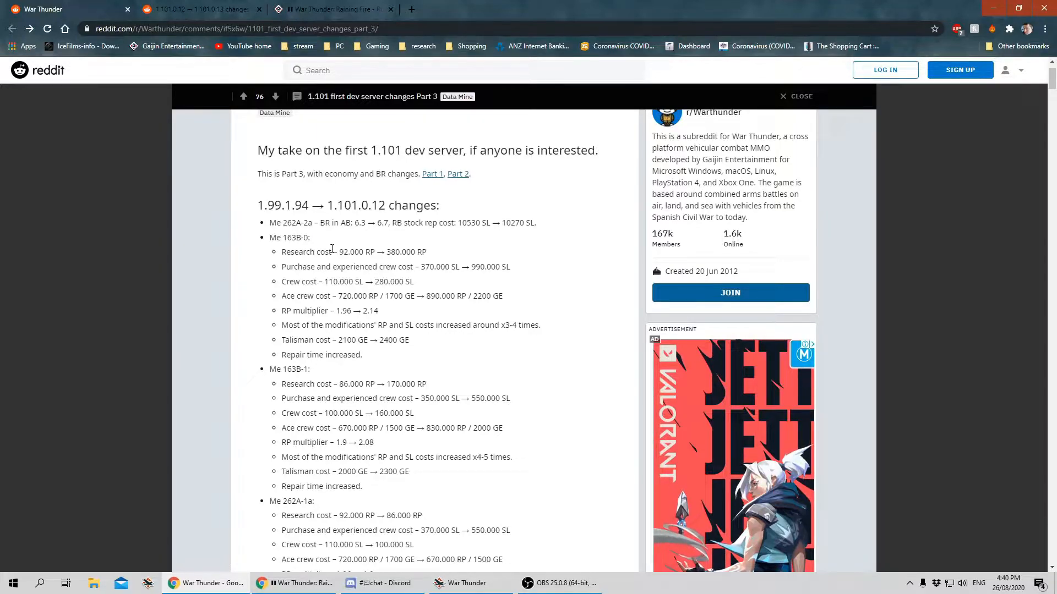
scroll("down", 3)
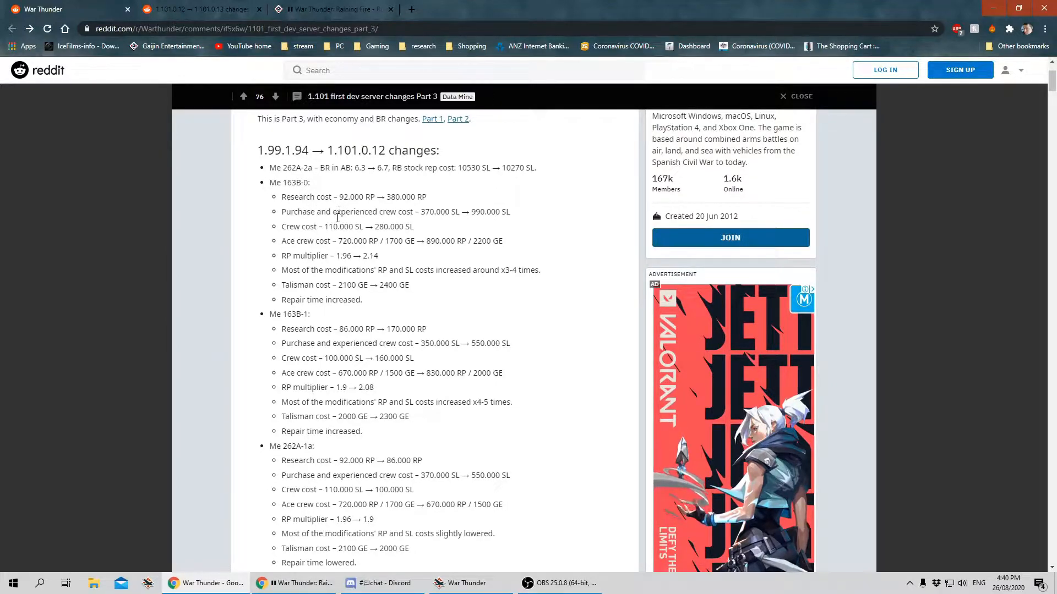
scroll("down", 3)
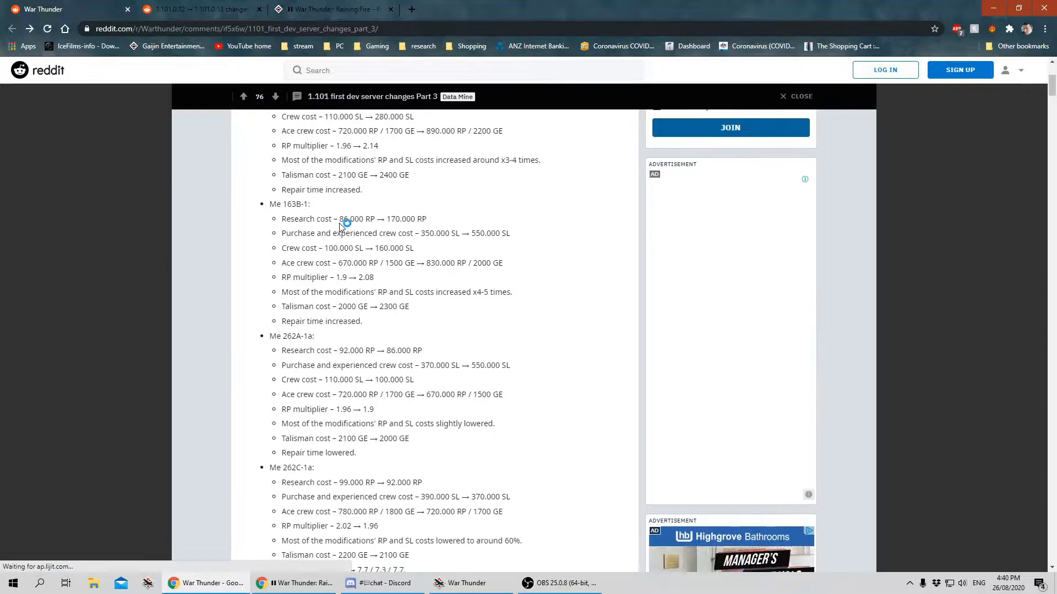
scroll("down", 3)
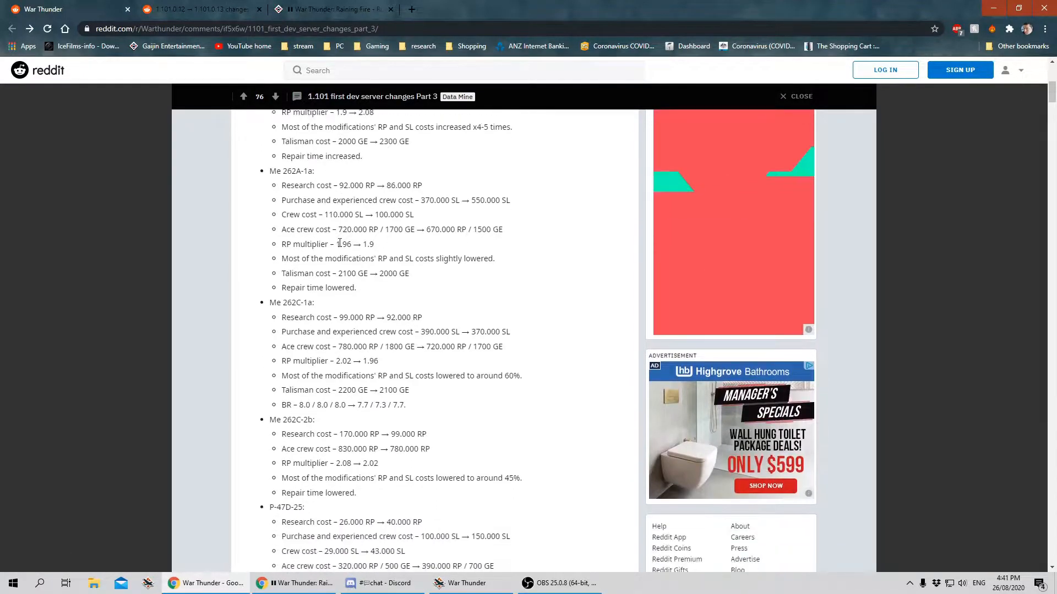
scroll("down", 3)
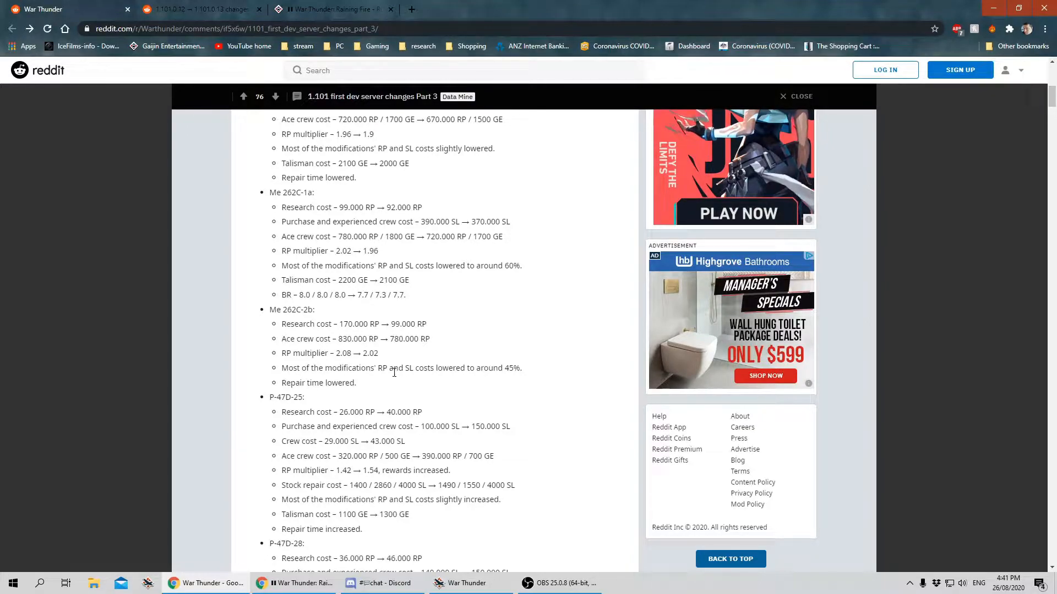
scroll("down", 3)
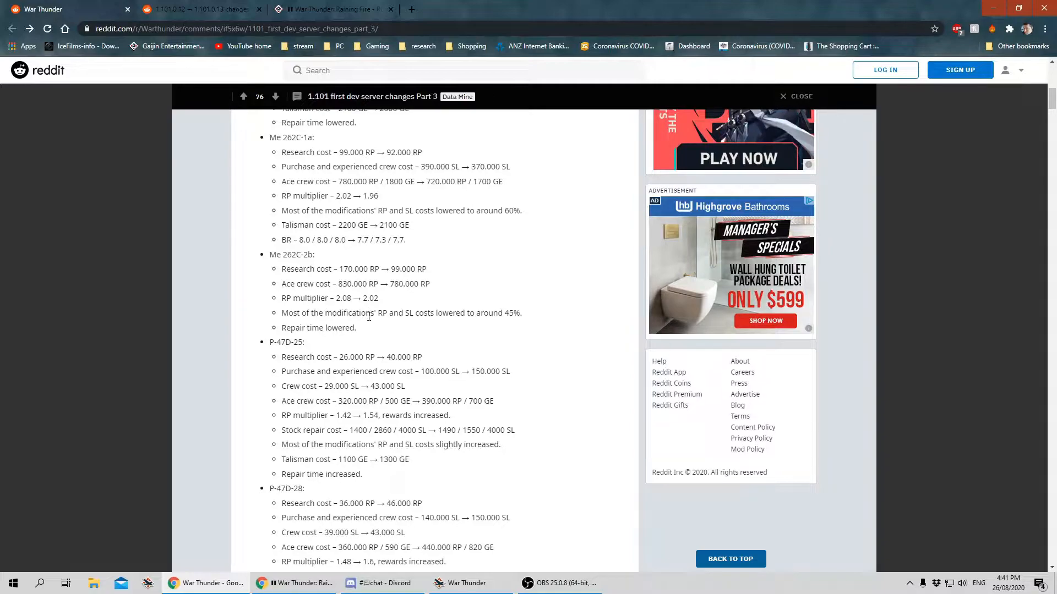
scroll("down", 3)
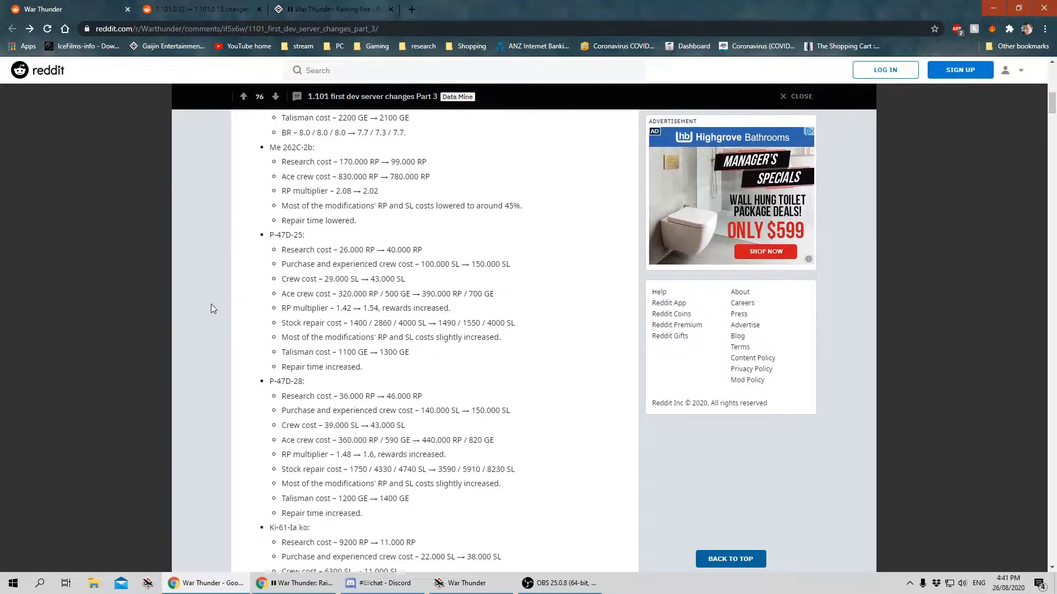
scroll("down", 3)
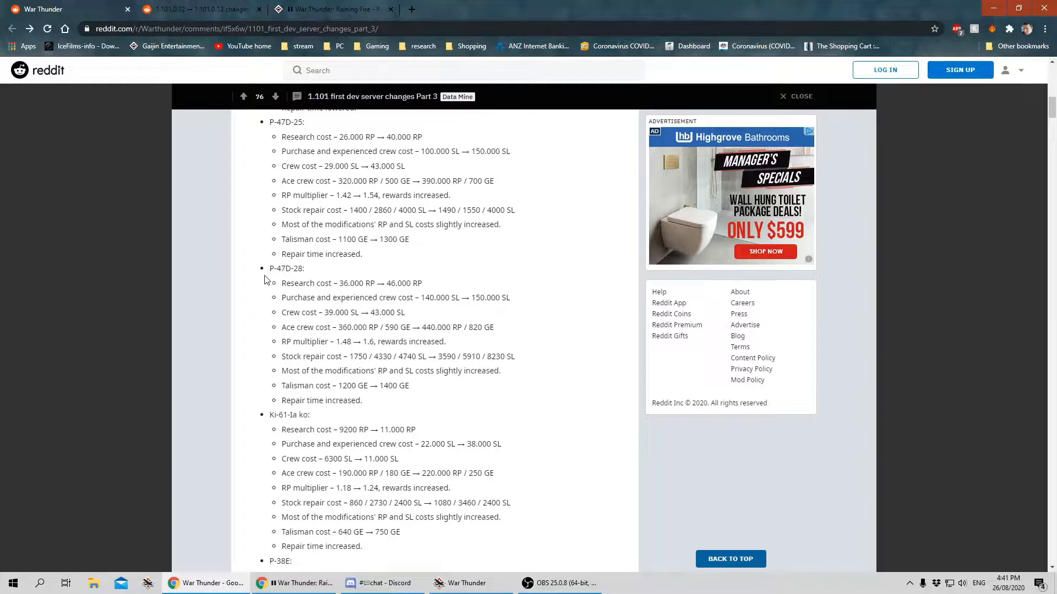
Read past the Ki-61-Ia ko entry down to the P-38E, P-38G and P-38J cost changes.
scroll("down", 3)
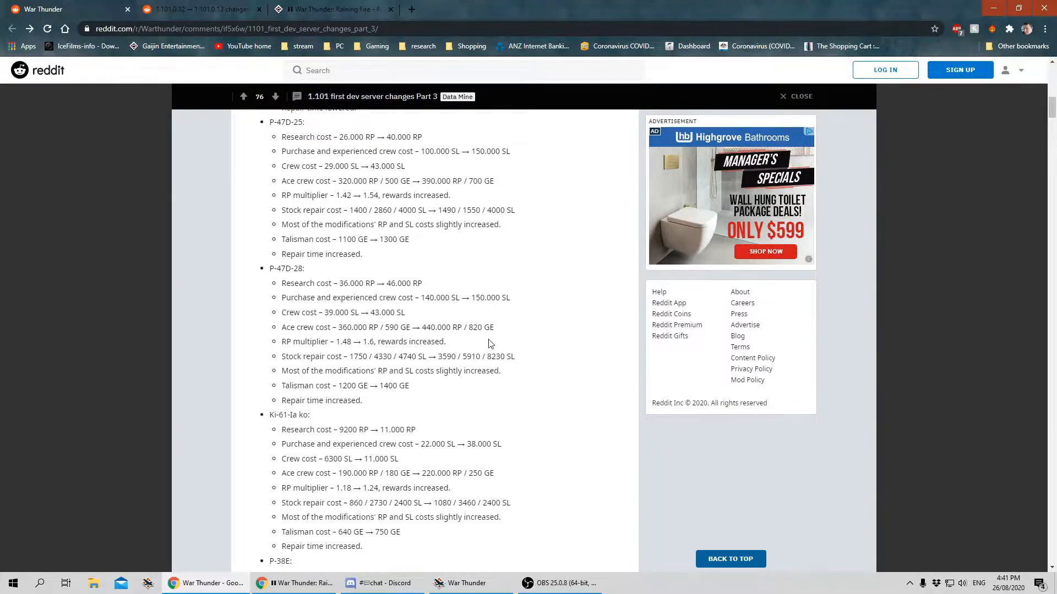
scroll("up", 3)
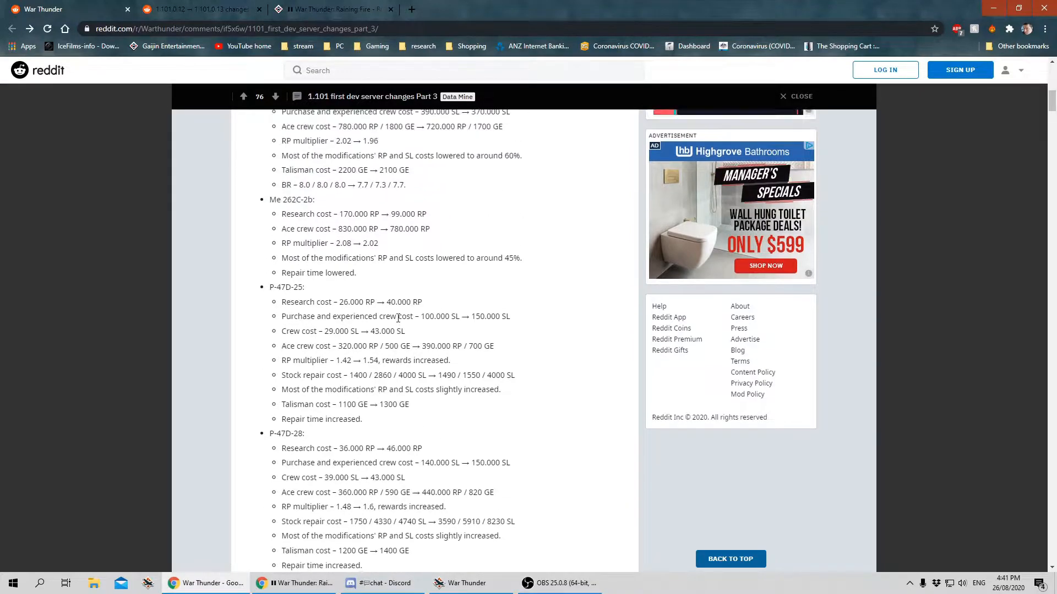
scroll("down", 3)
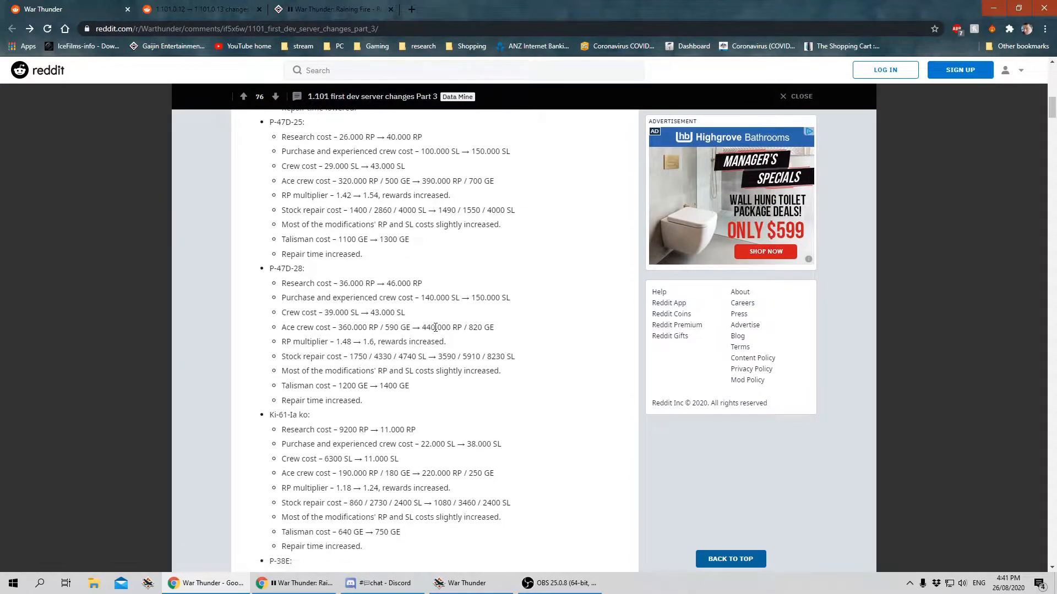
scroll("down", 3)
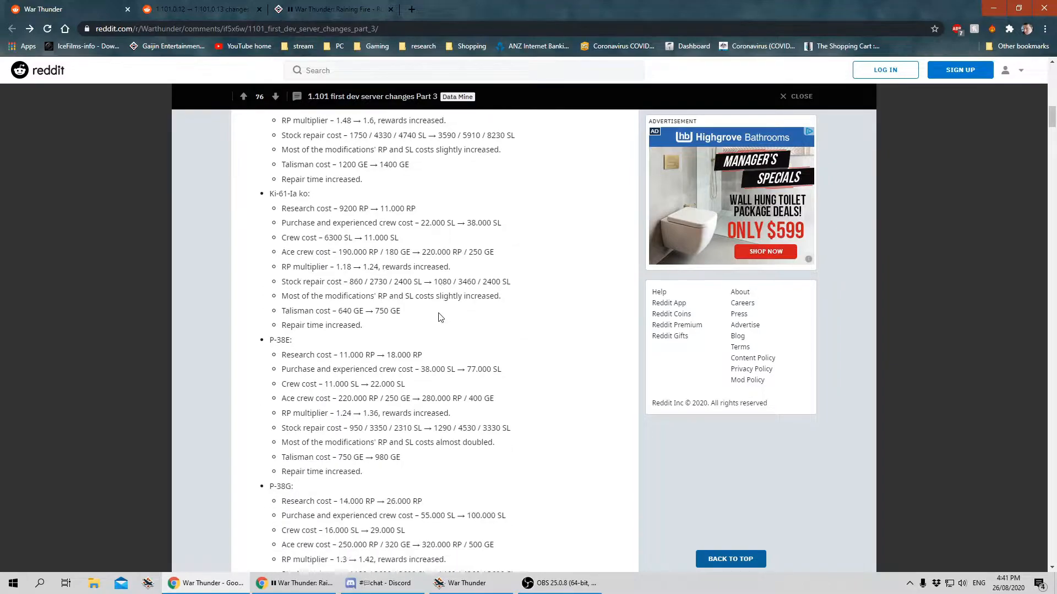
scroll("down", 3)
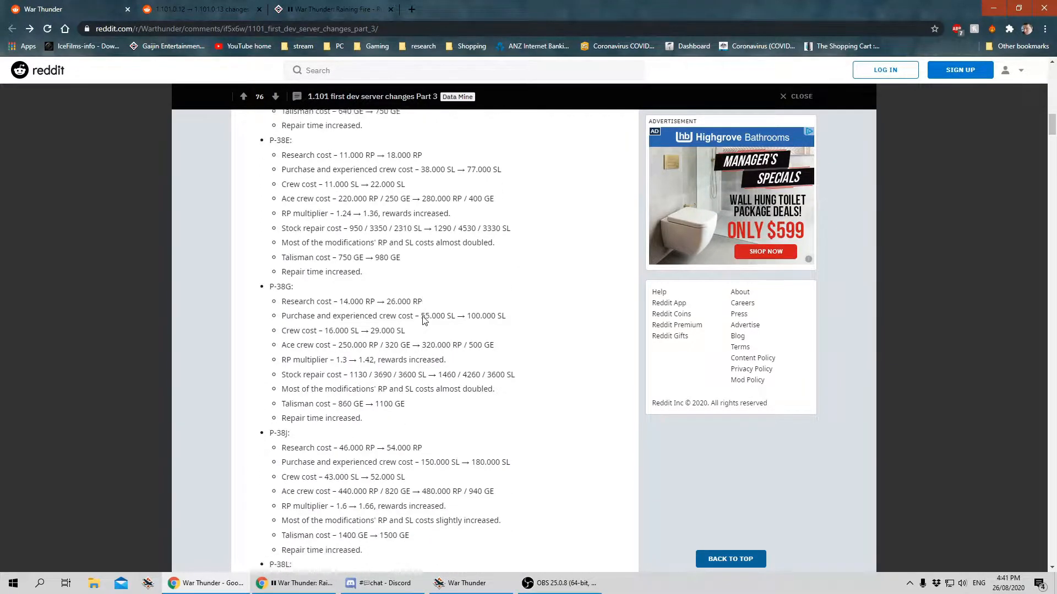
scroll("down", 3)
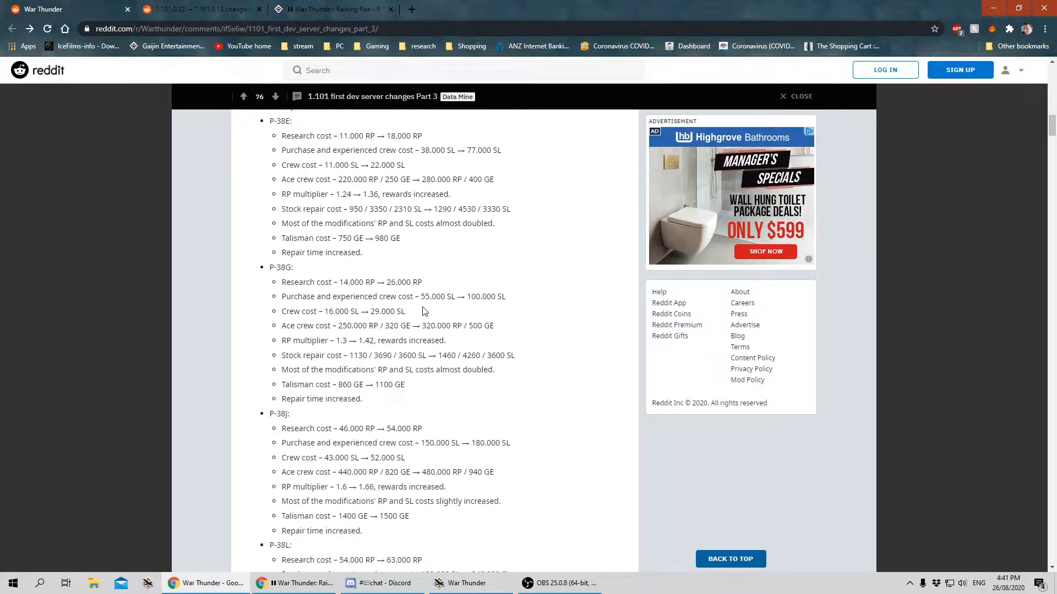
Continue past the P-51H-5 cost changes to the Pe-2-1 and Meteor battle rating entries.
scroll("up", 3)
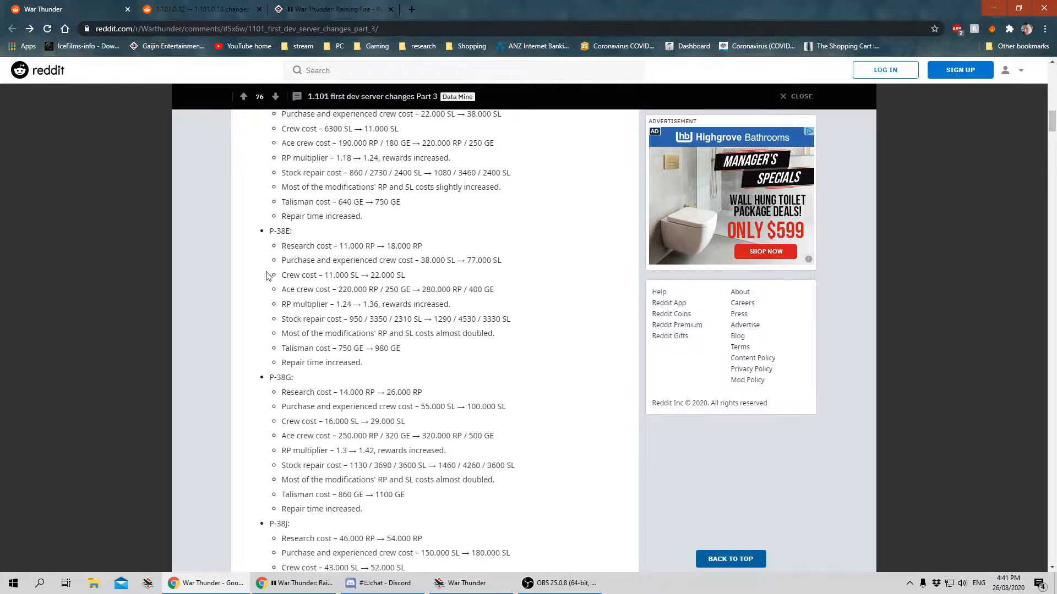
scroll("down", 3)
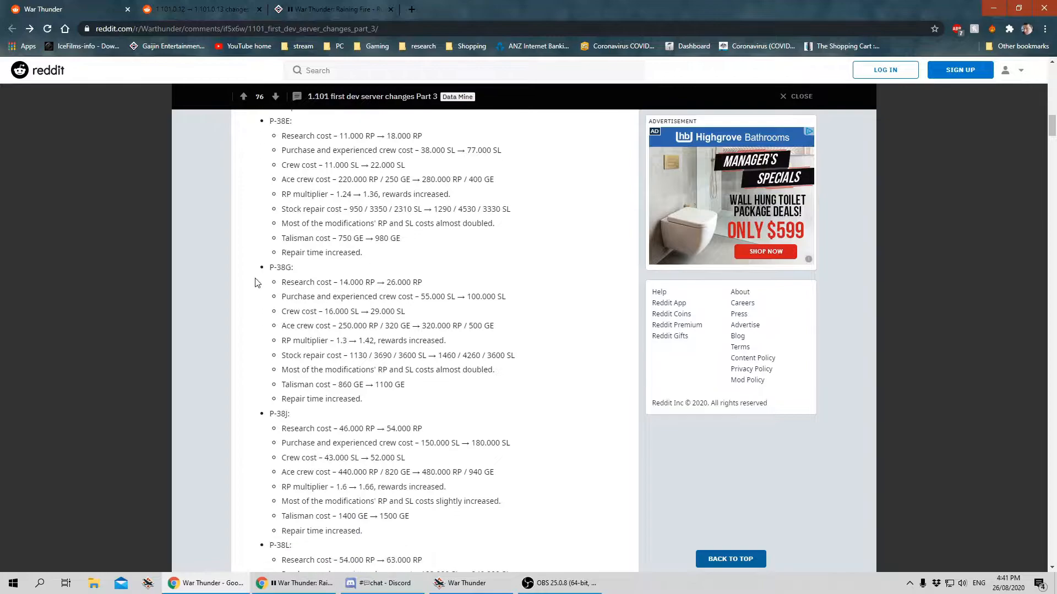
scroll("down", 3)
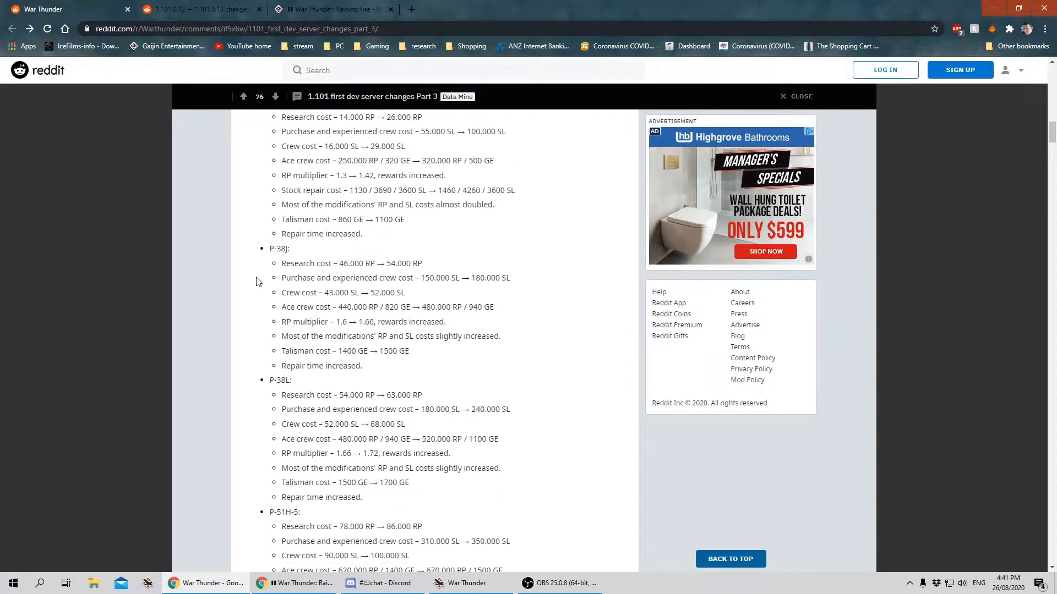
scroll("down", 3)
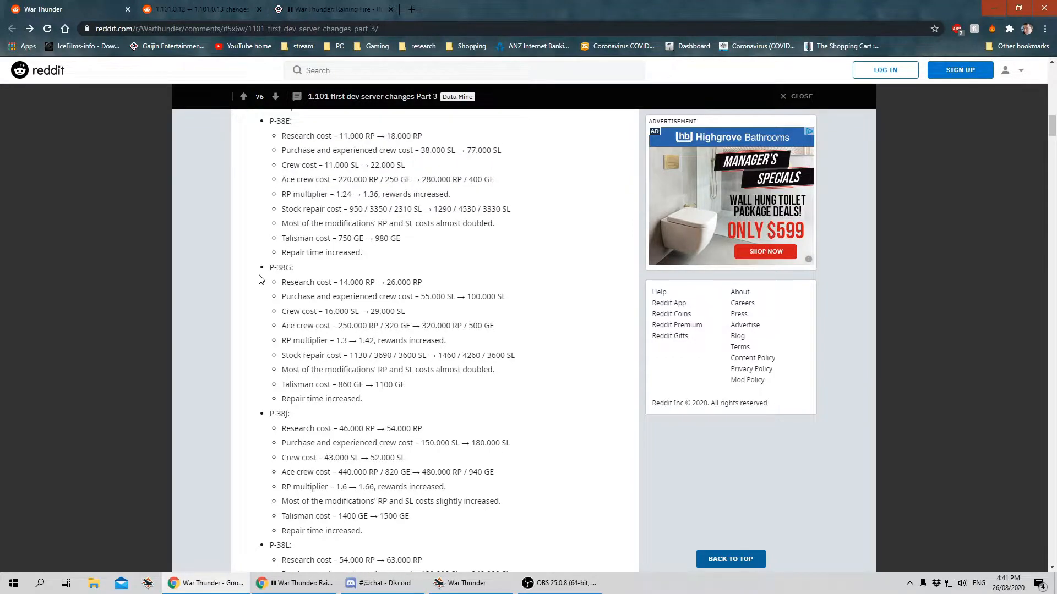
scroll("down", 3)
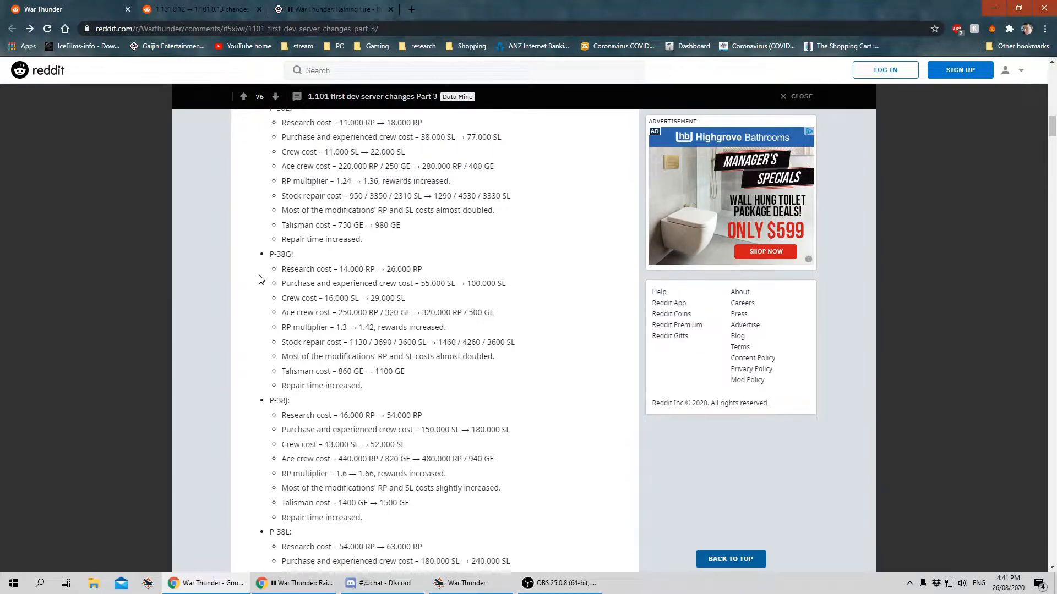
scroll("down", 3)
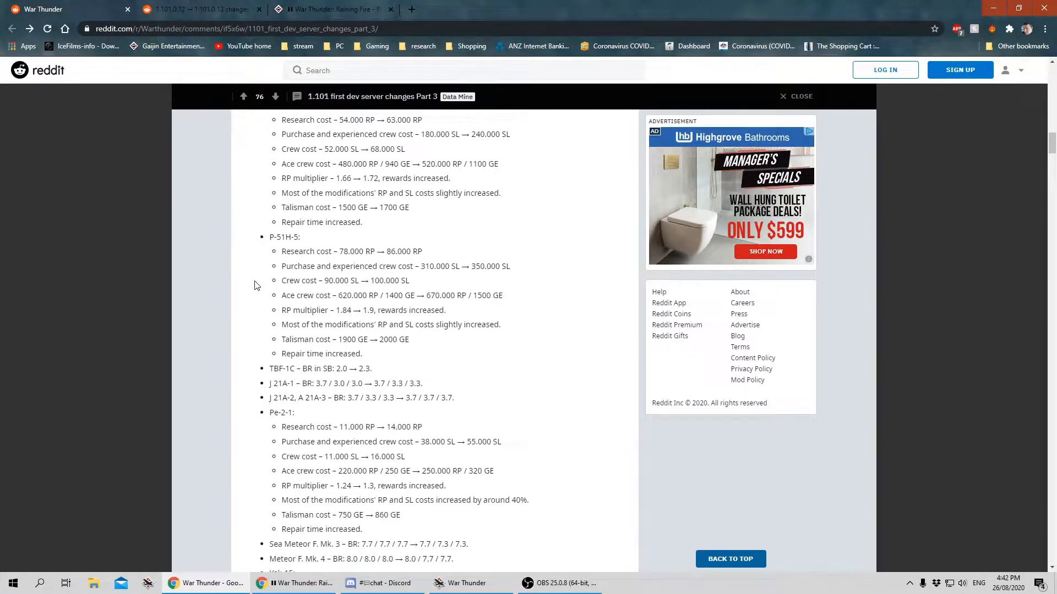
mouse_move(265, 271)
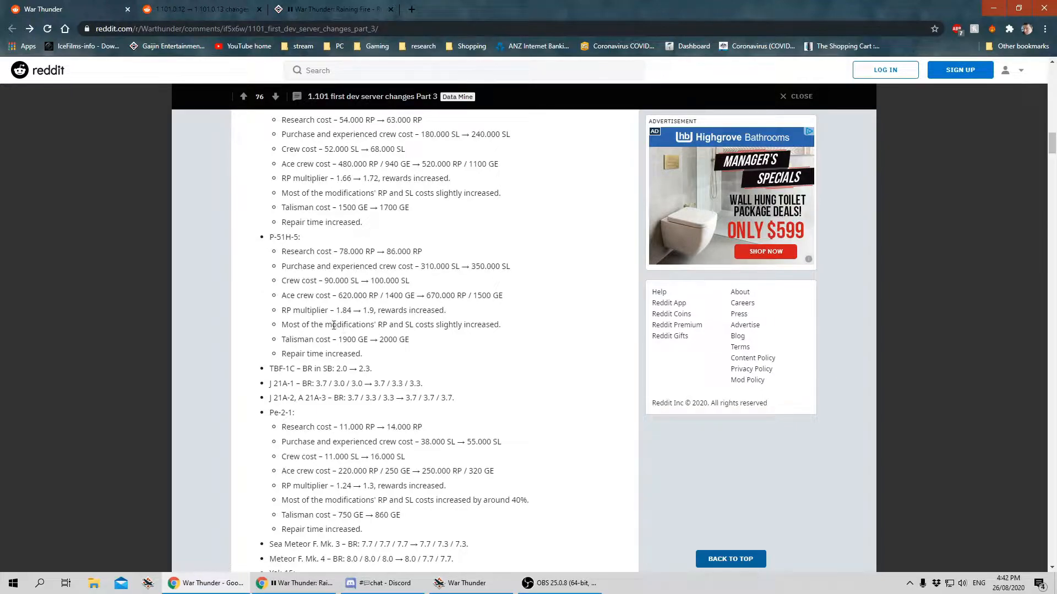
scroll("down", 3)
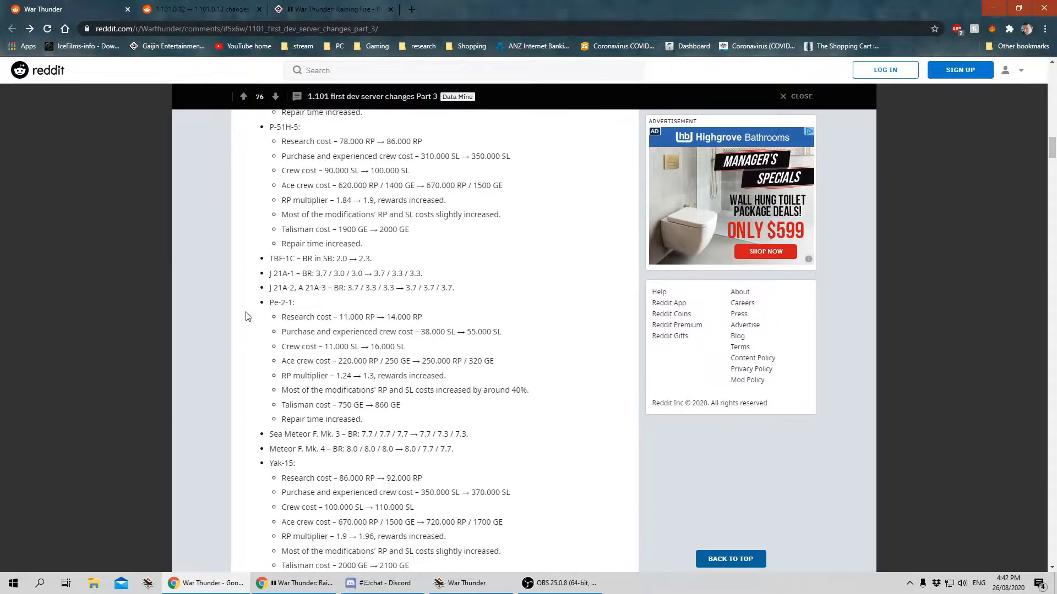
scroll("down", 3)
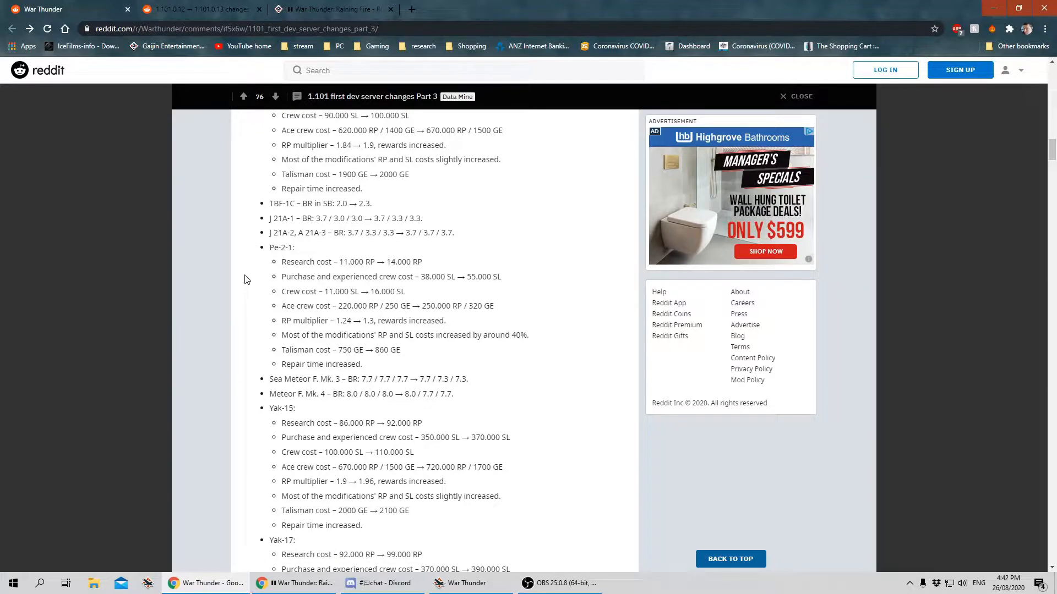
mouse_move(206, 251)
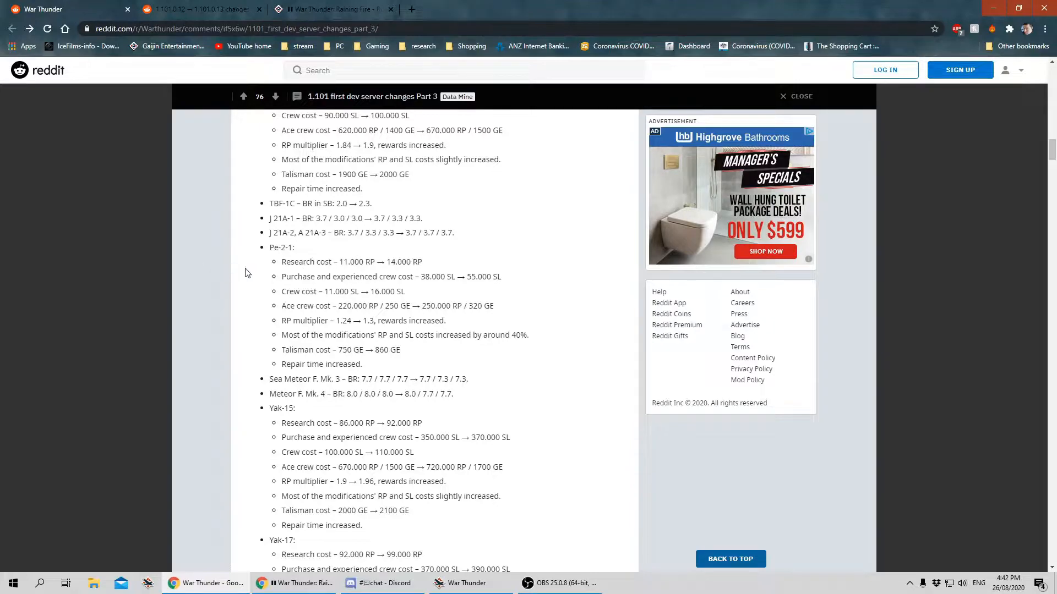
mouse_move(354, 224)
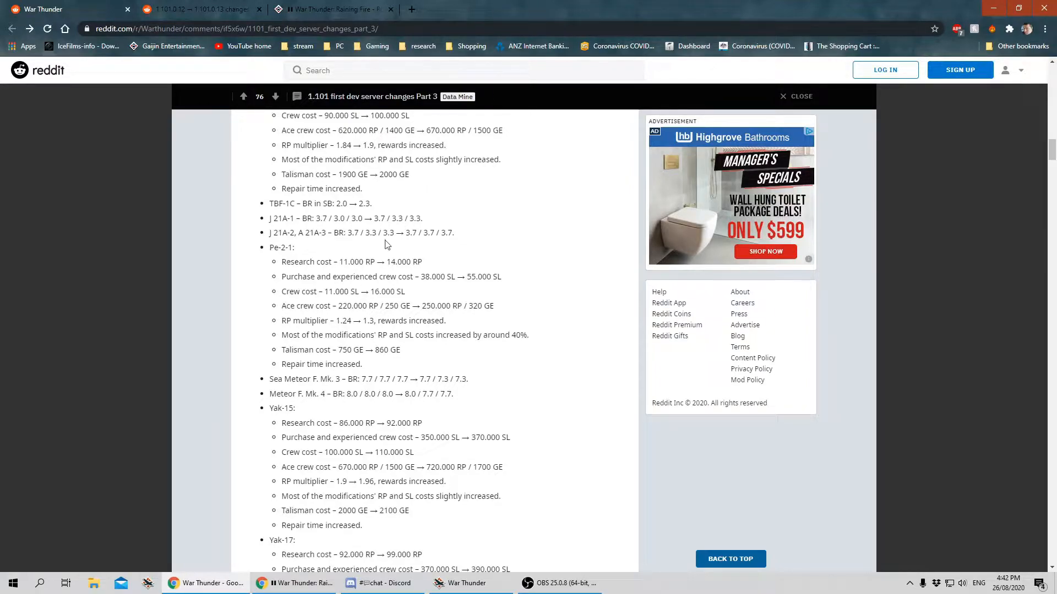
mouse_move(230, 262)
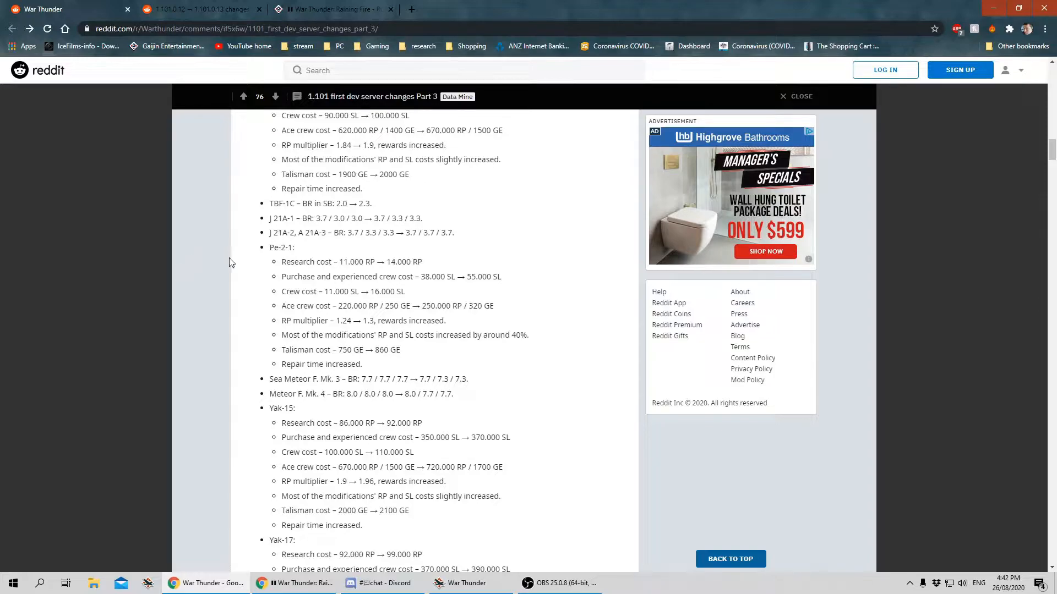
scroll("down", 3)
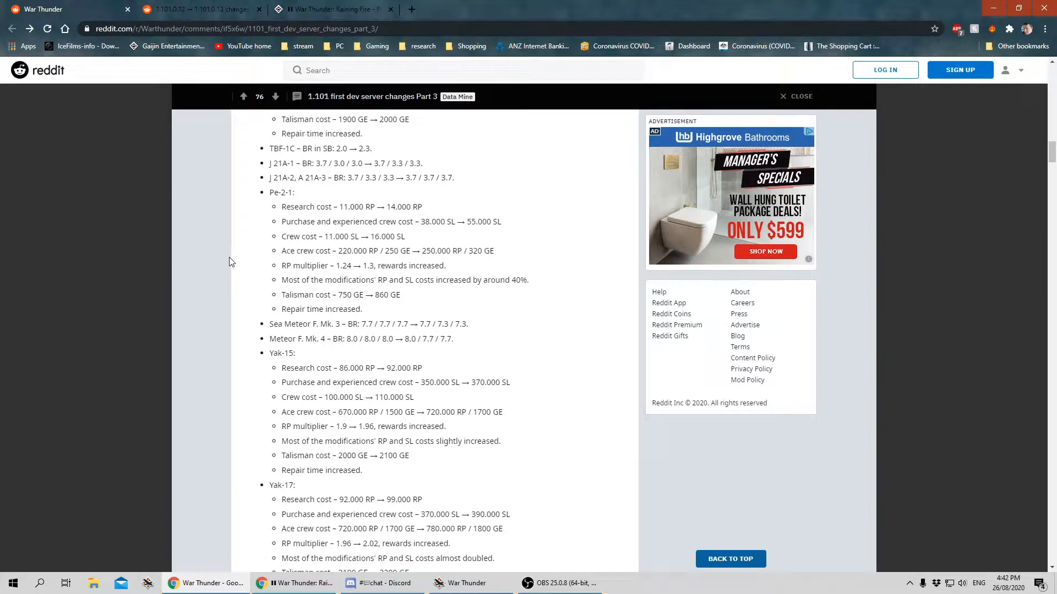
mouse_move(371, 225)
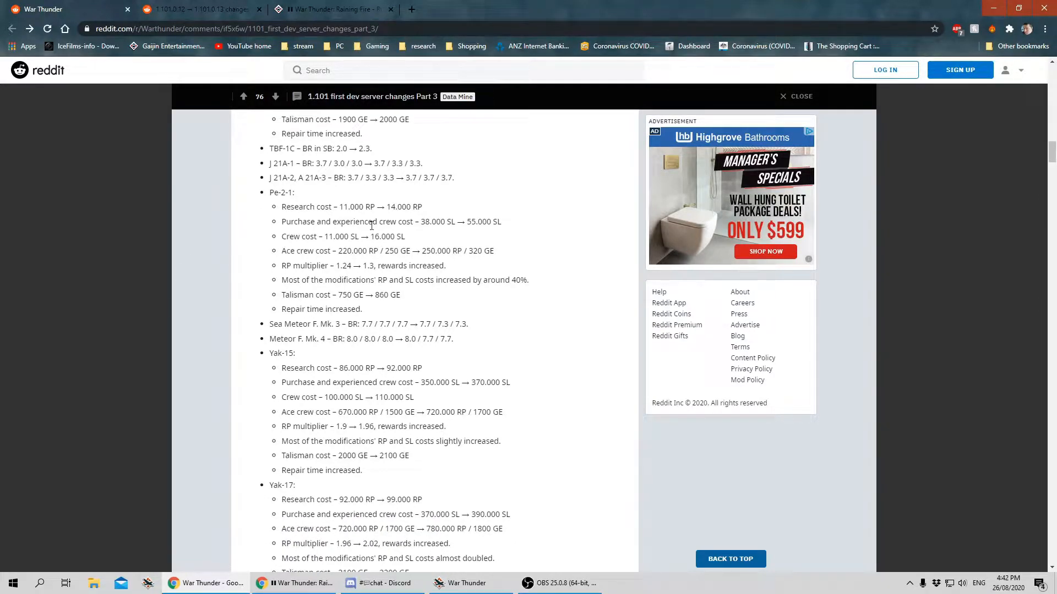
scroll("down", 3)
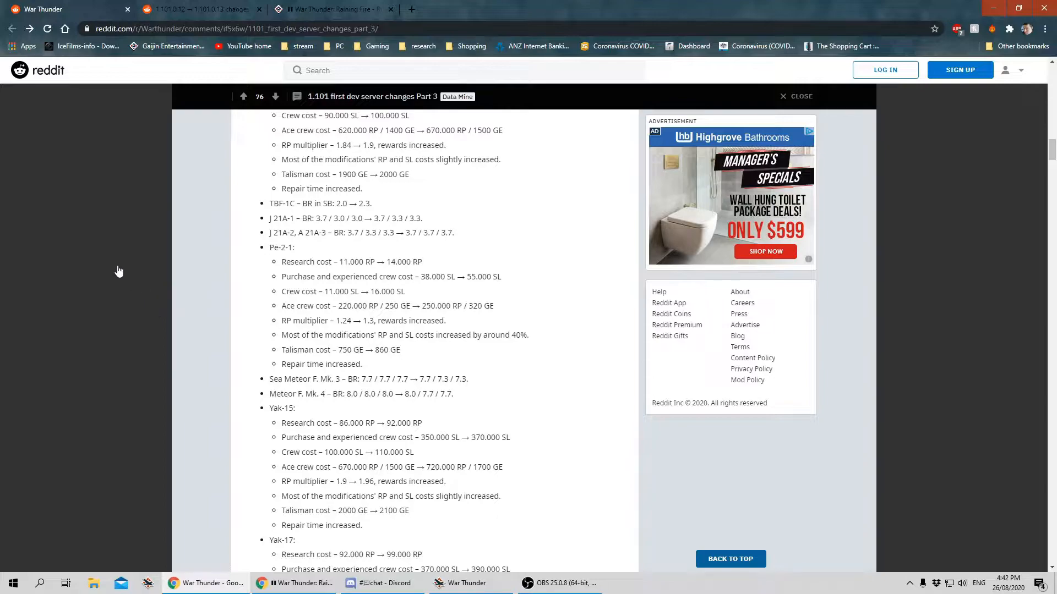
mouse_move(110, 284)
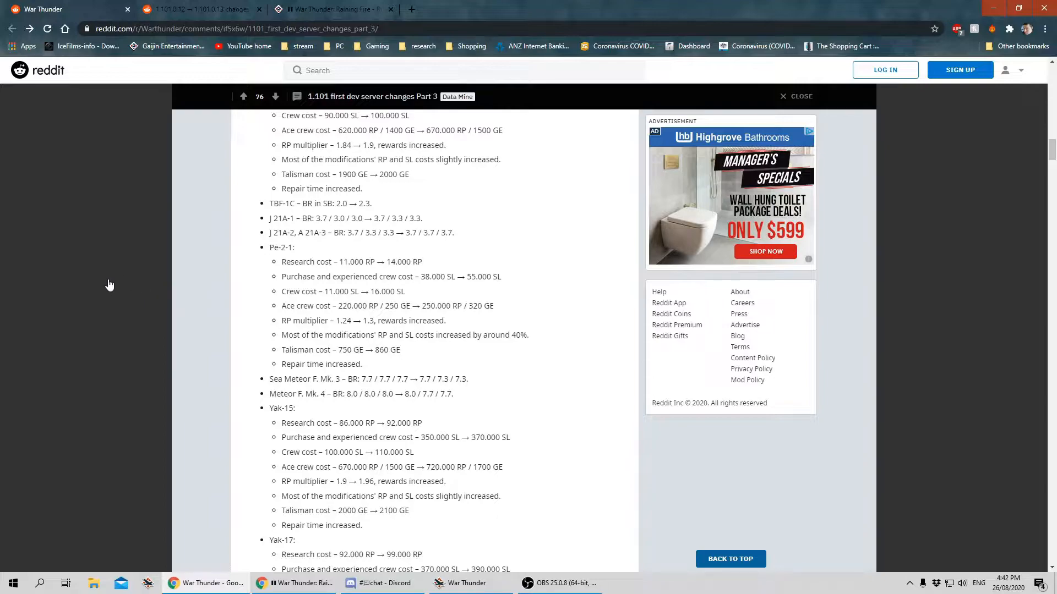
mouse_move(152, 301)
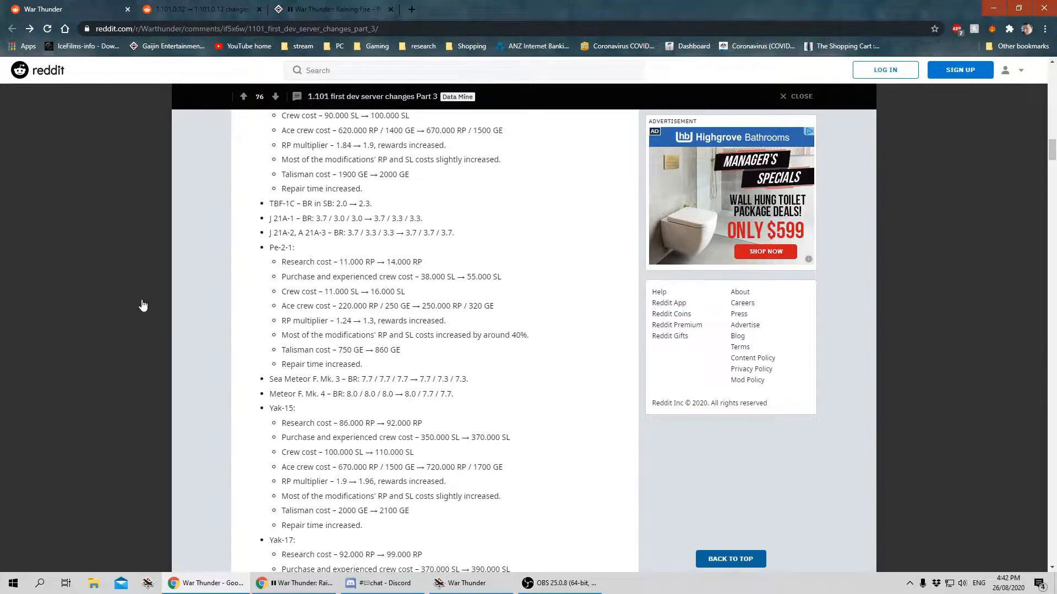
mouse_move(129, 295)
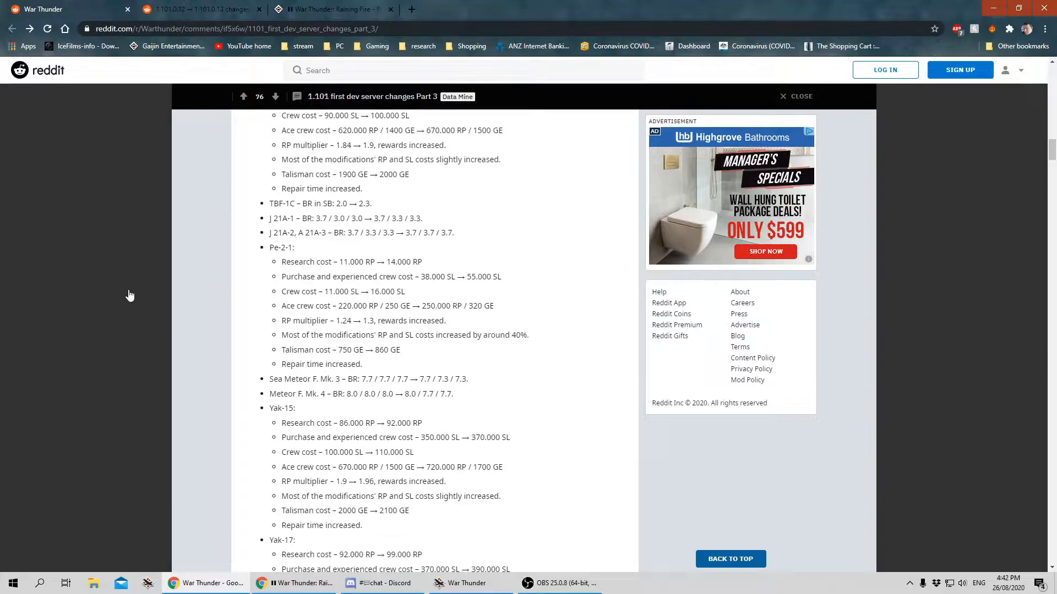
mouse_move(128, 298)
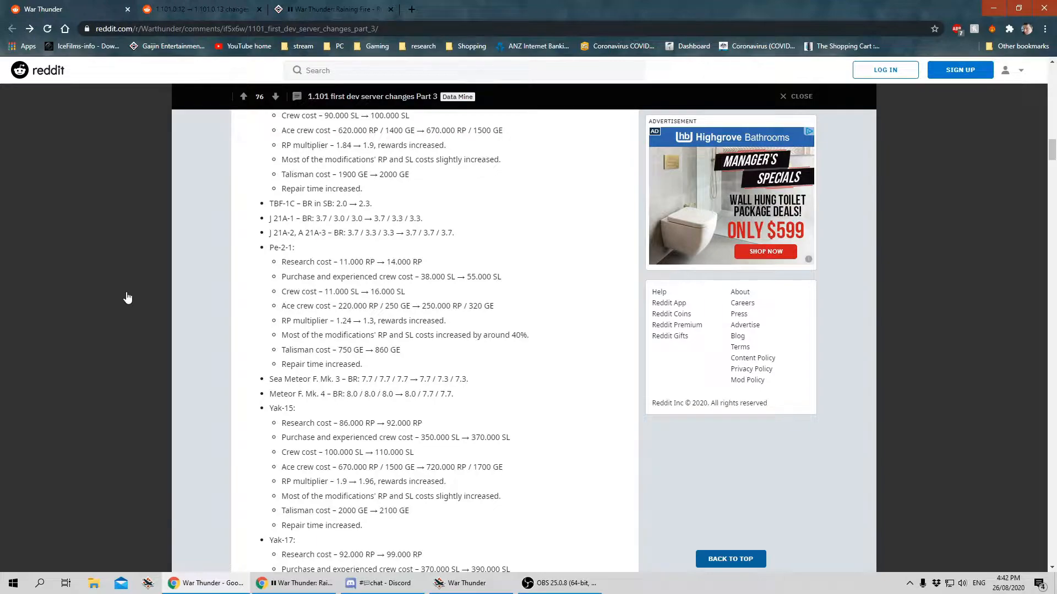
scroll("down", 3)
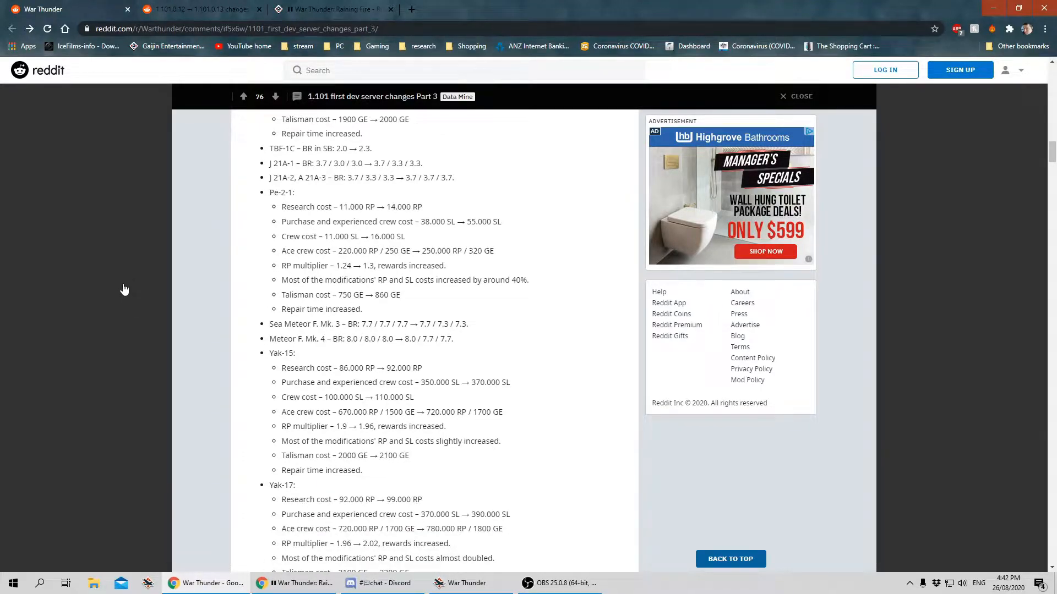
mouse_move(125, 295)
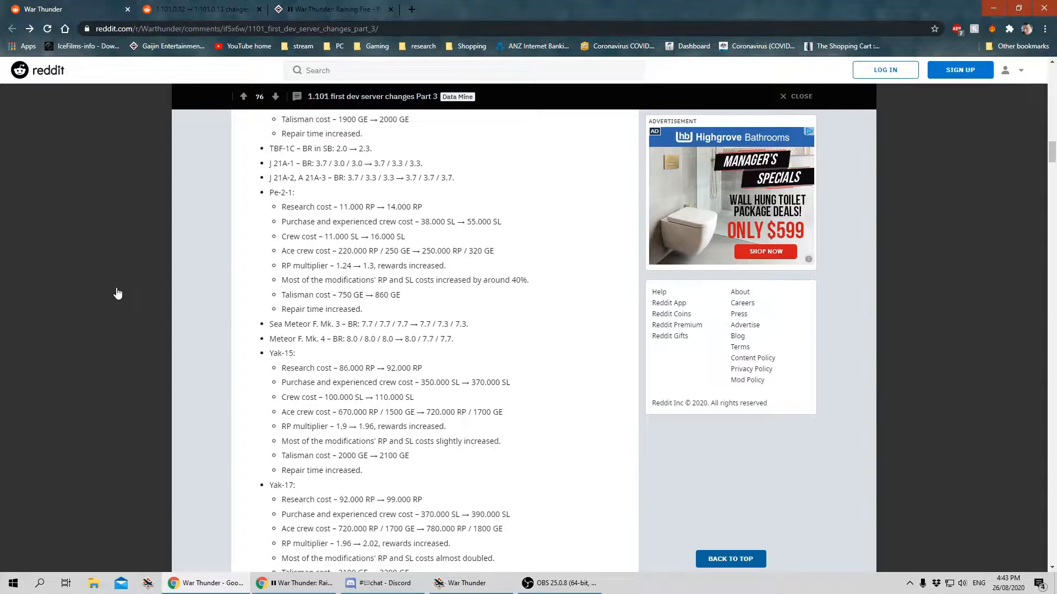
Read past the Yak-17 and Spitfire F. Mk. XIVe entries down to the UH-1C, ISU-152 and T-72B cost changes.
scroll("down", 3)
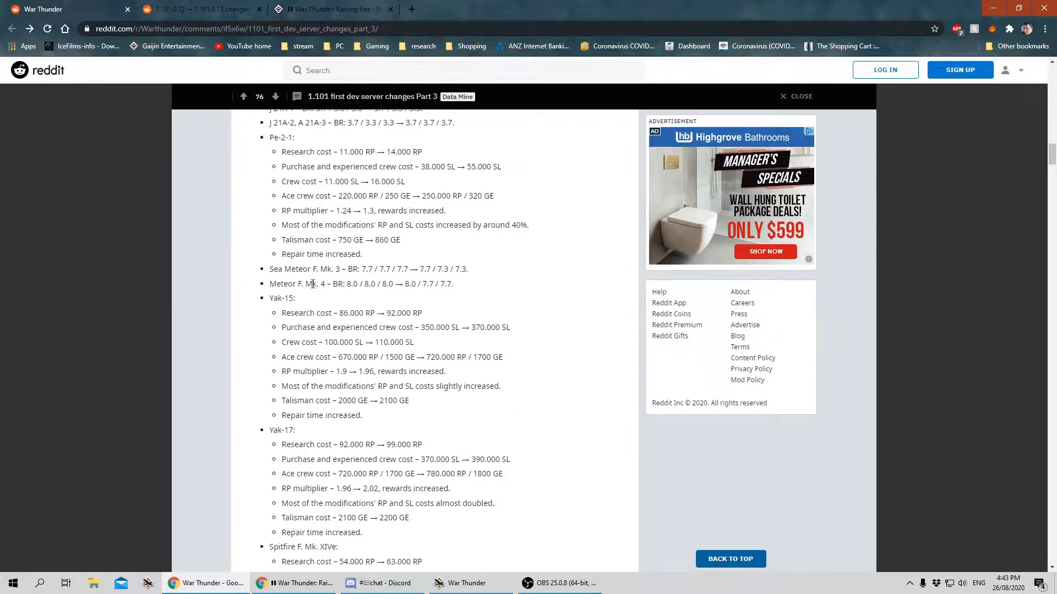
mouse_move(359, 298)
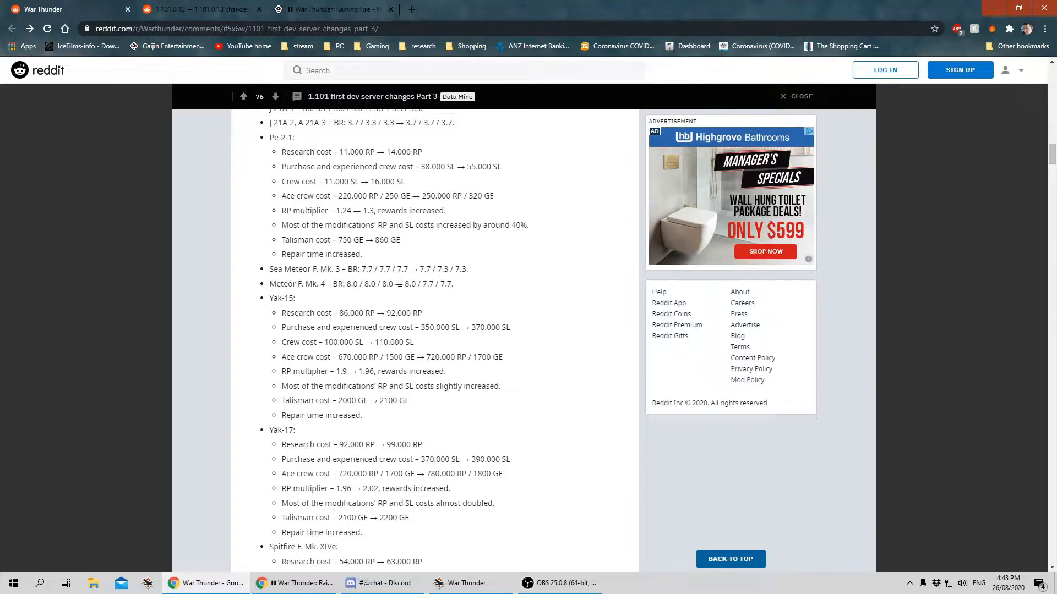
mouse_move(254, 276)
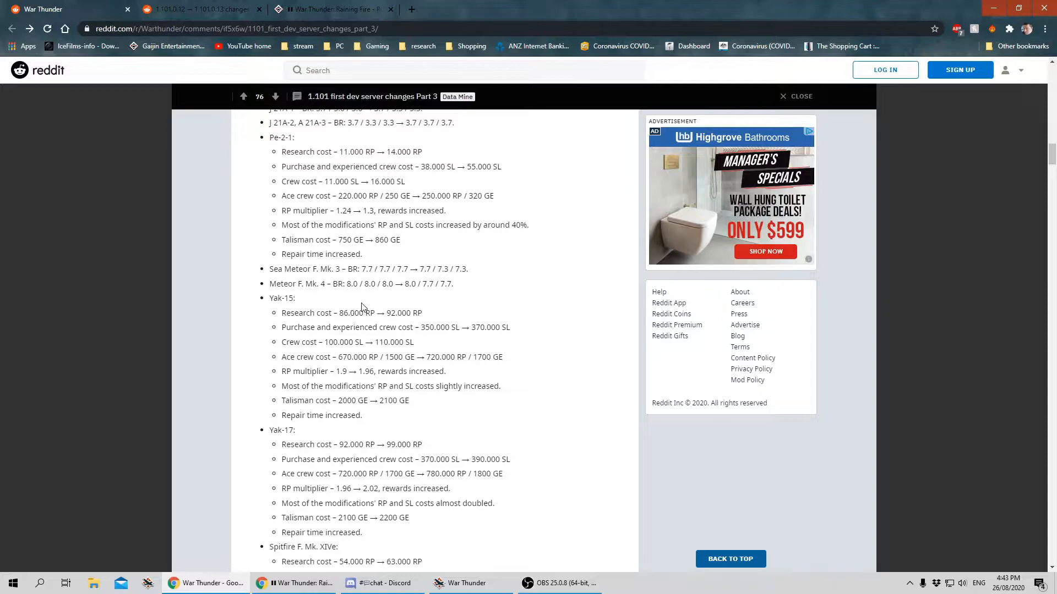
mouse_move(434, 303)
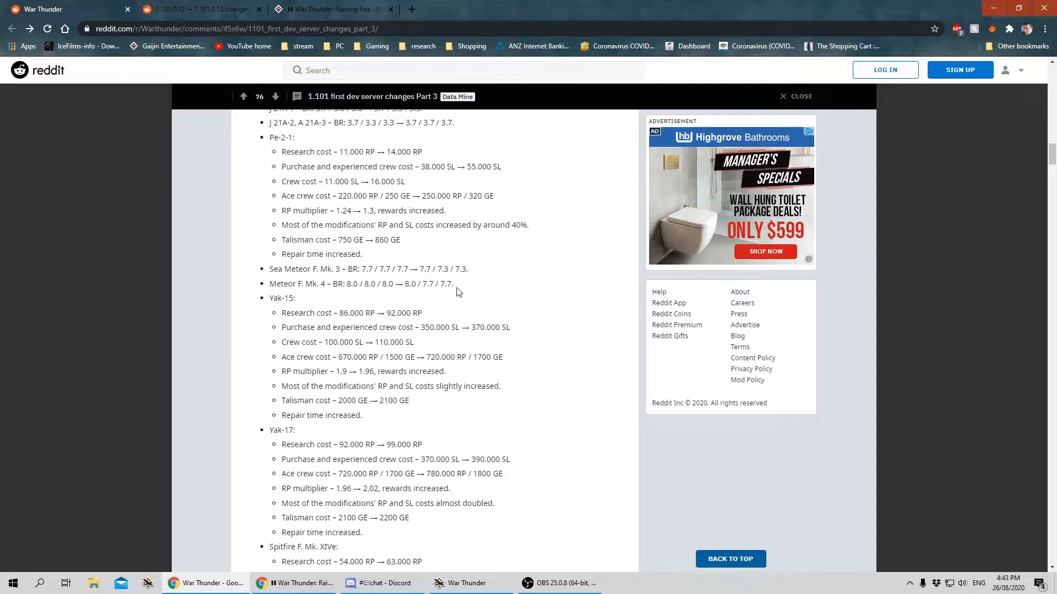
scroll("down", 3)
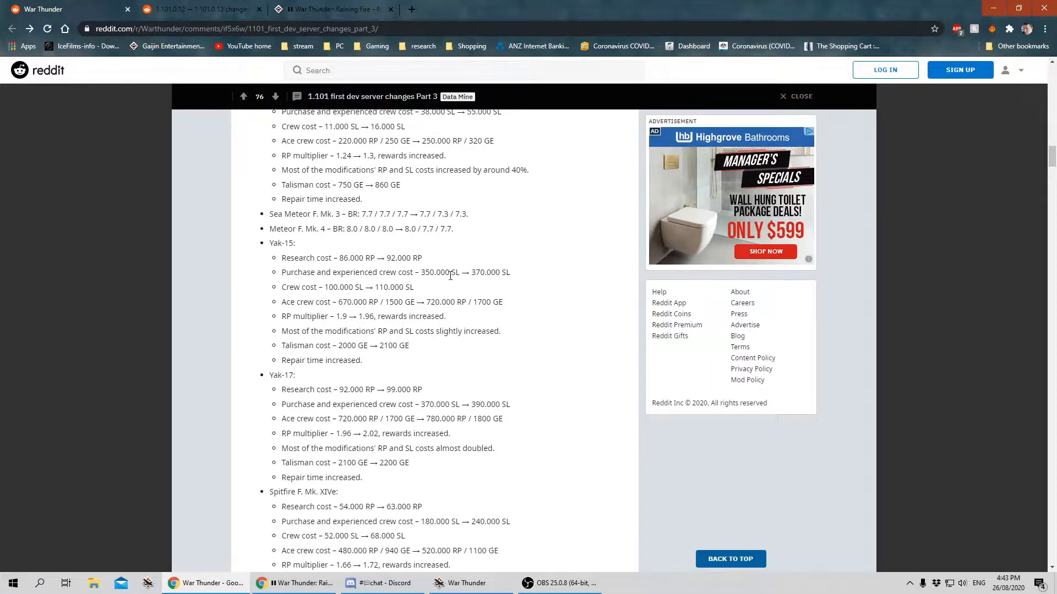
mouse_move(453, 284)
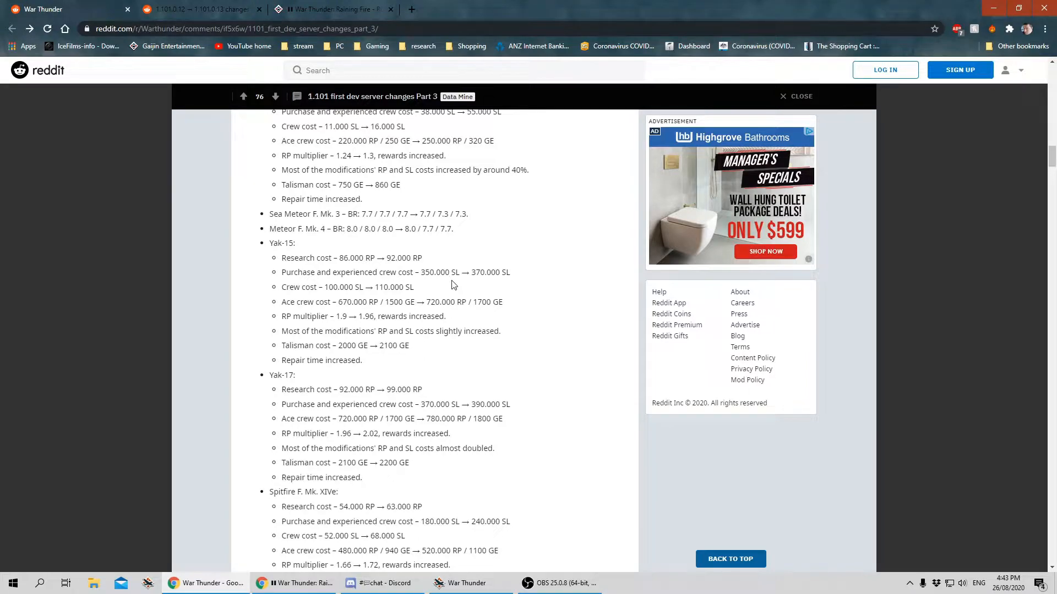
mouse_move(277, 407)
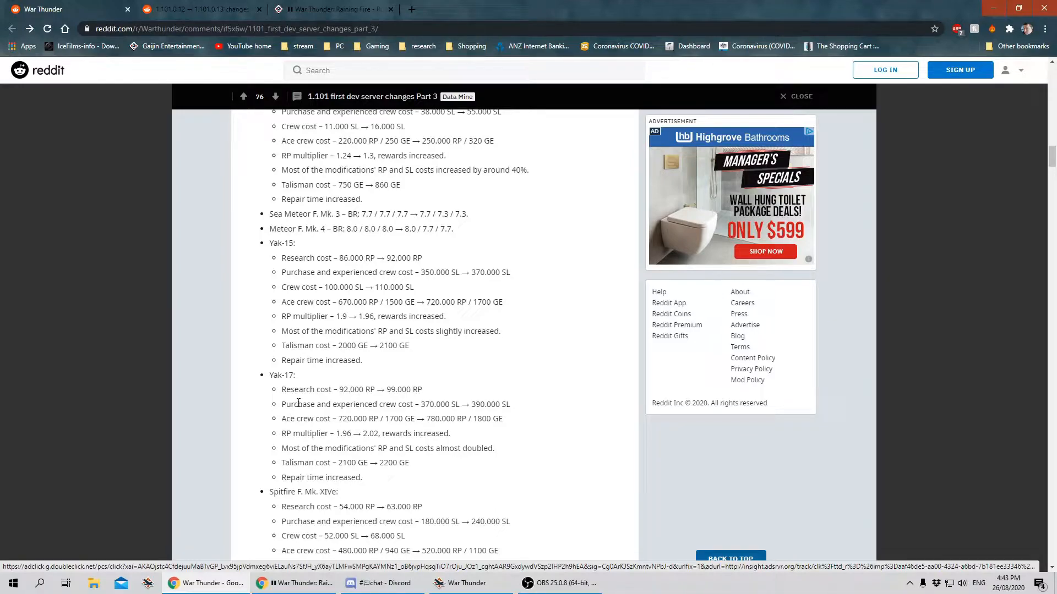
scroll("down", 3)
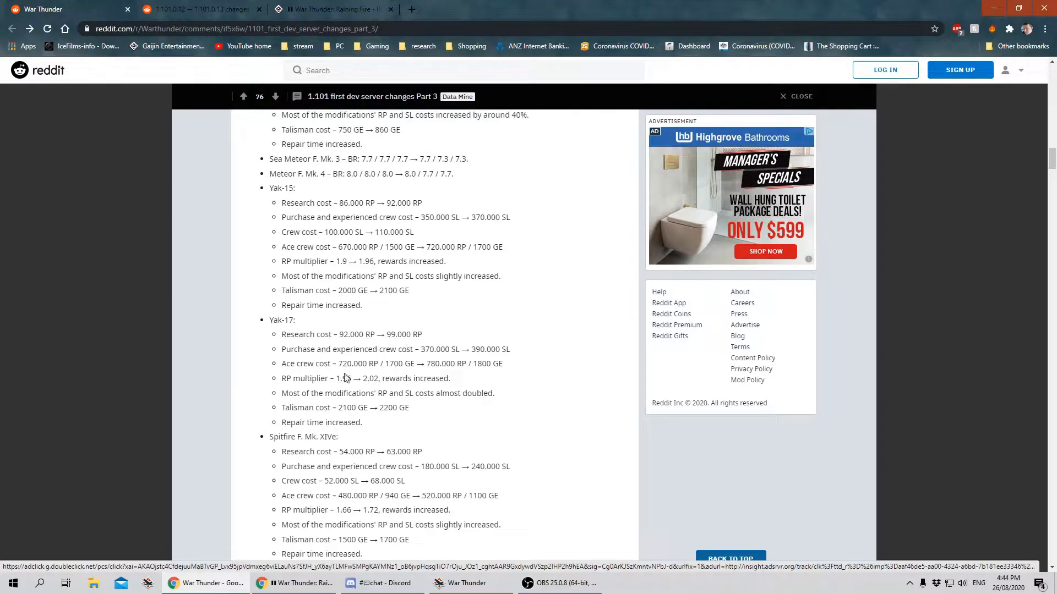
scroll("down", 3)
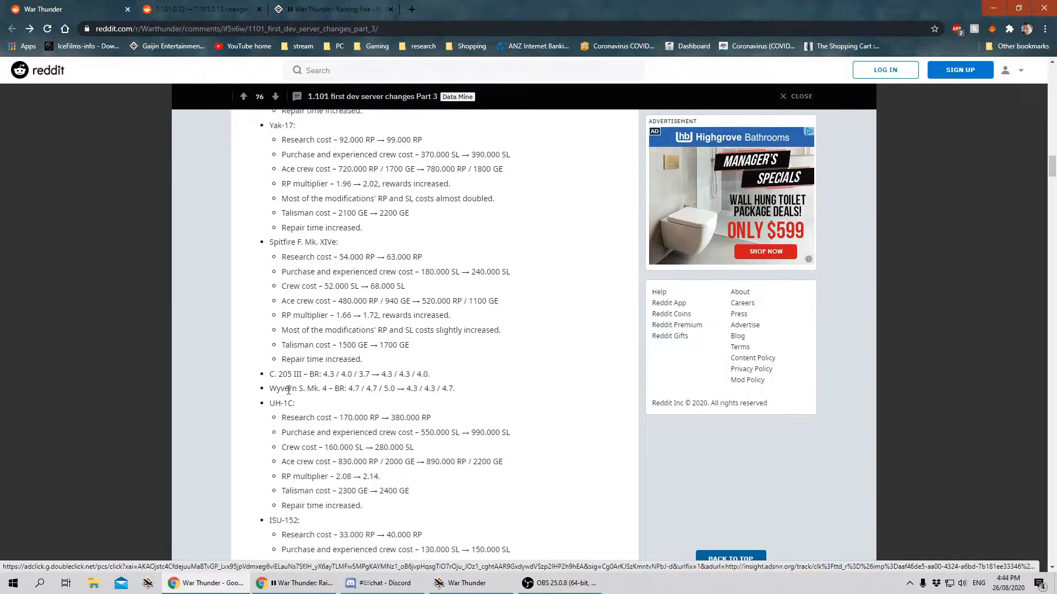
scroll("down", 3)
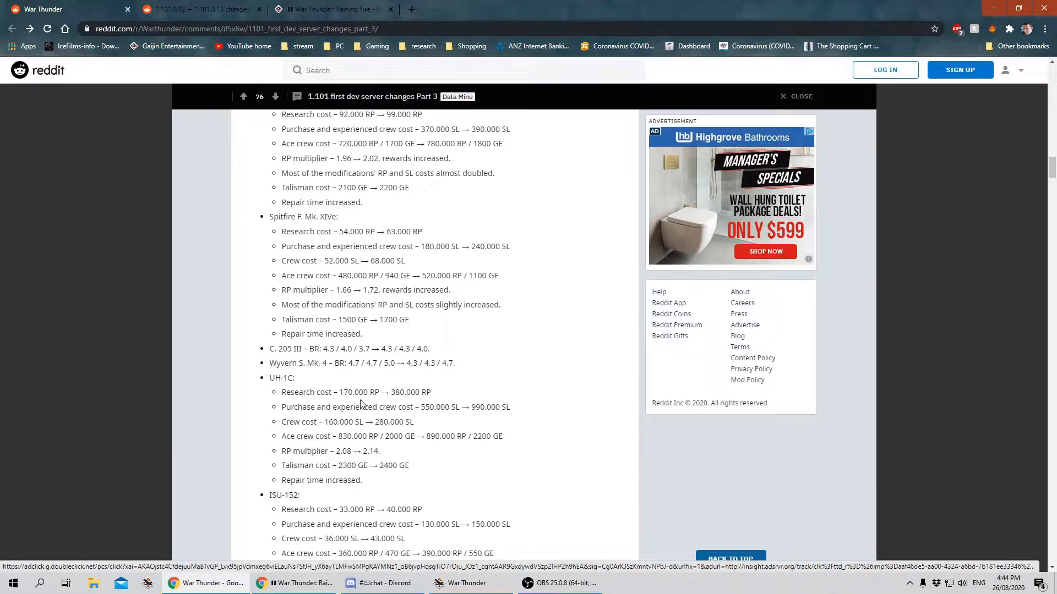
scroll("down", 3)
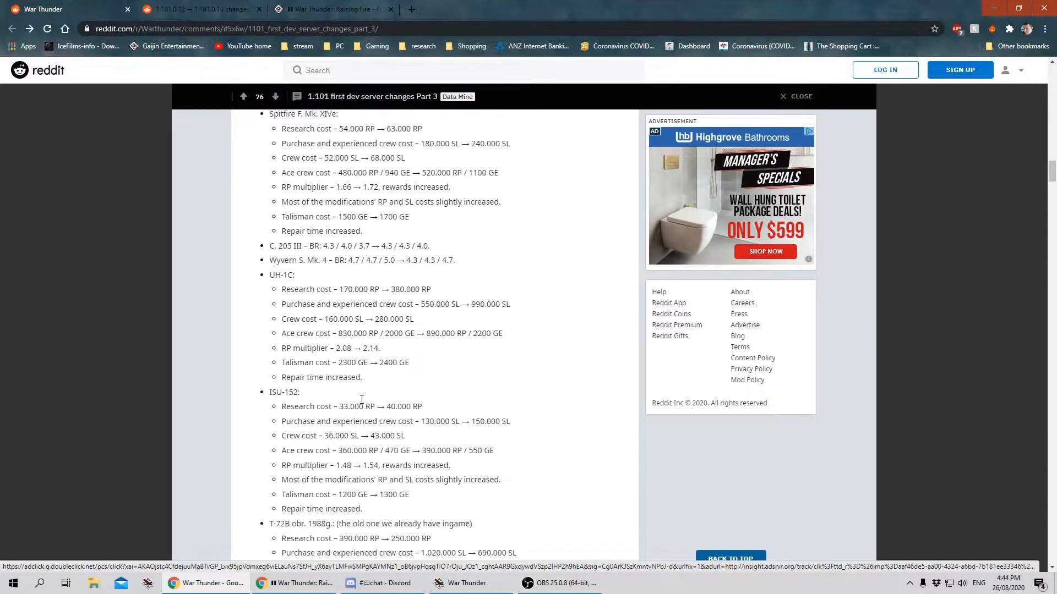
scroll("down", 3)
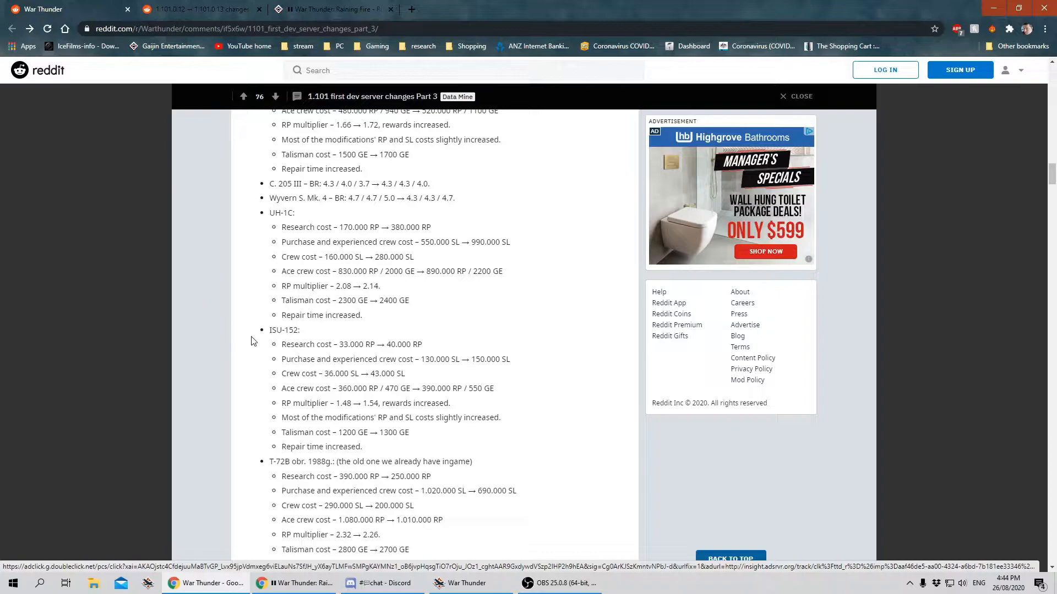
mouse_move(211, 361)
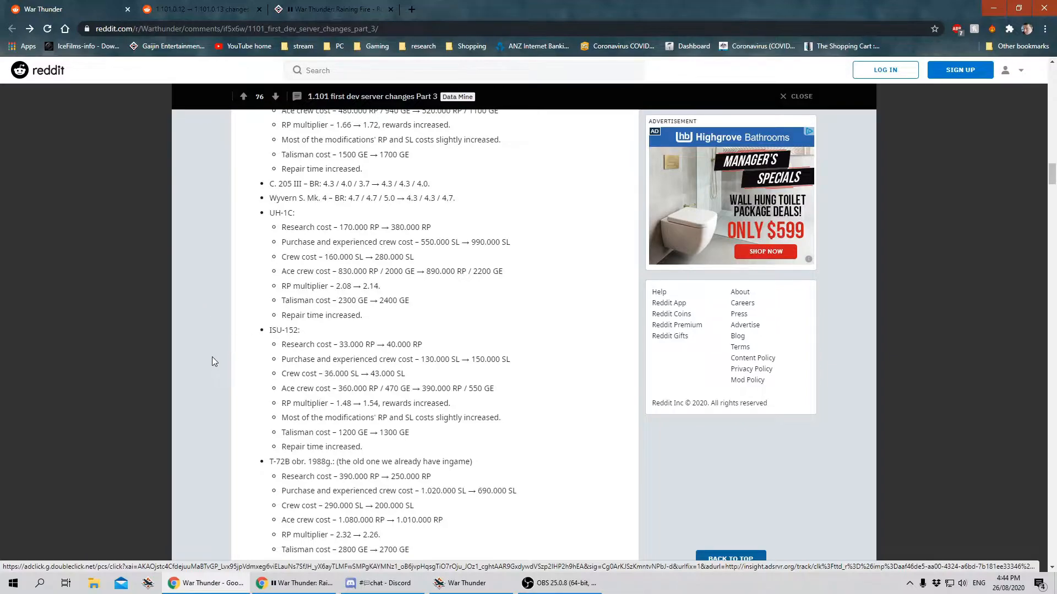
mouse_move(216, 357)
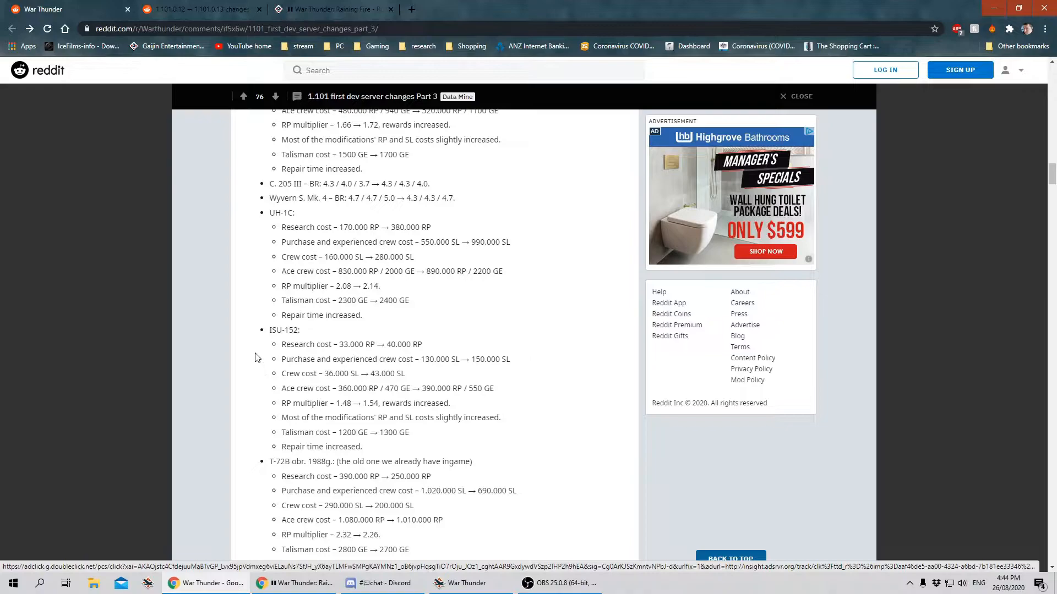
Highlight the UH-1C research, crew, multiplier and talisman cost list, then clear the highlight.
double_click(282, 213)
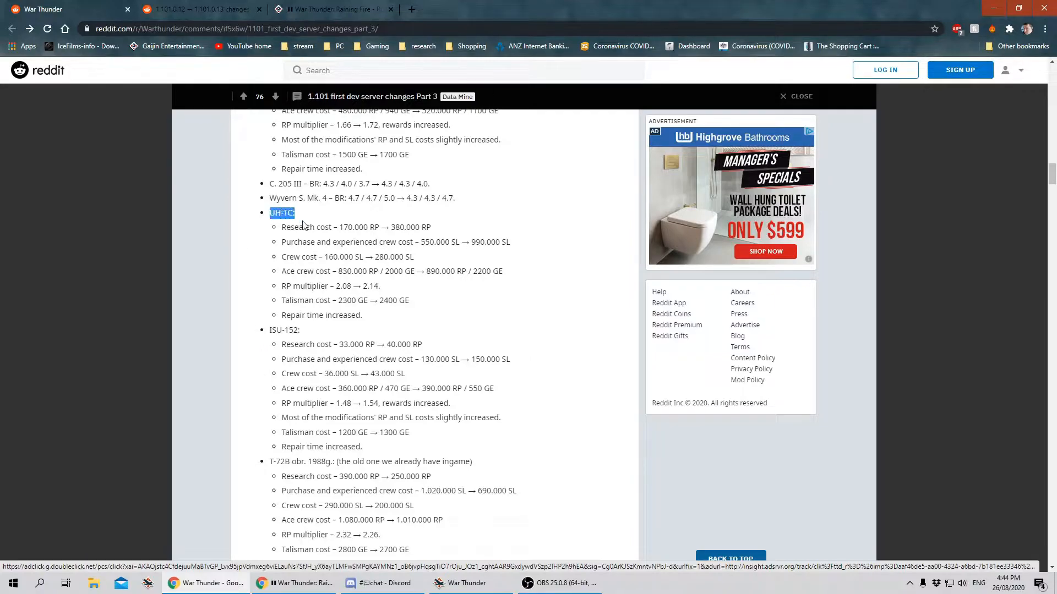
left_click_drag(281, 227, 362, 315)
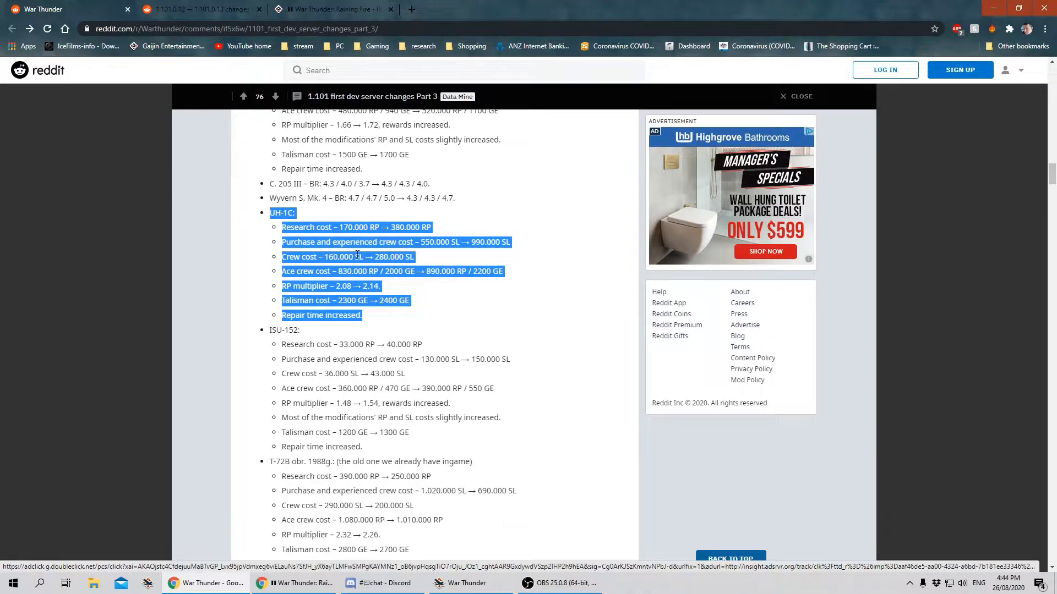
mouse_move(431, 263)
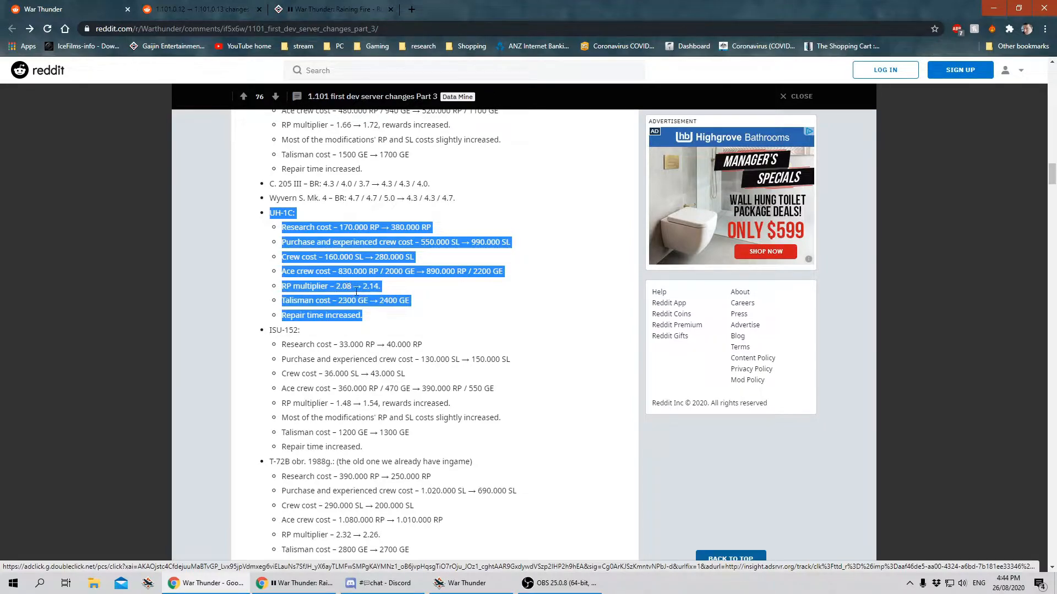
mouse_move(443, 305)
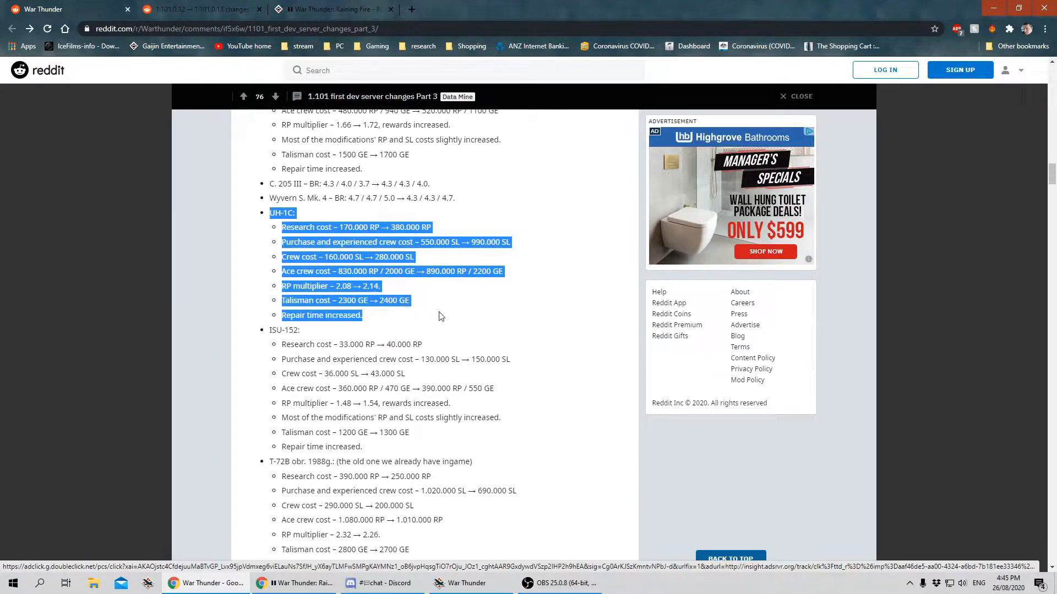
mouse_move(395, 319)
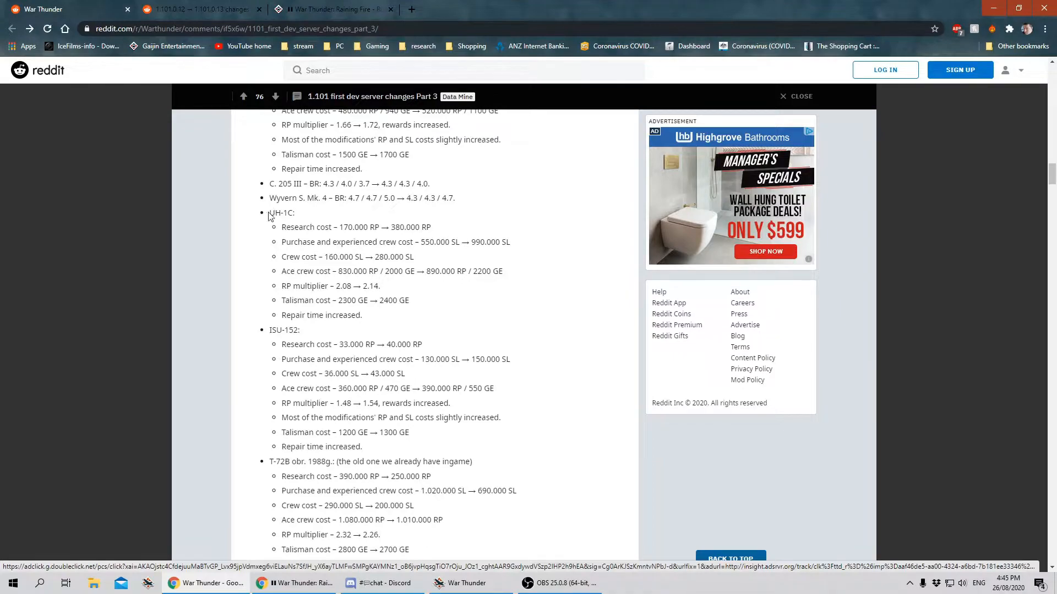
left_click_drag(268, 213, 362, 315)
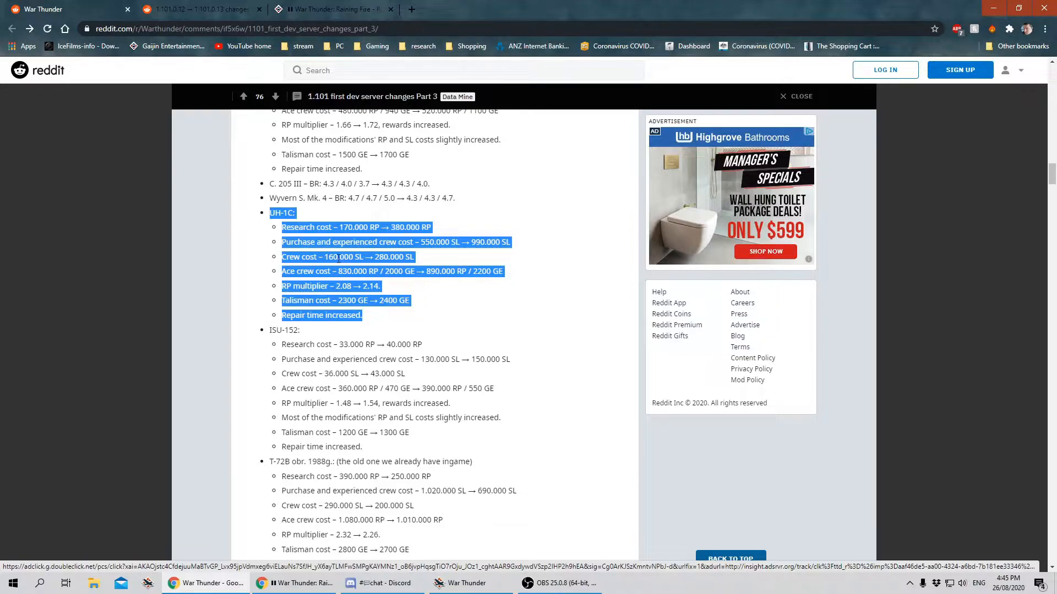
mouse_move(403, 290)
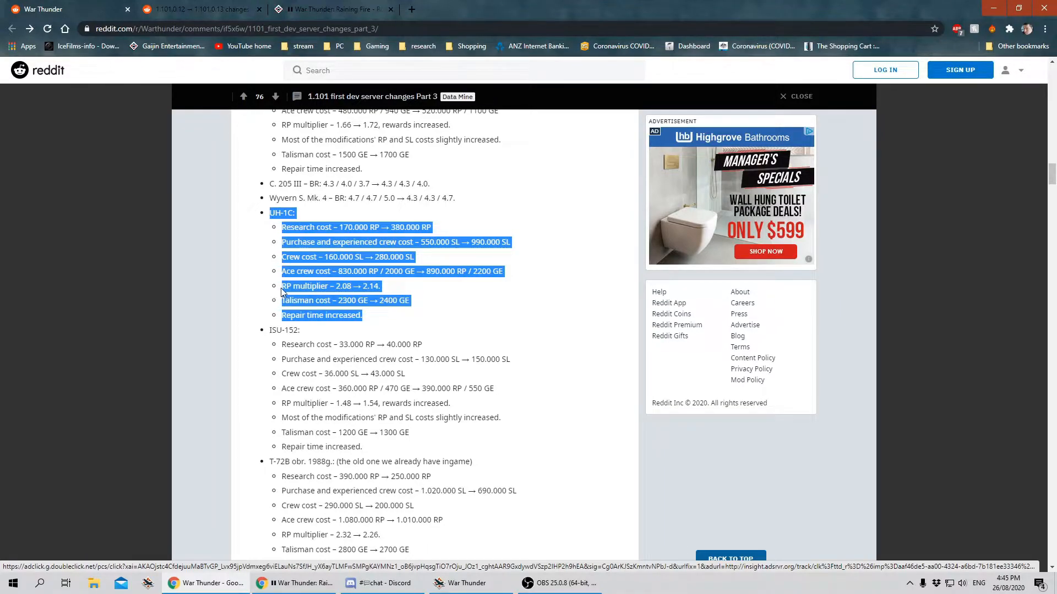
left_click(369, 314)
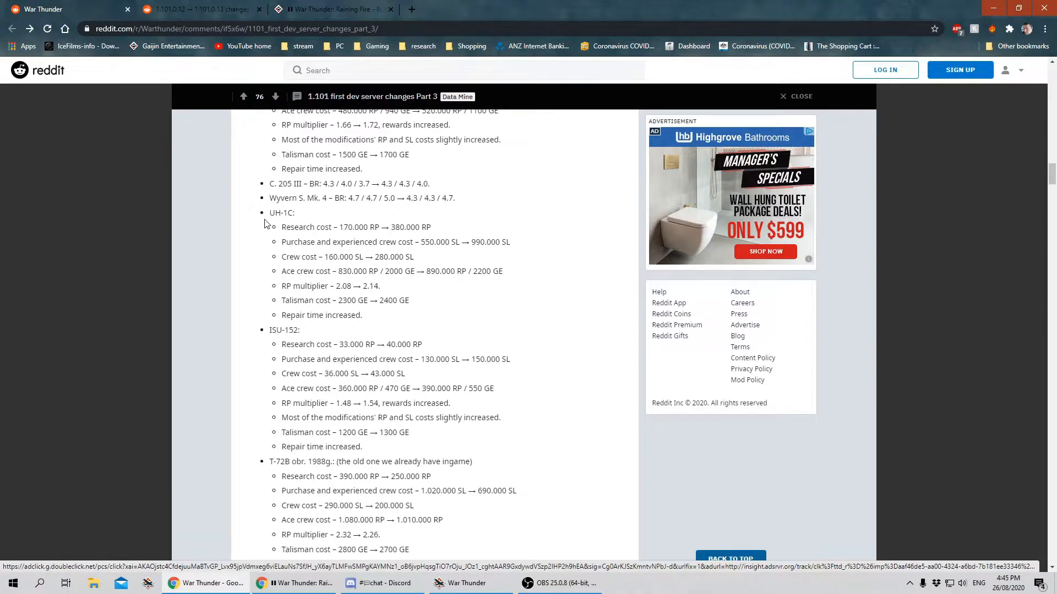
Highlight the full UH-1C cost list again and continue down to the ISU-152 and T-72B entries.
left_click_drag(268, 212, 308, 243)
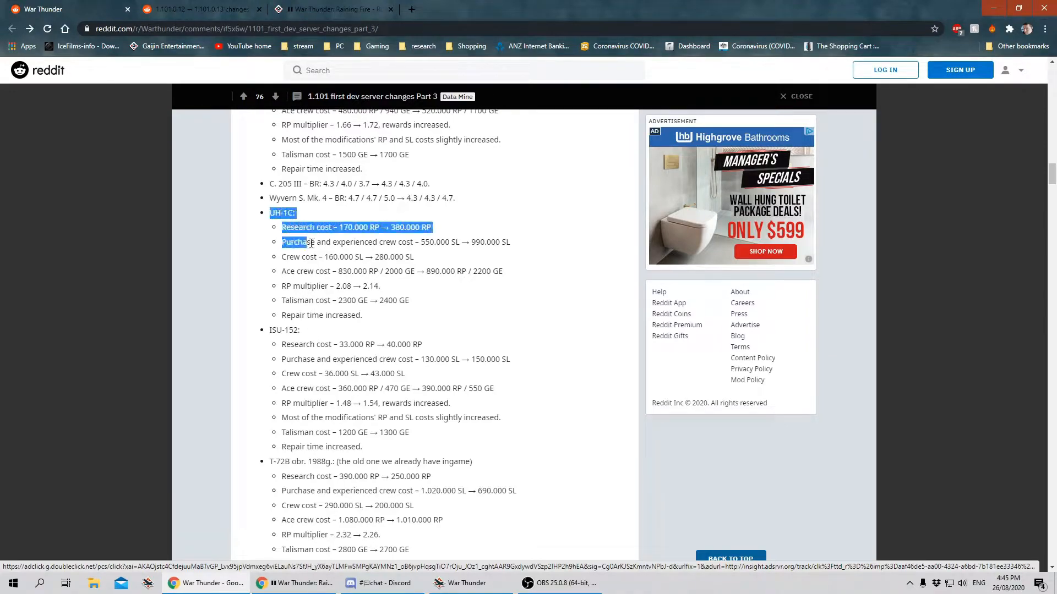
left_click_drag(305, 242, 362, 315)
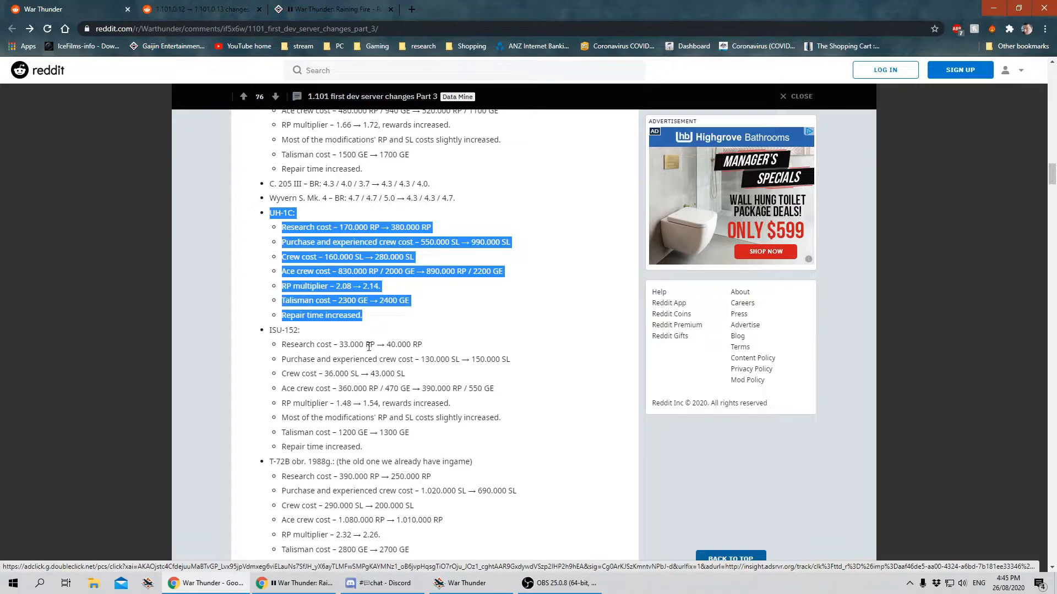
scroll("down", 3)
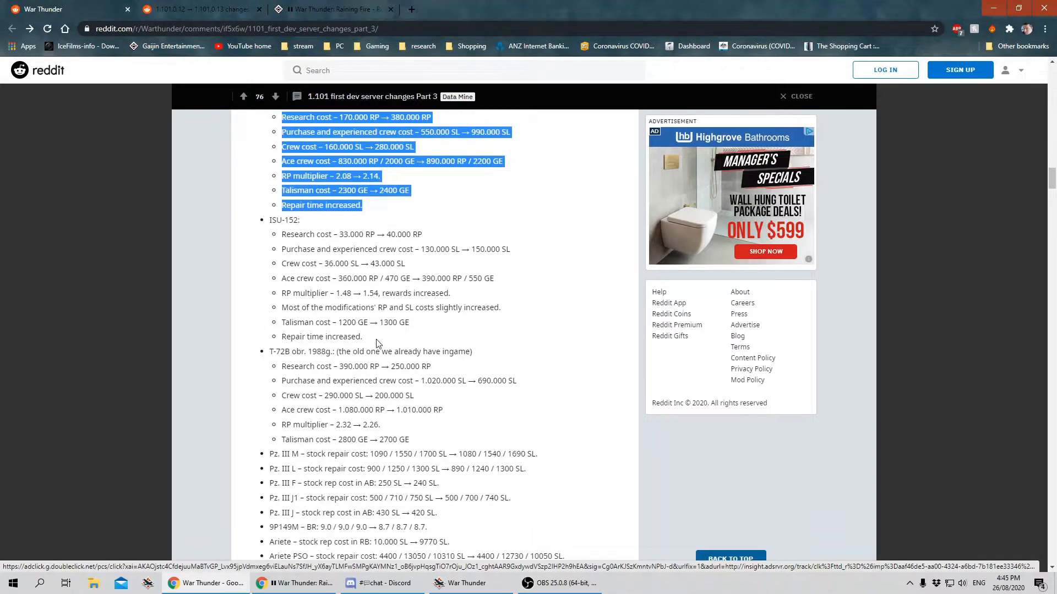
mouse_move(262, 276)
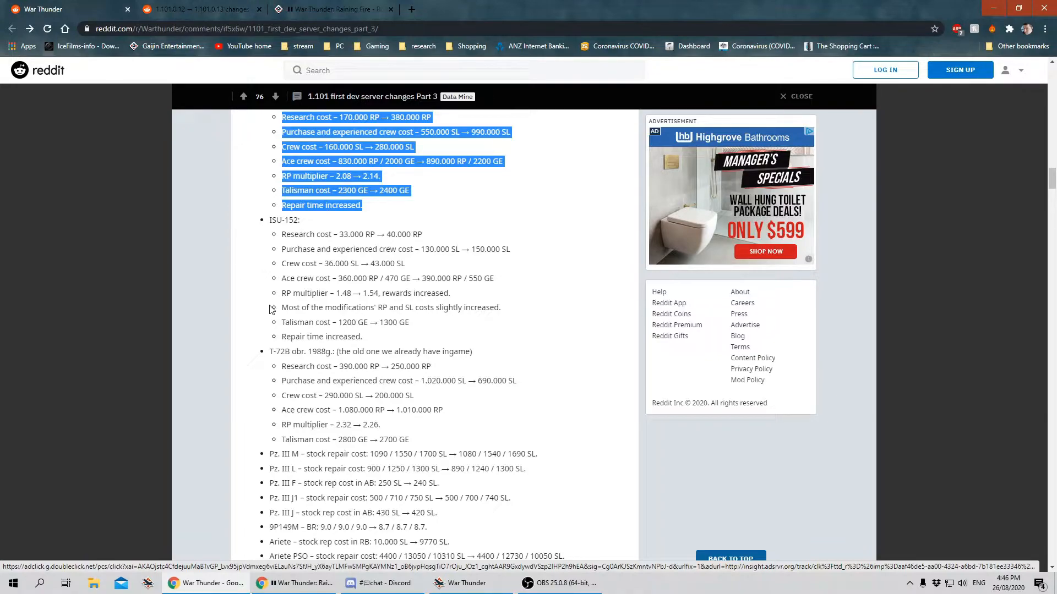
Read the remaining MBT 70, Strv 103C and Folgore changes down to the raw changes link and dev/live version lines.
scroll("down", 3)
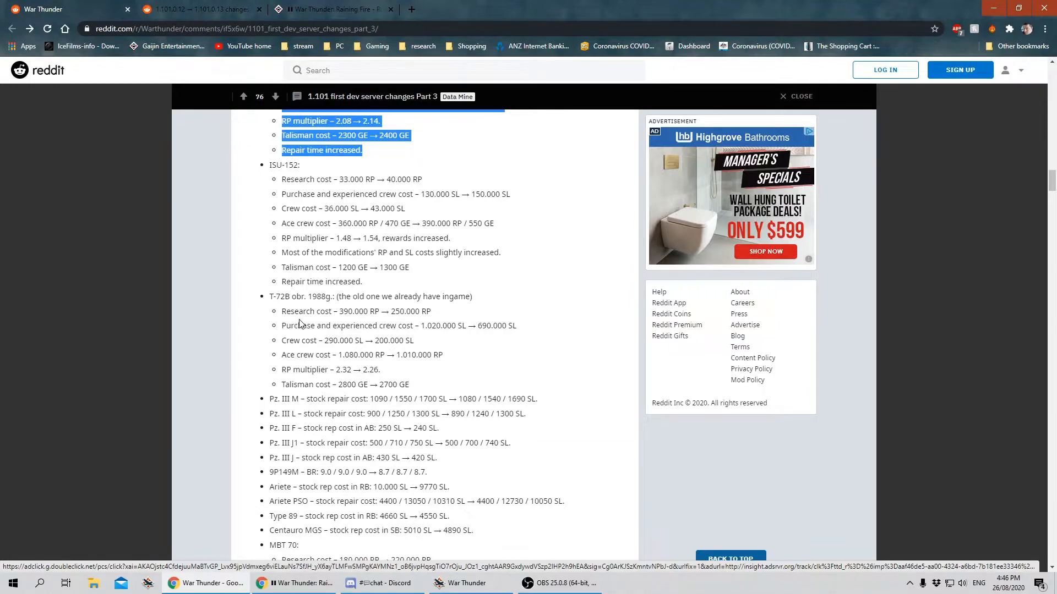
scroll("down", 3)
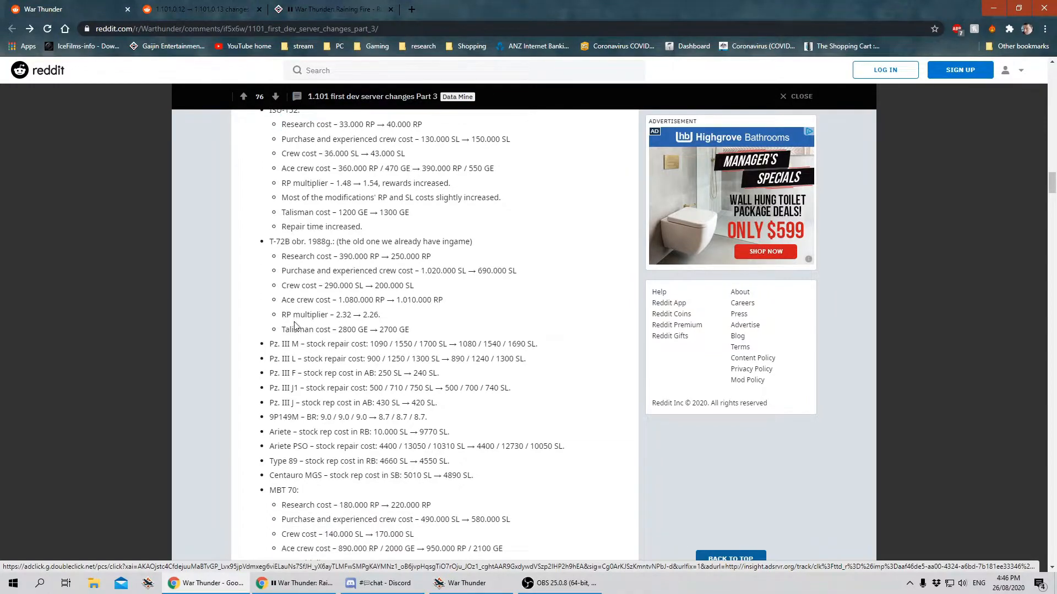
scroll("down", 3)
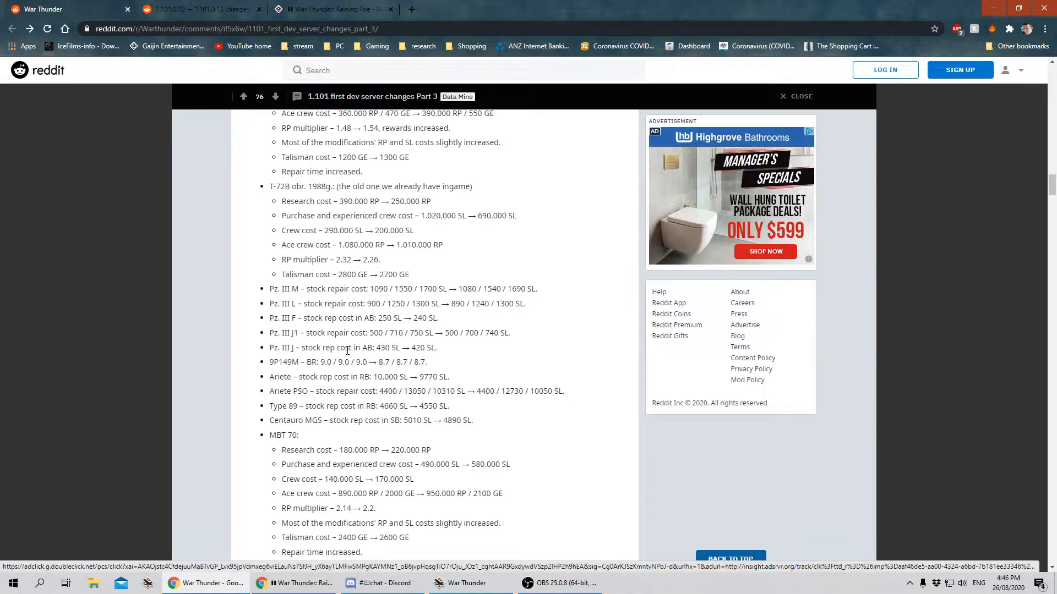
scroll("down", 3)
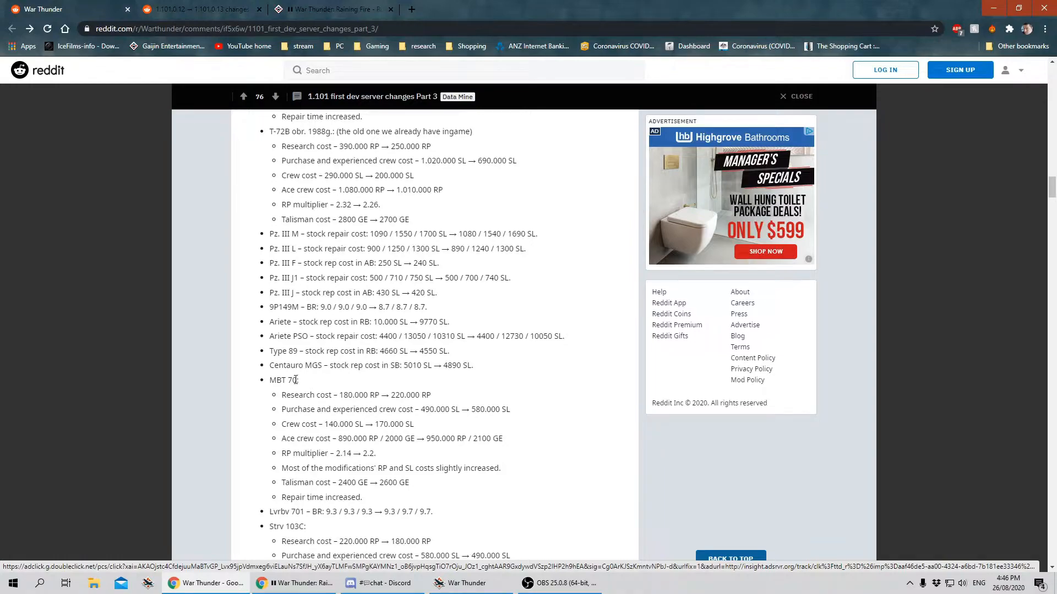
scroll("down", 3)
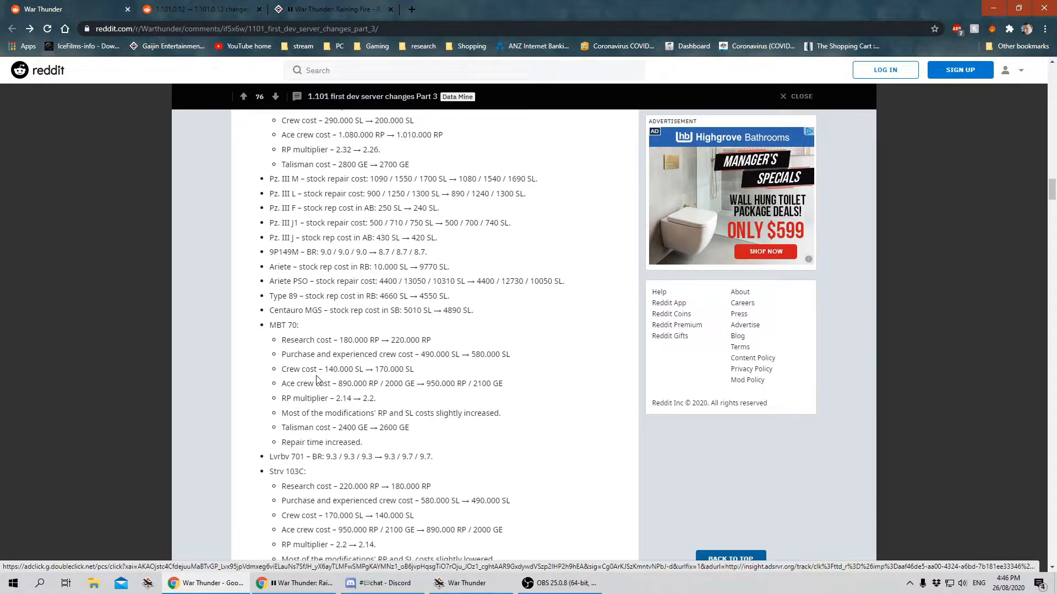
scroll("down", 3)
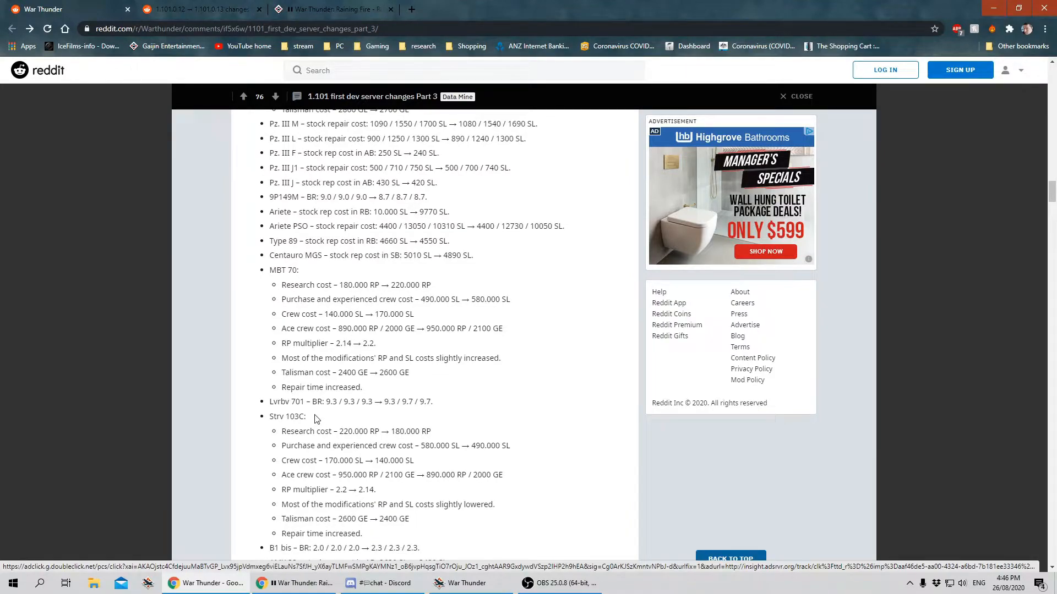
scroll("down", 3)
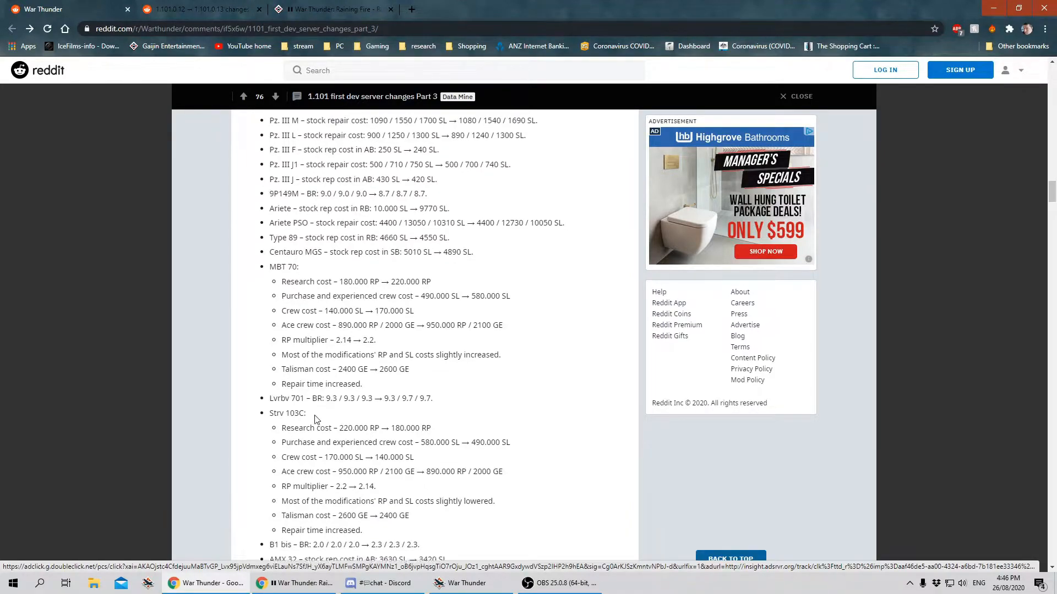
scroll("down", 3)
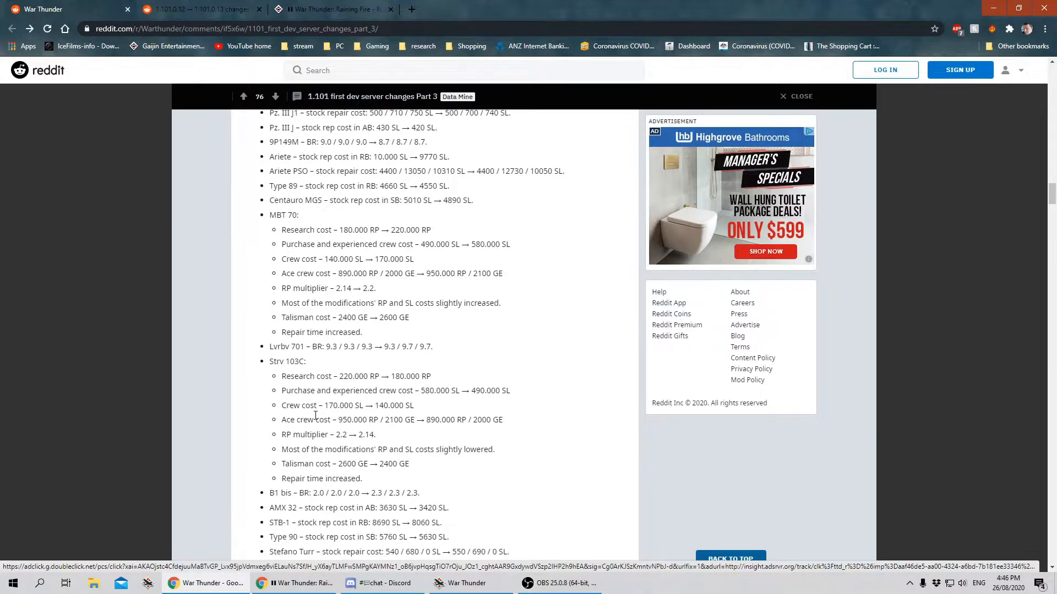
scroll("down", 3)
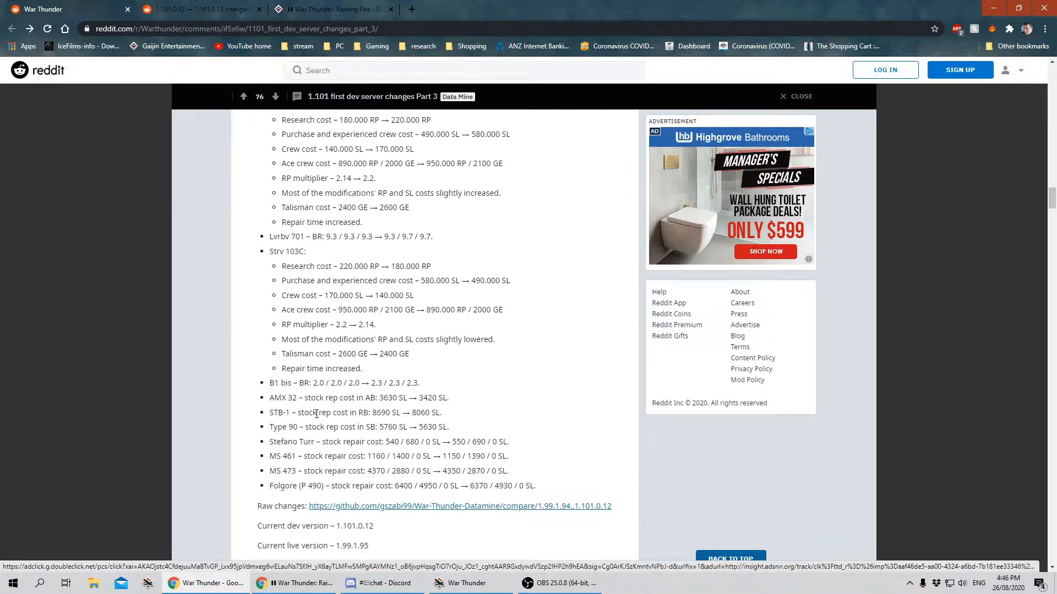
mouse_move(329, 342)
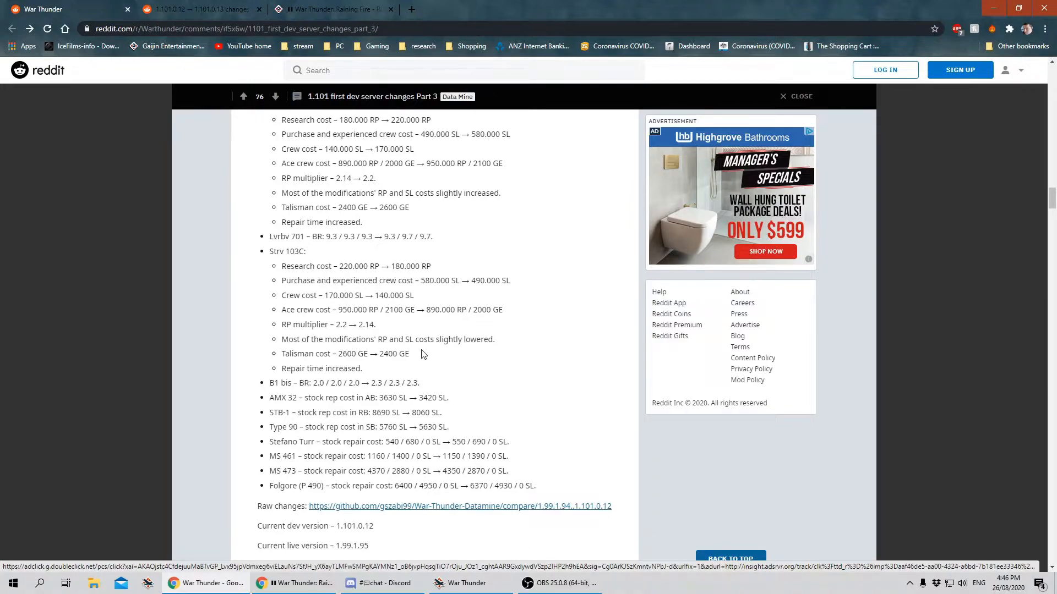
mouse_move(412, 294)
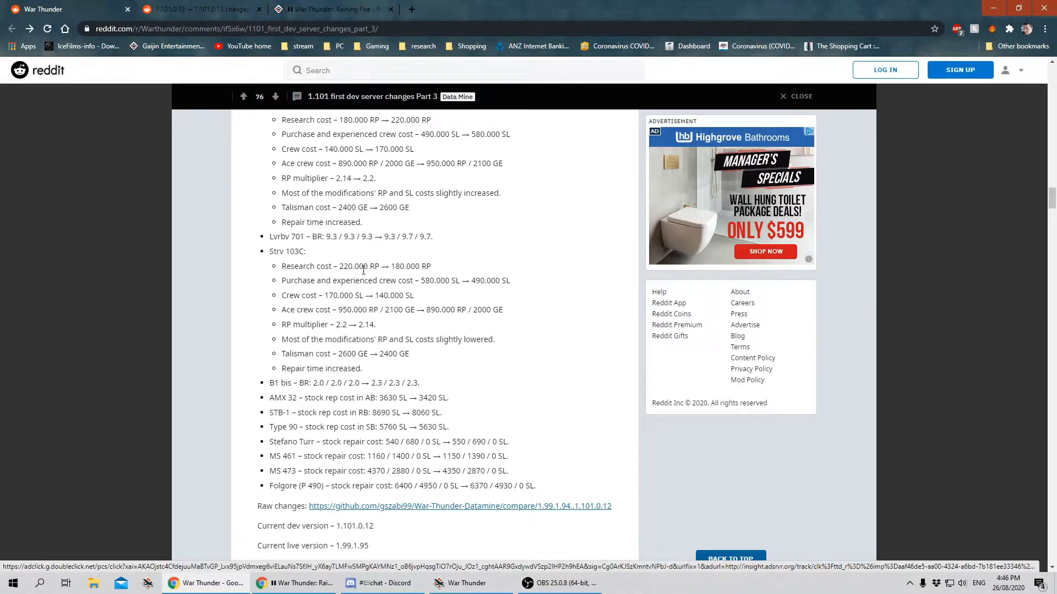
mouse_move(352, 256)
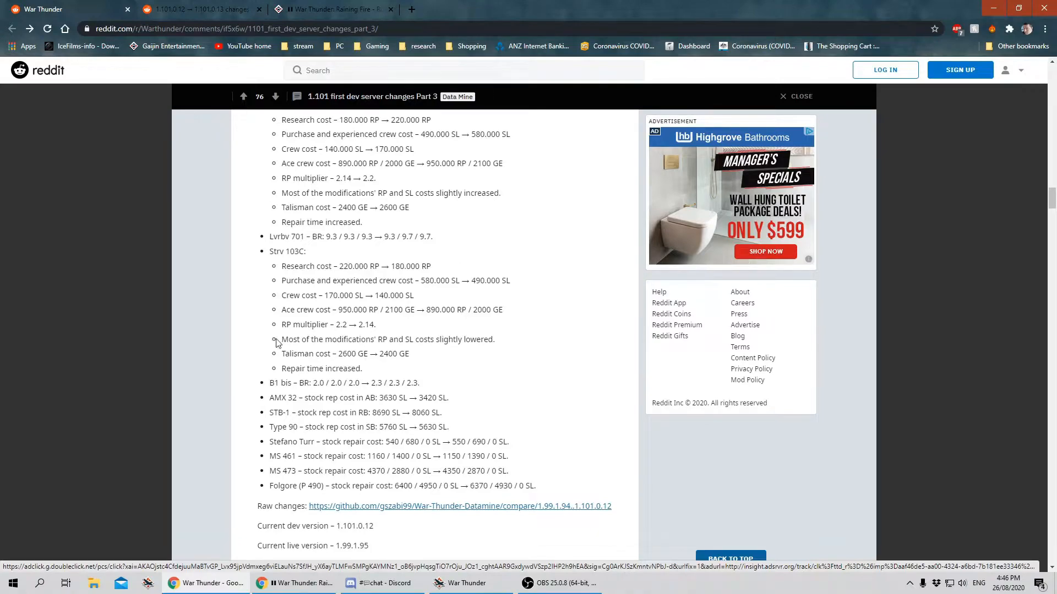
scroll("down", 3)
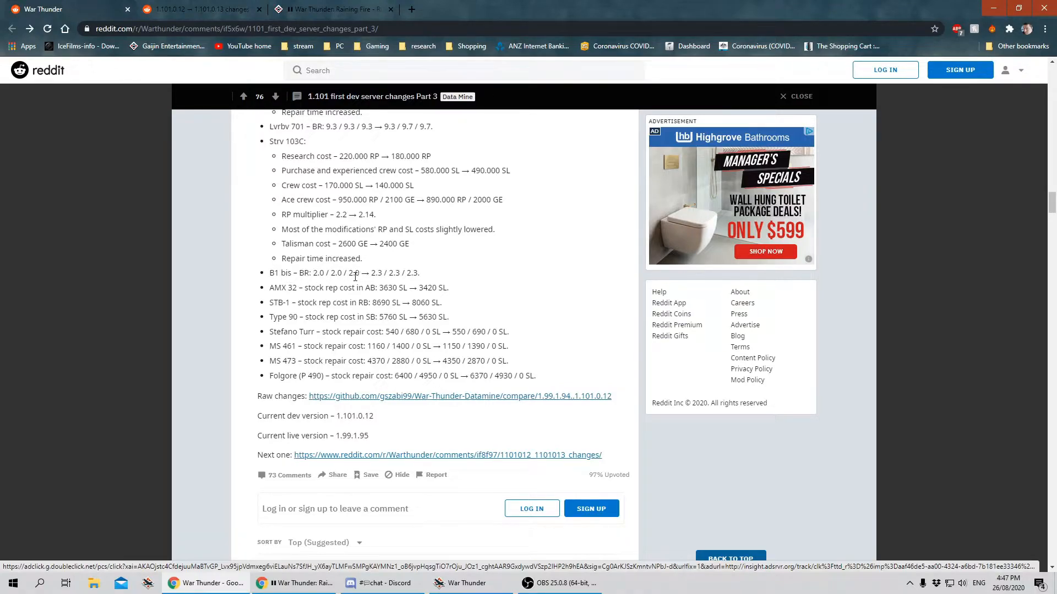
mouse_move(350, 286)
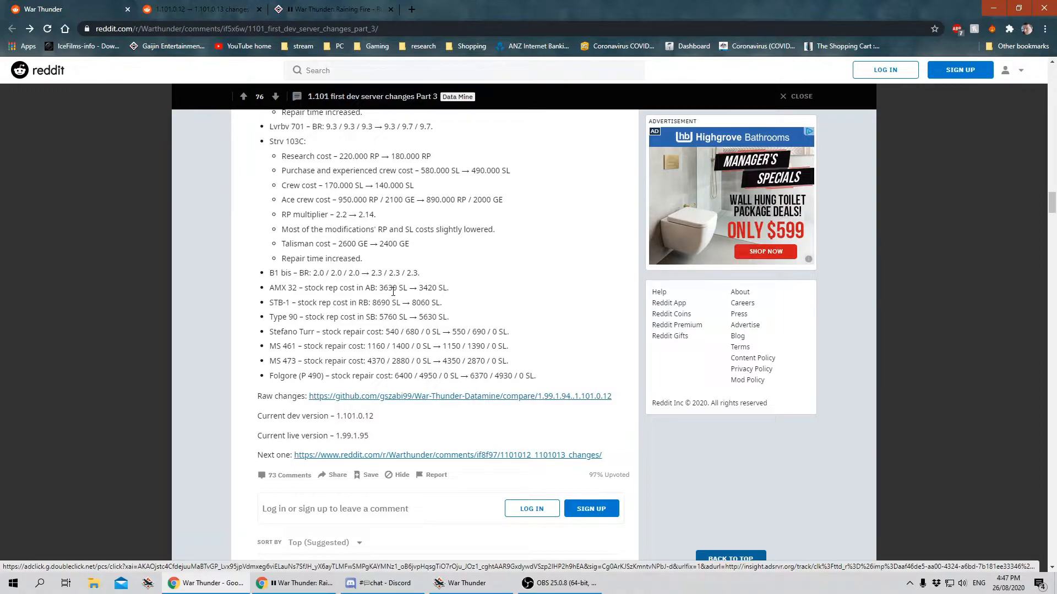
mouse_move(541, 374)
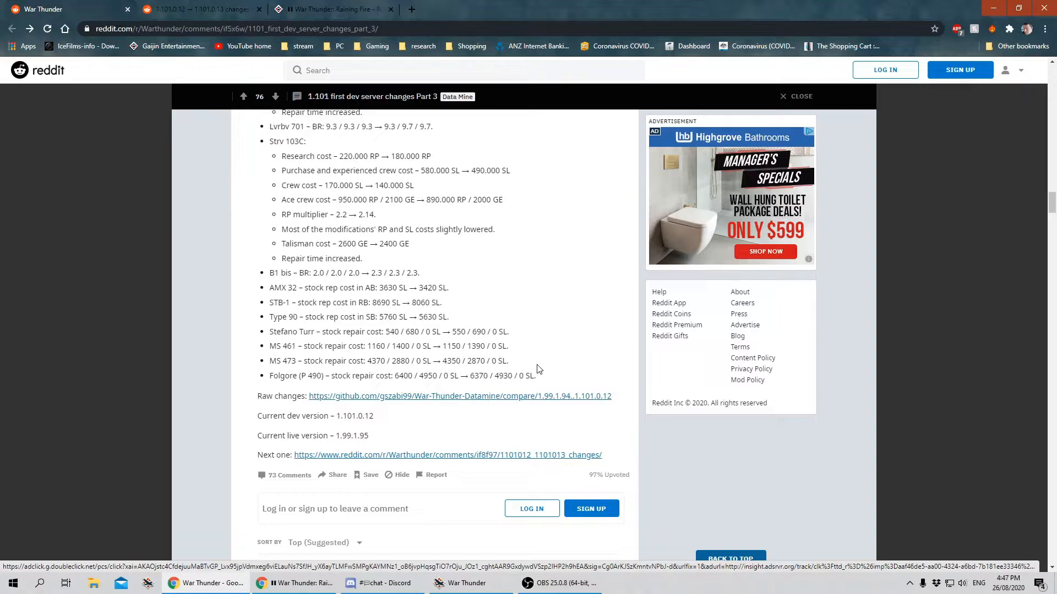
mouse_move(407, 284)
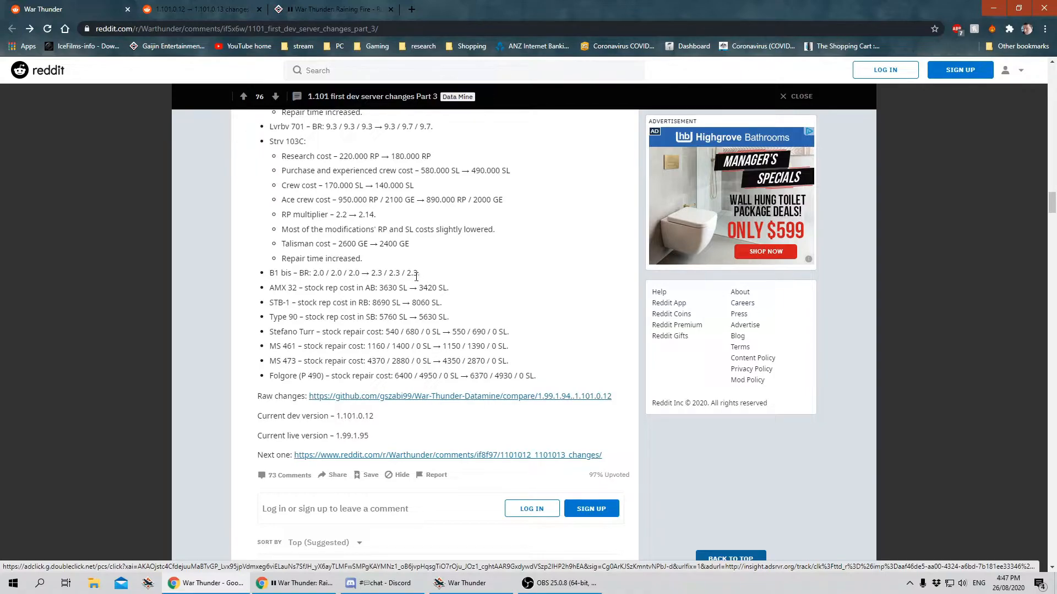
mouse_move(350, 286)
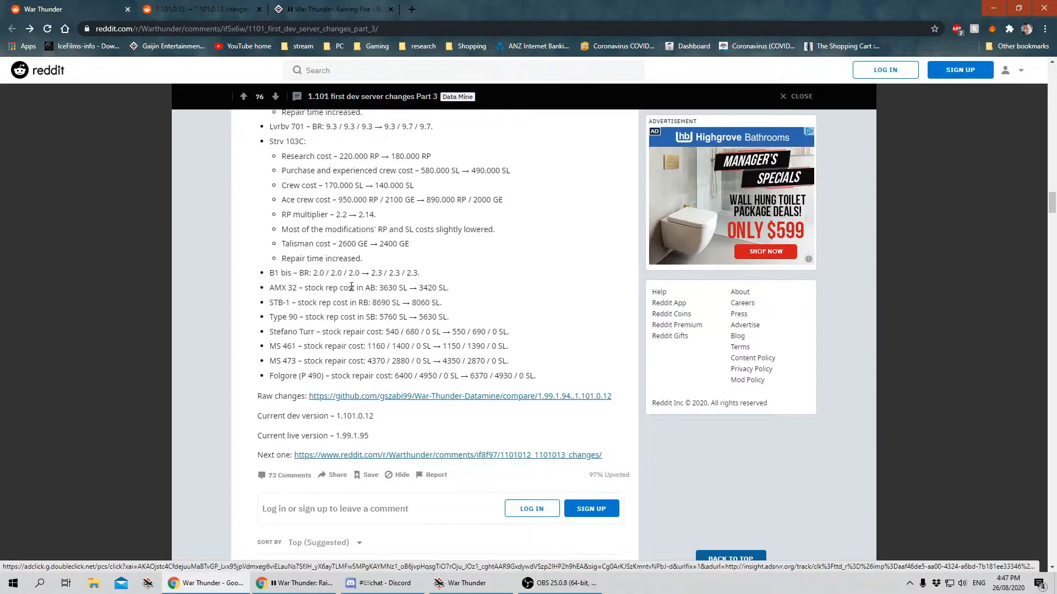
mouse_move(438, 279)
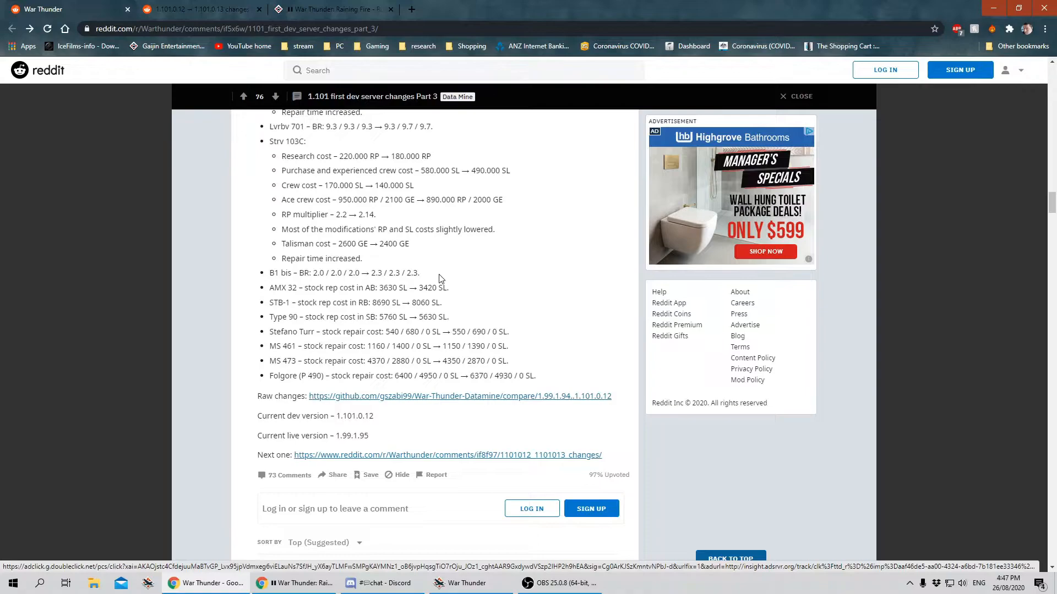
mouse_move(138, 277)
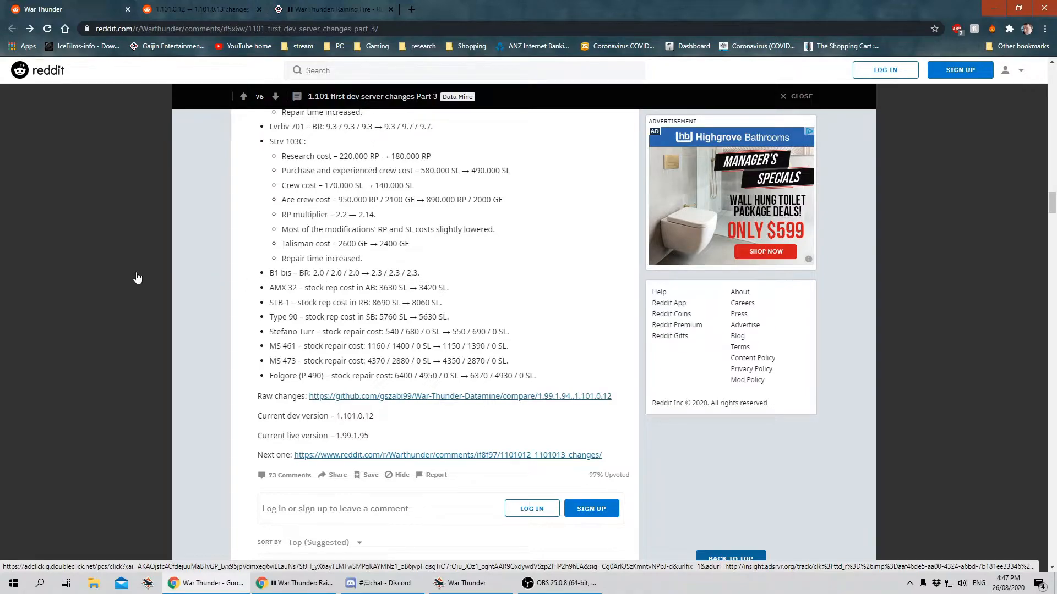
mouse_move(235, 288)
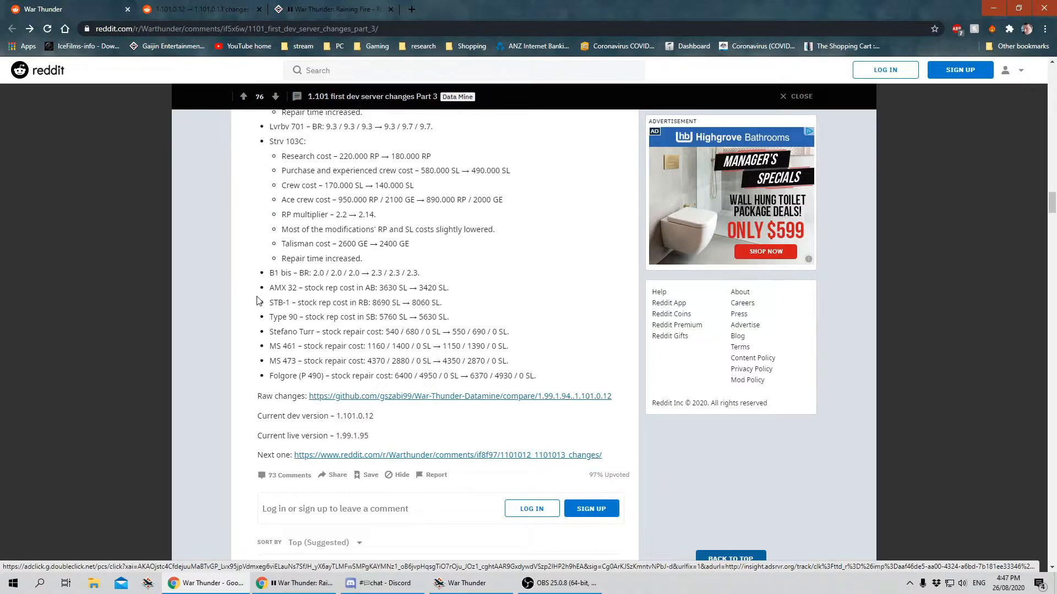
mouse_move(257, 292)
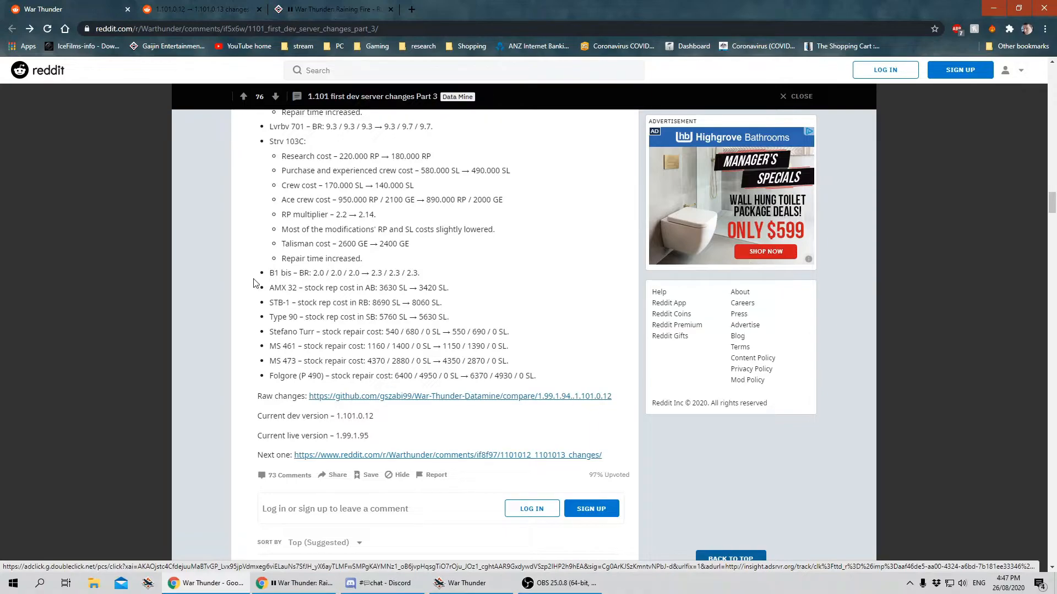
mouse_move(265, 309)
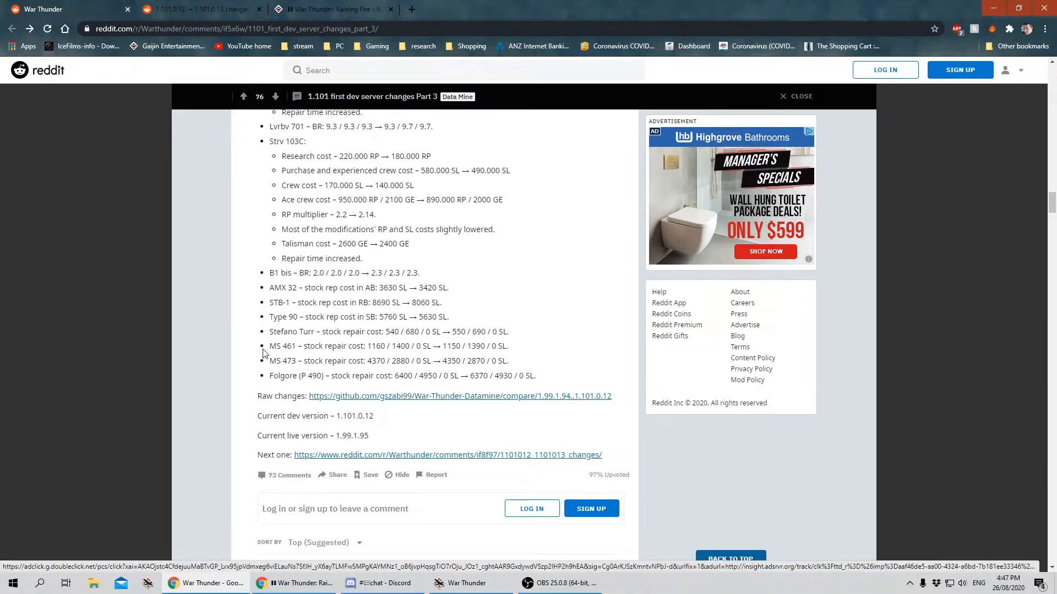
mouse_move(266, 361)
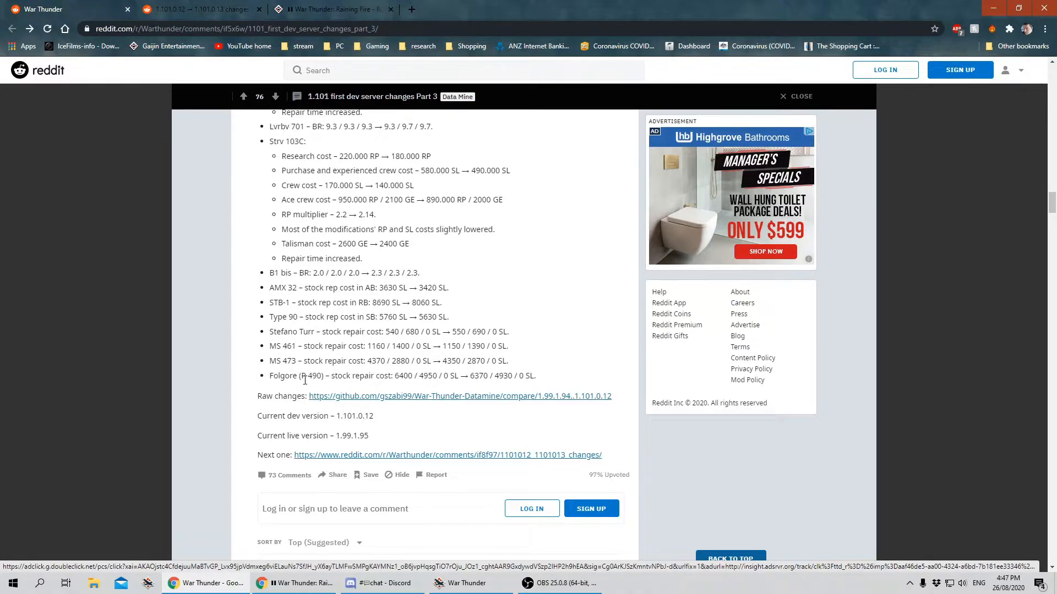
mouse_move(424, 390)
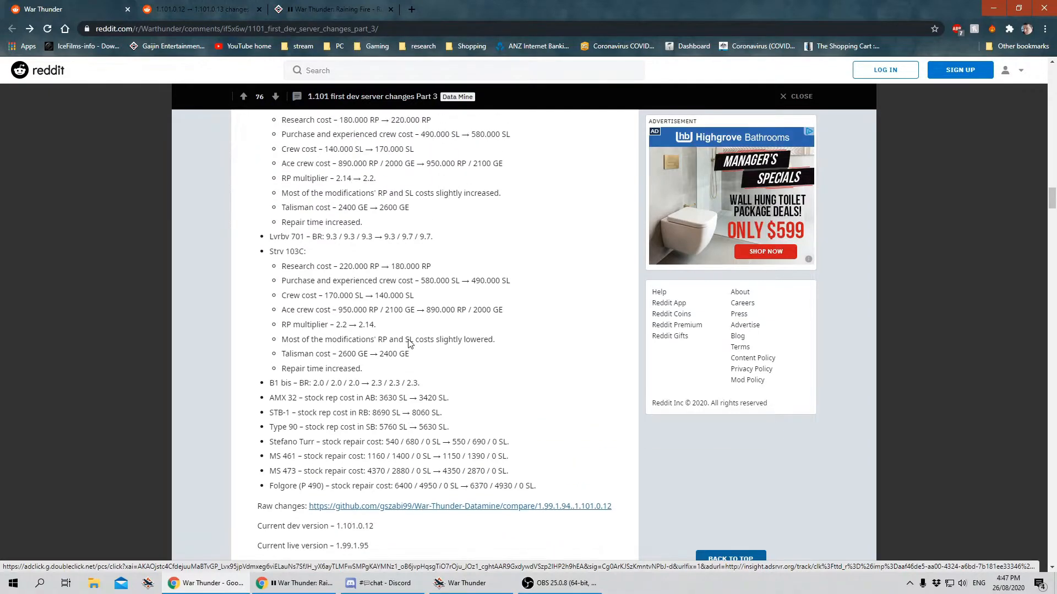
mouse_move(389, 342)
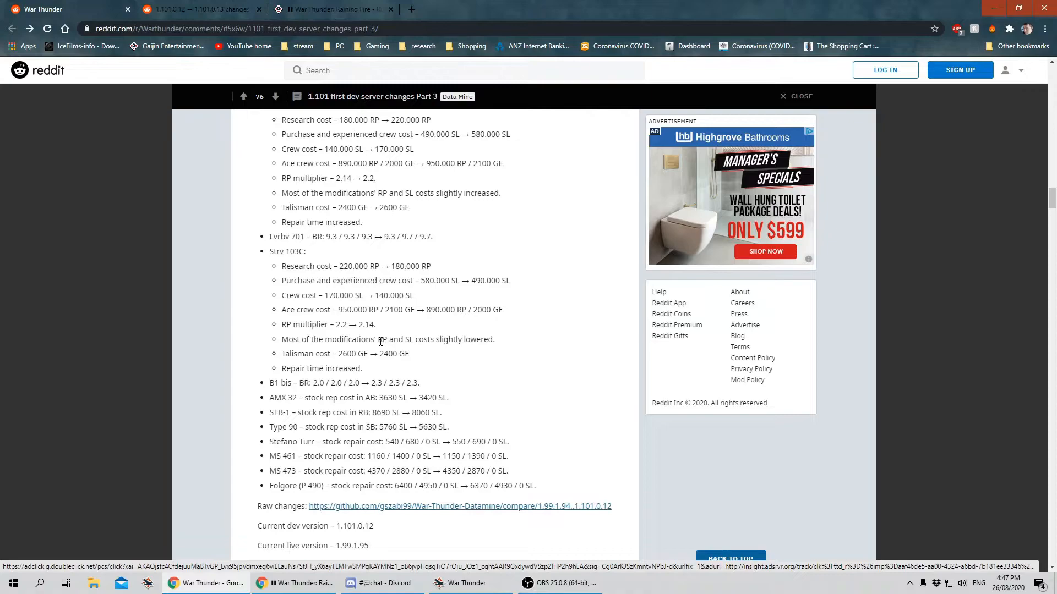
scroll("down", 3)
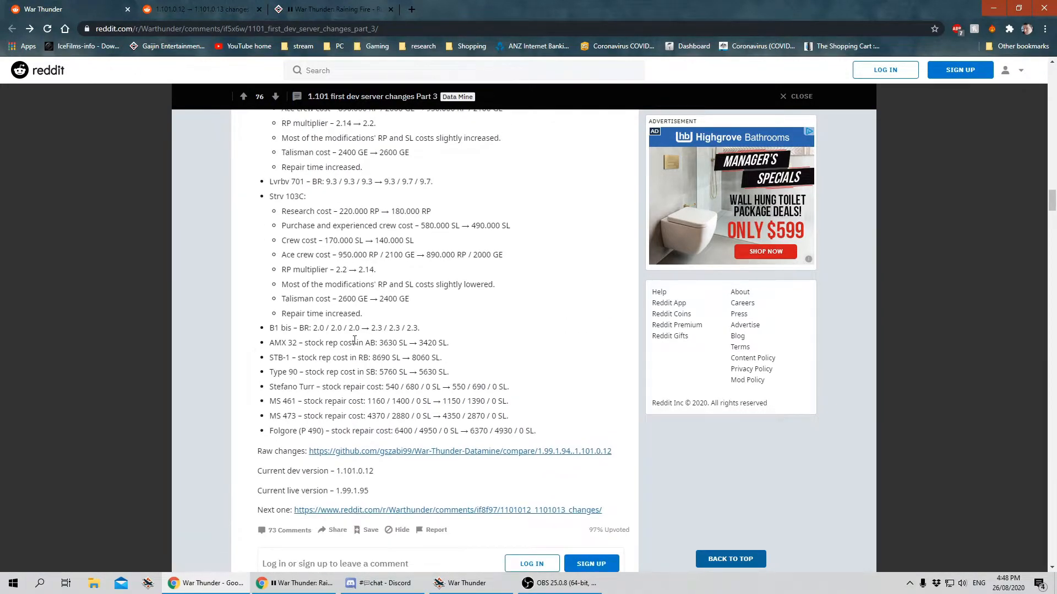
Scroll past Part 3's comments and follow the 'Next one' link to the 1.101.0.12 → 1.101.0.13 changes post.
scroll("down", 3)
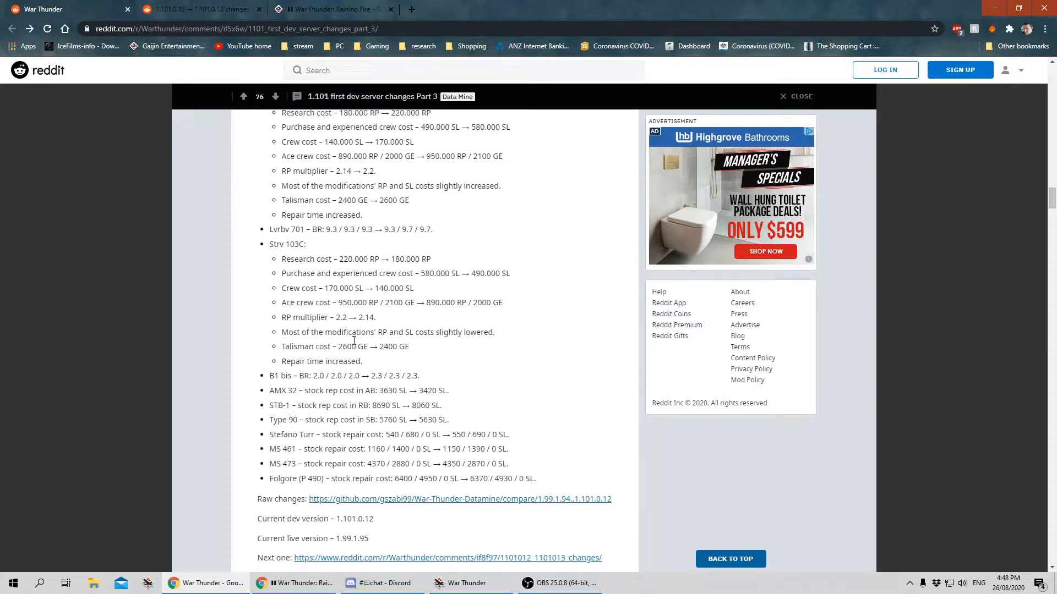
scroll("down", 3)
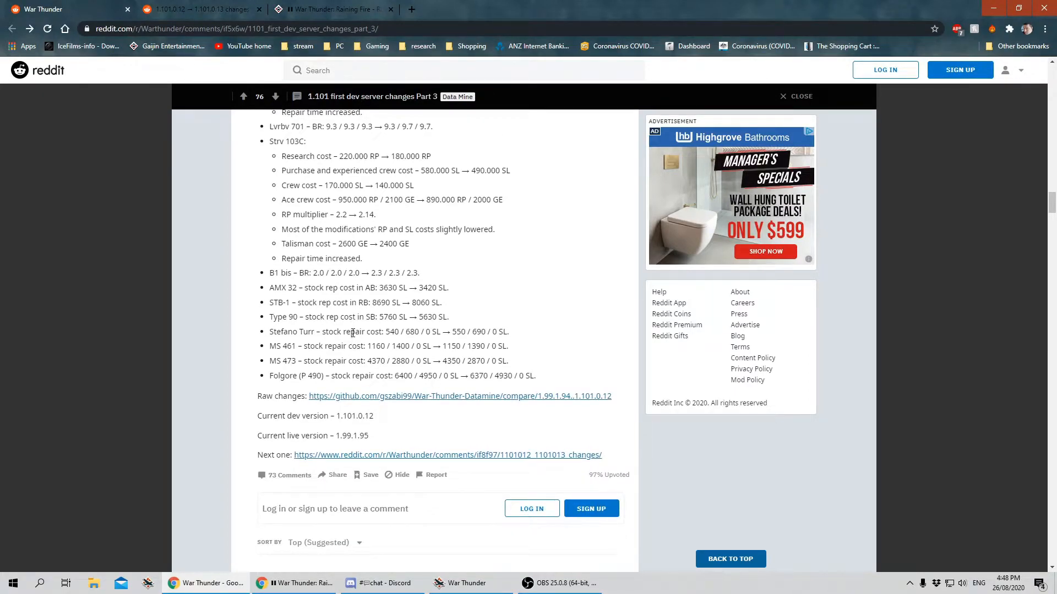
scroll("down", 3)
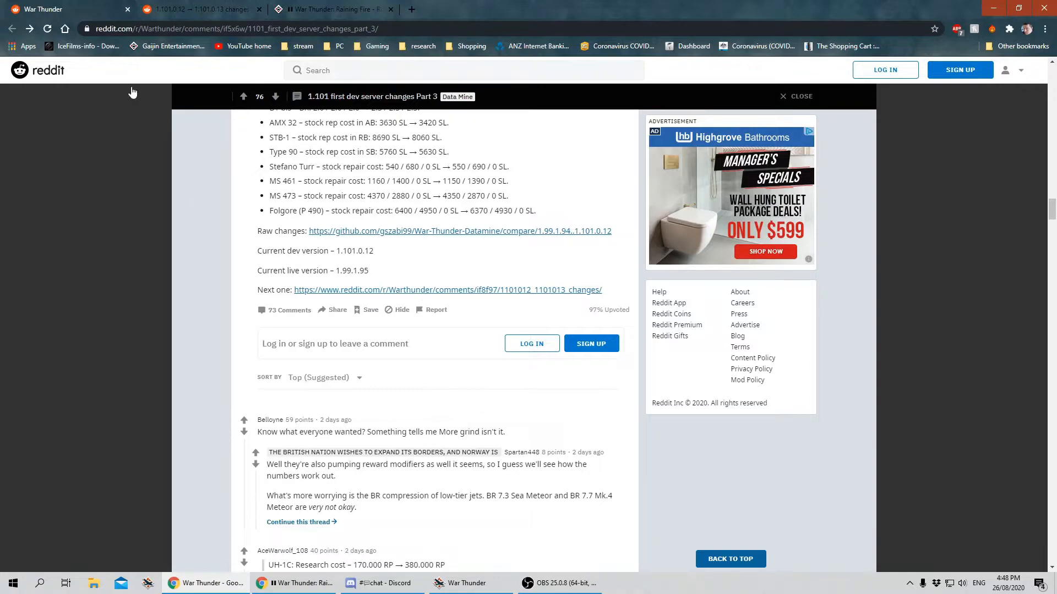
left_click(447, 289)
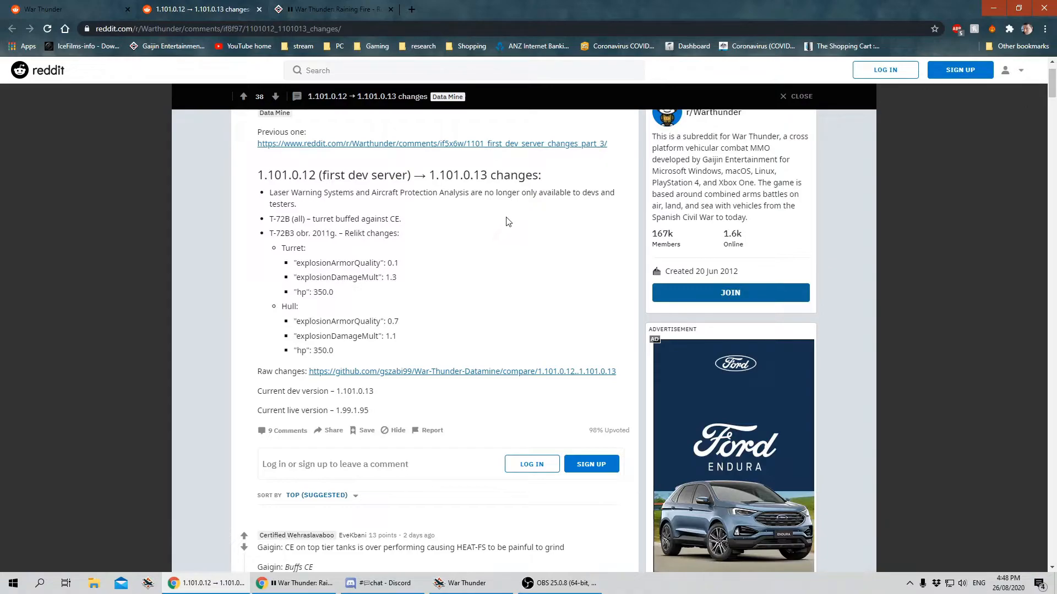
mouse_move(505, 228)
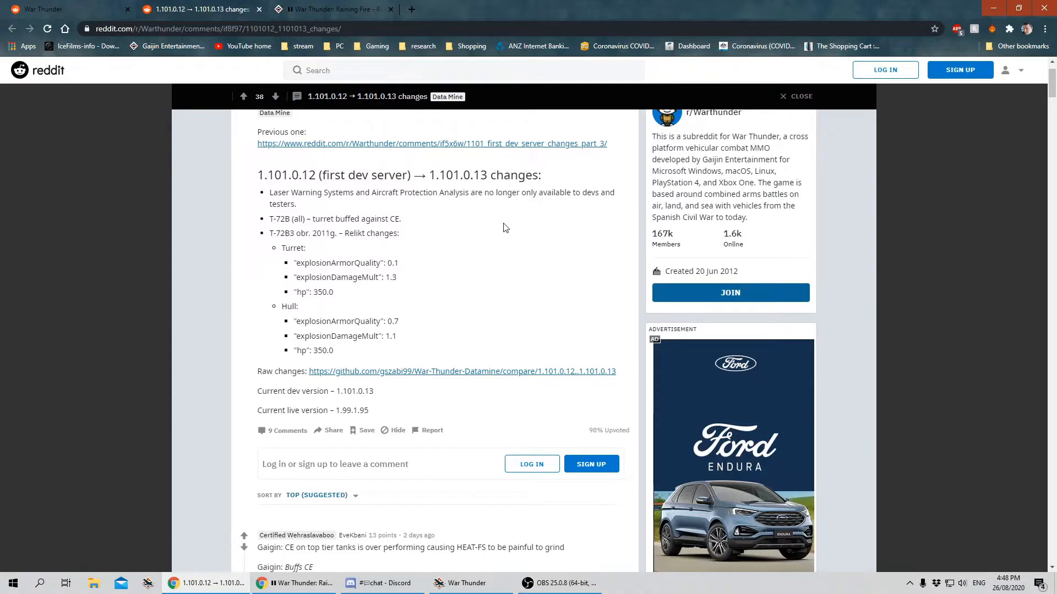
mouse_move(481, 245)
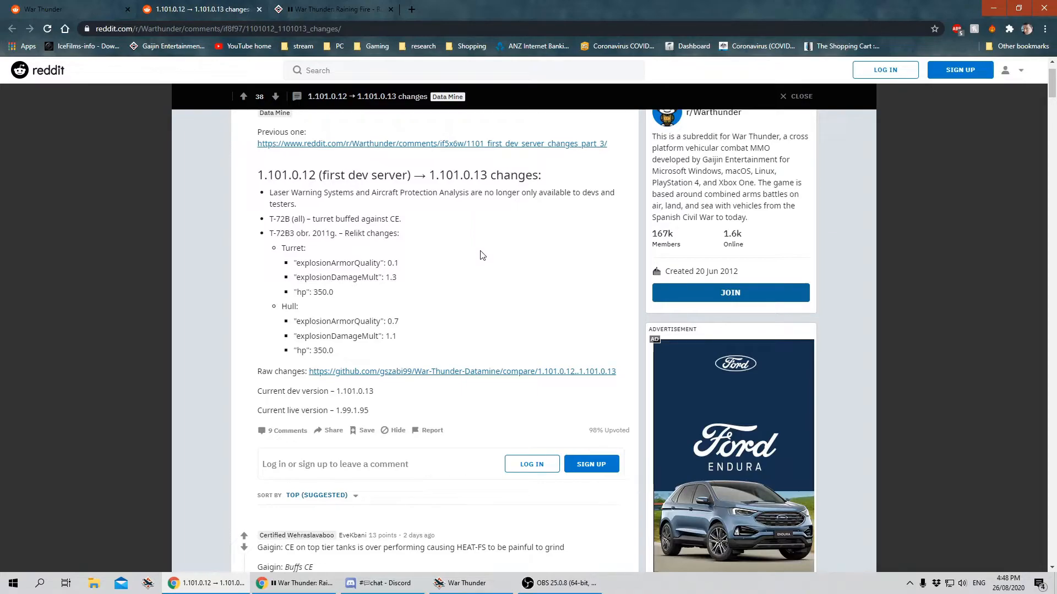
mouse_move(482, 252)
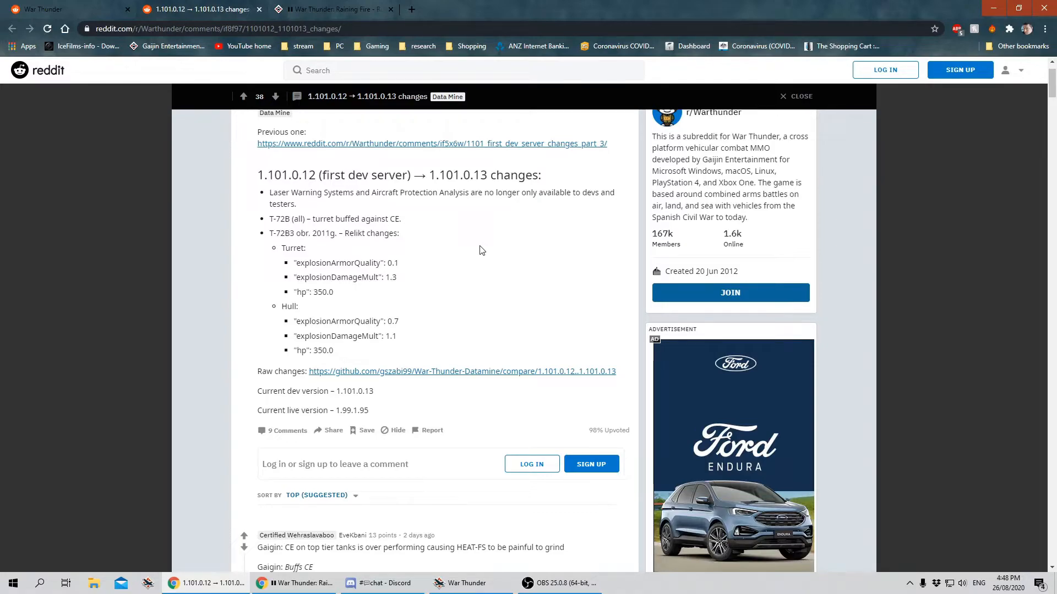
mouse_move(492, 244)
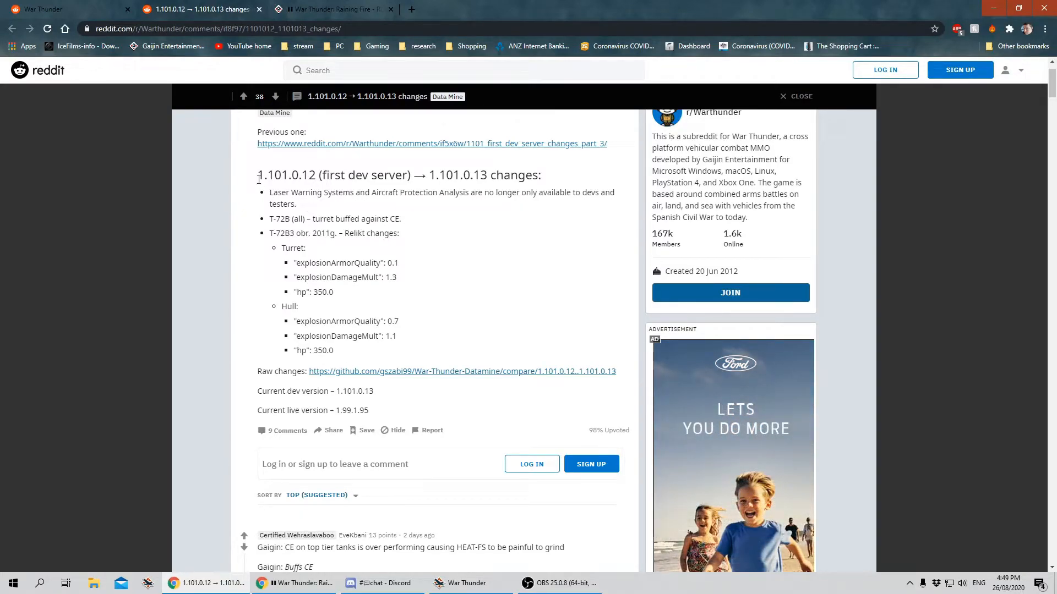
Highlight the Laser Warning Systems / Aircraft Protection Analysis line, then read down through the T-72B3 Relikt changes.
left_click_drag(270, 192, 296, 204)
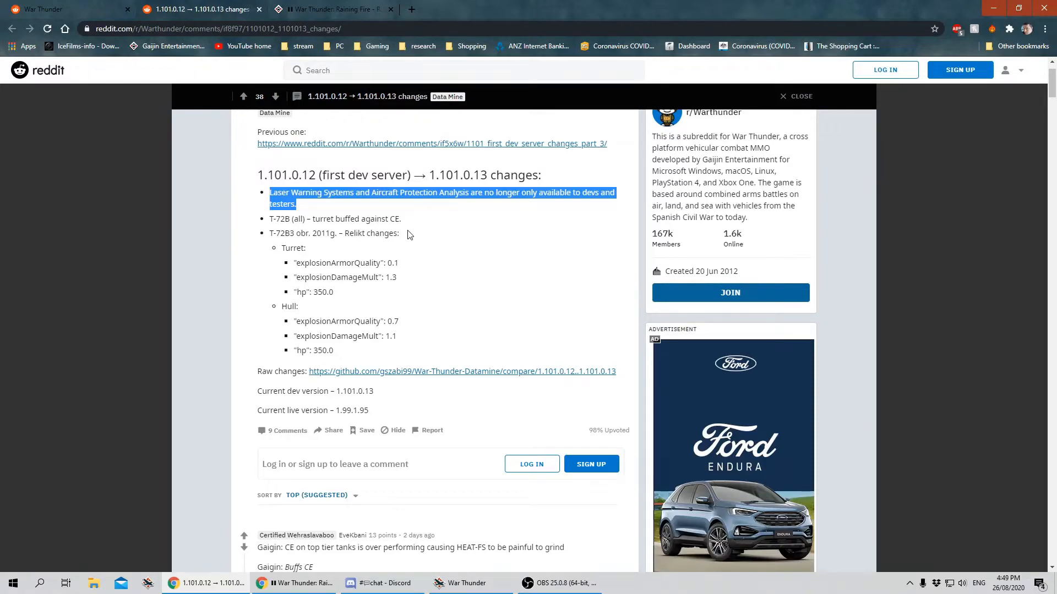
mouse_move(451, 237)
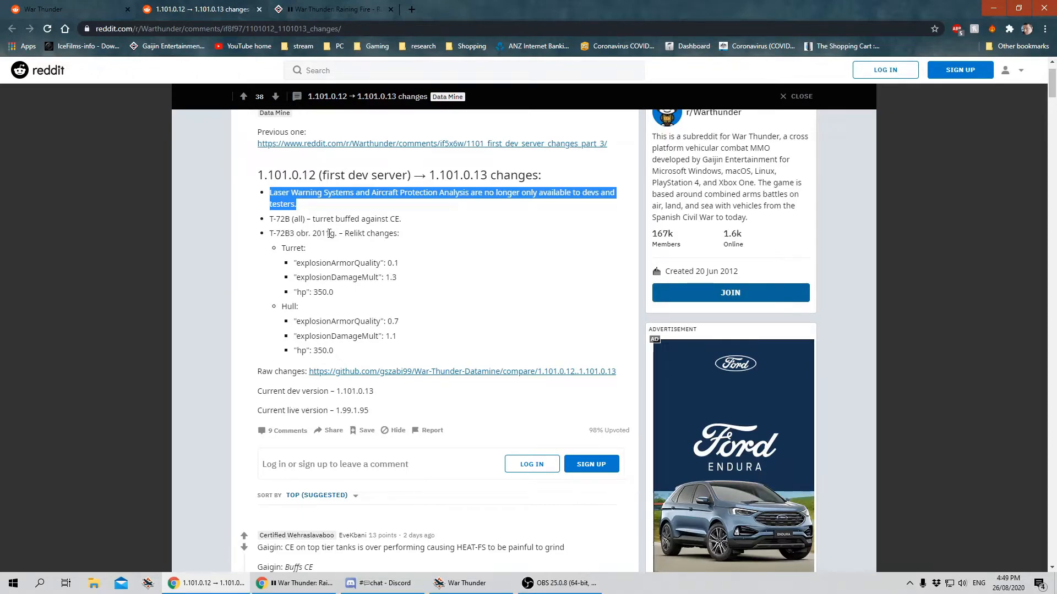
mouse_move(383, 244)
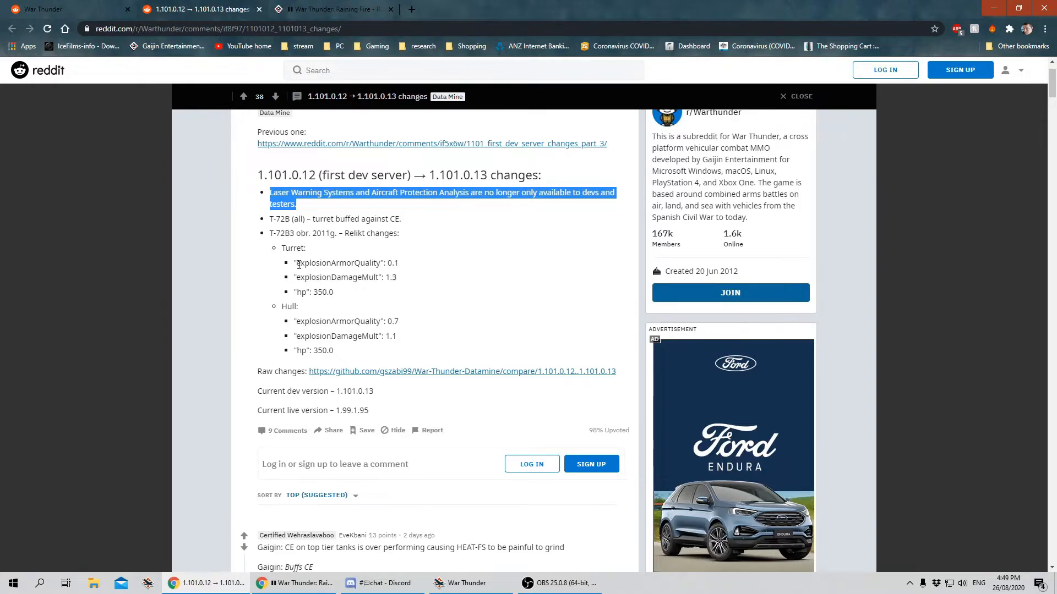
scroll("down", 3)
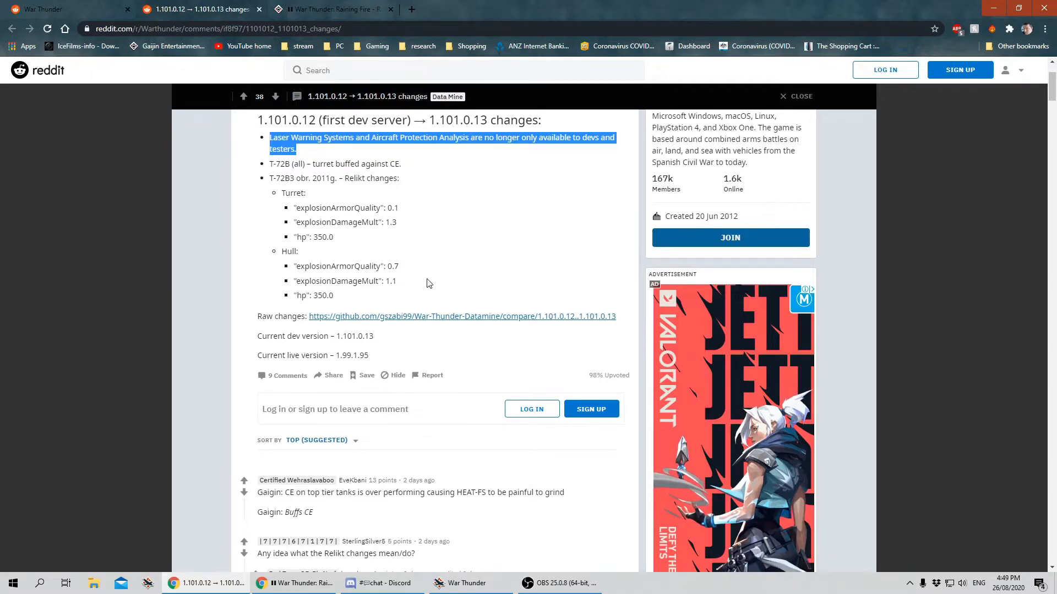
scroll("down", 3)
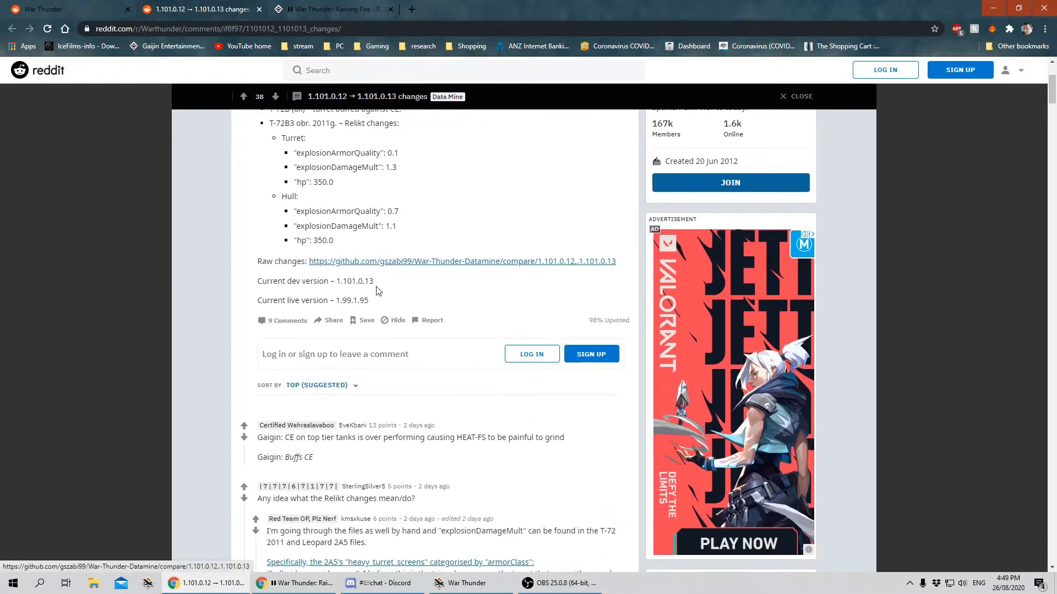
scroll("down", 3)
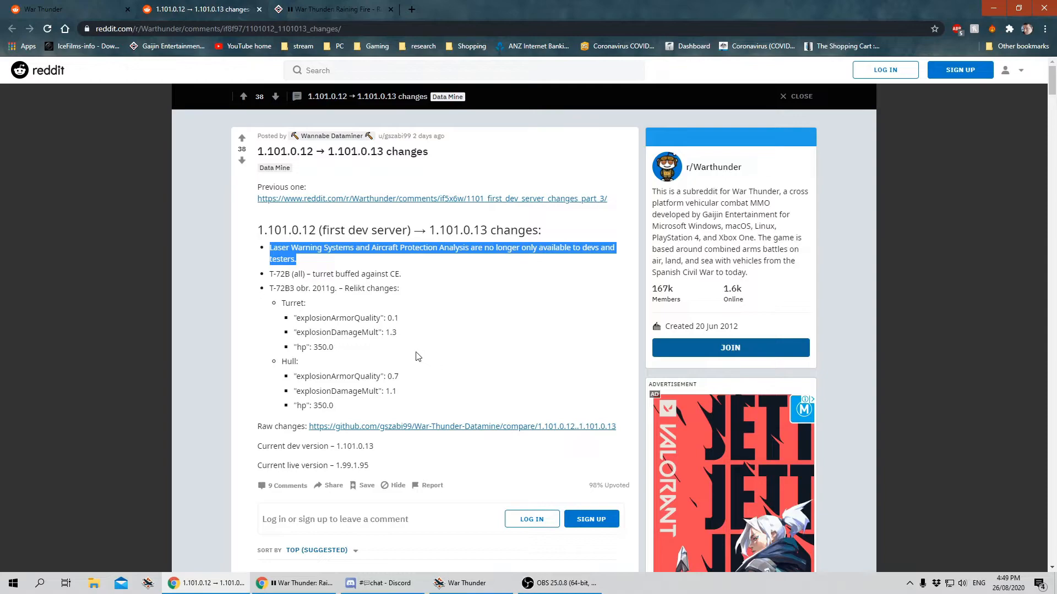
mouse_move(414, 386)
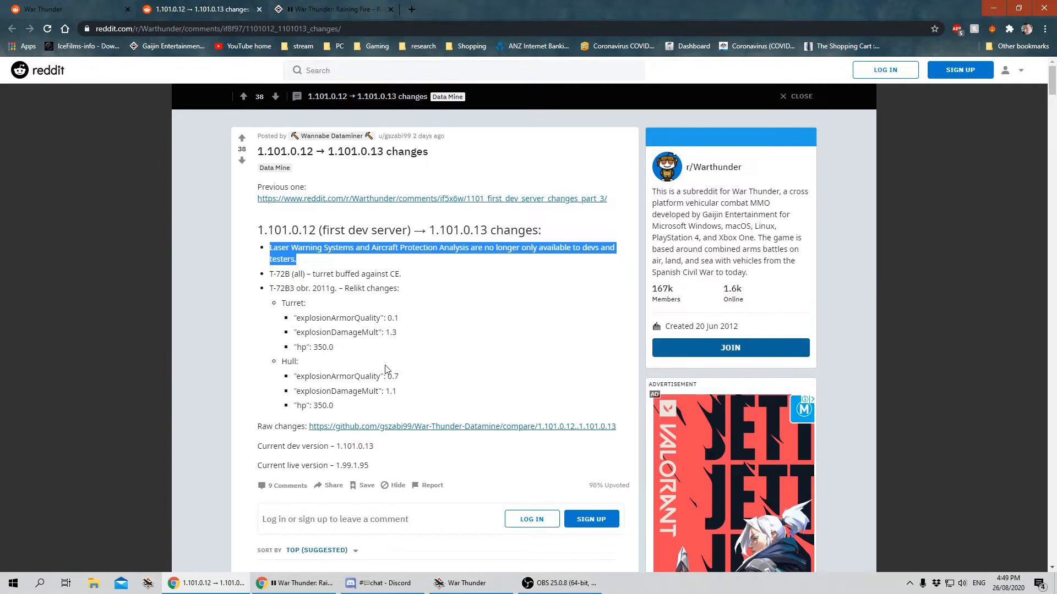
scroll("down", 3)
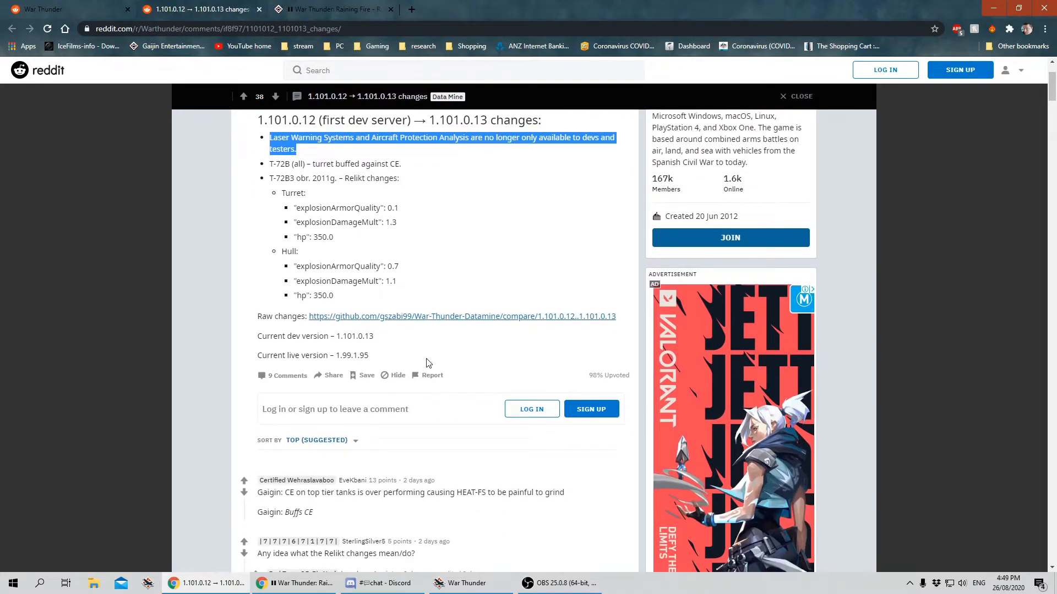
scroll("down", 3)
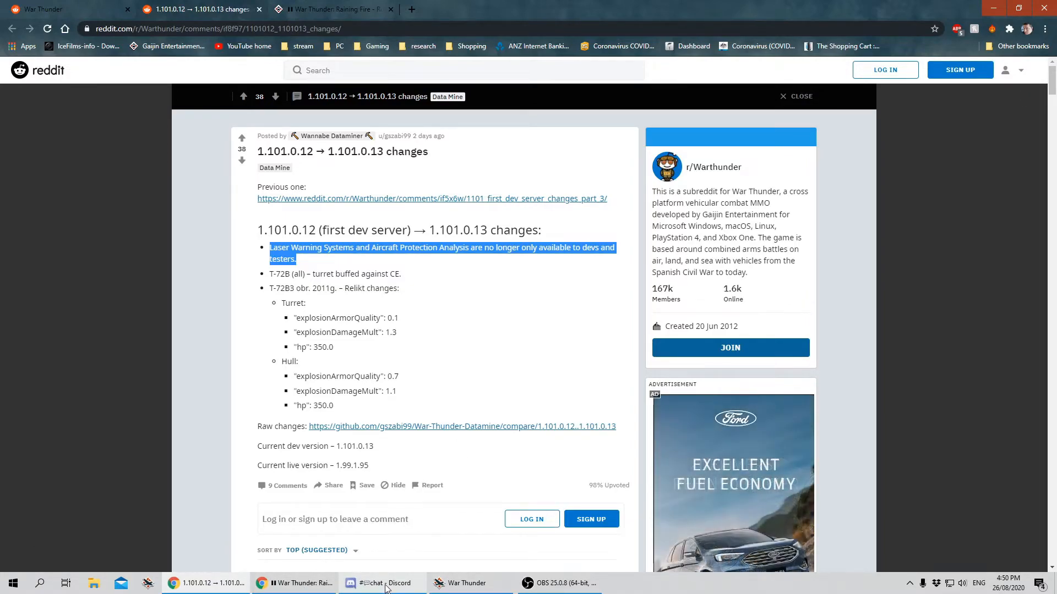
Switch via the subreddit tab to the forum's 'Raining Fire - Rumor Round-Up and Discussion' thread.
left_click(382, 584)
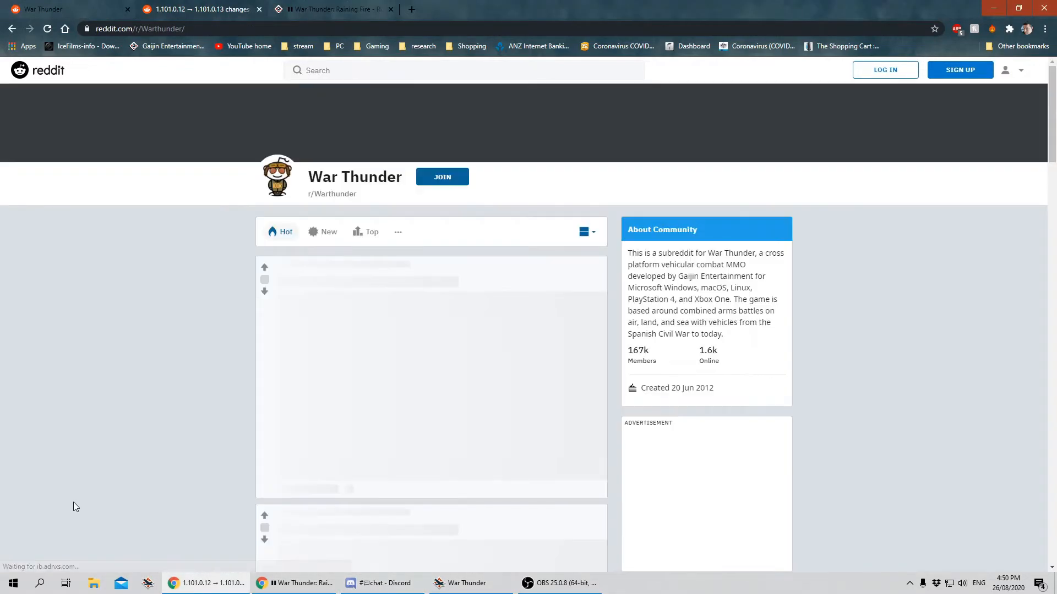
left_click(371, 279)
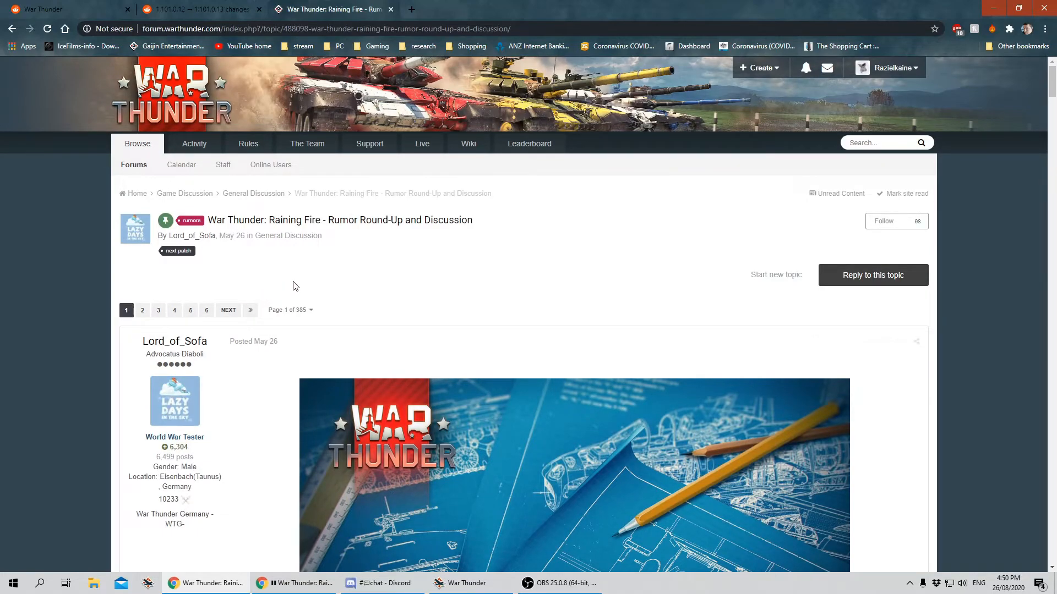
mouse_move(253, 200)
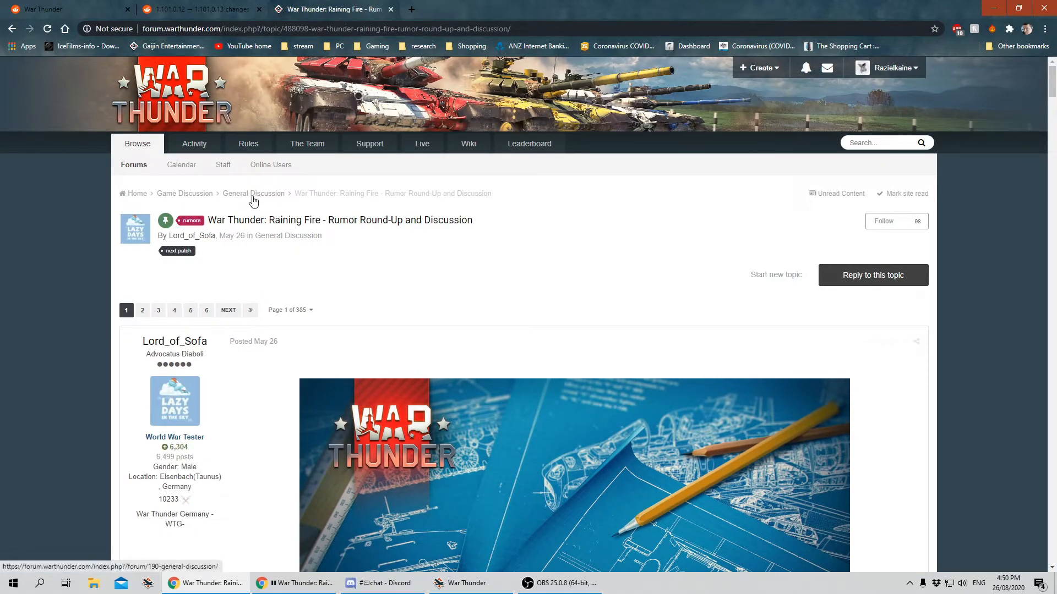
mouse_move(293, 256)
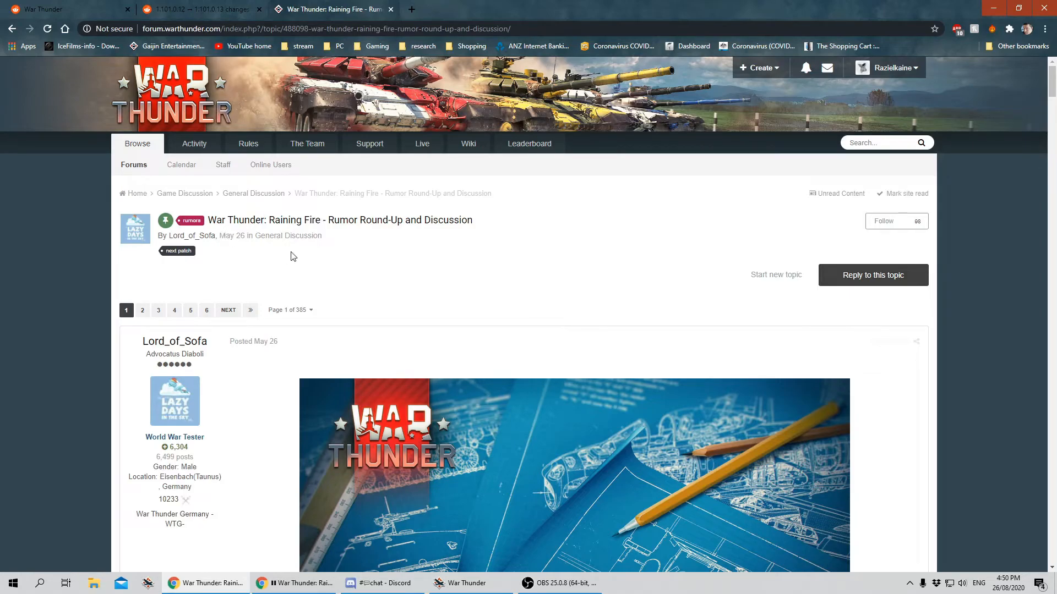
mouse_move(414, 194)
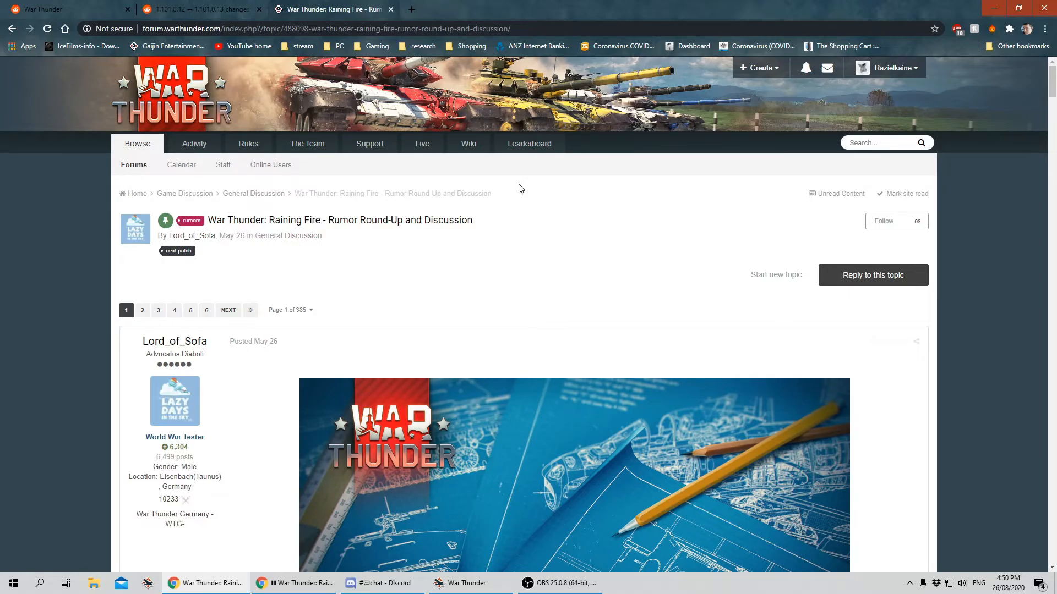
scroll("down", 3)
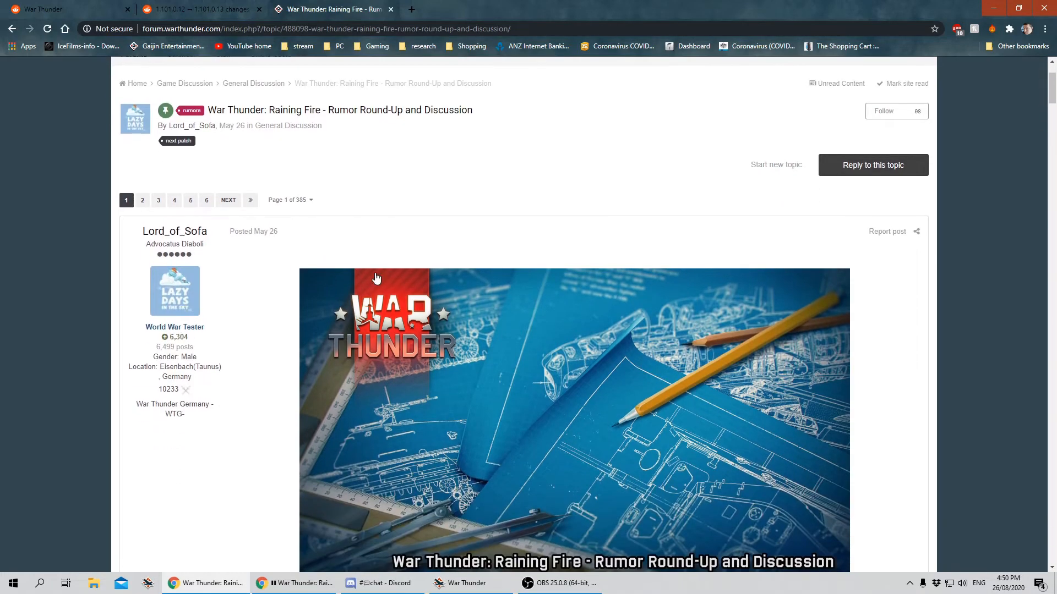
scroll("down", 3)
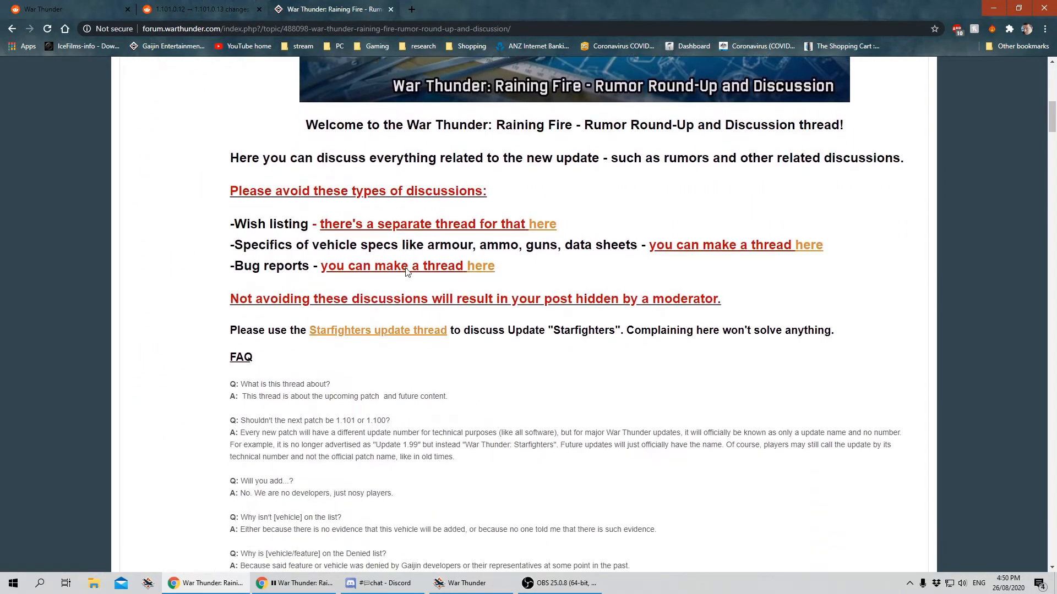
scroll("down", 3)
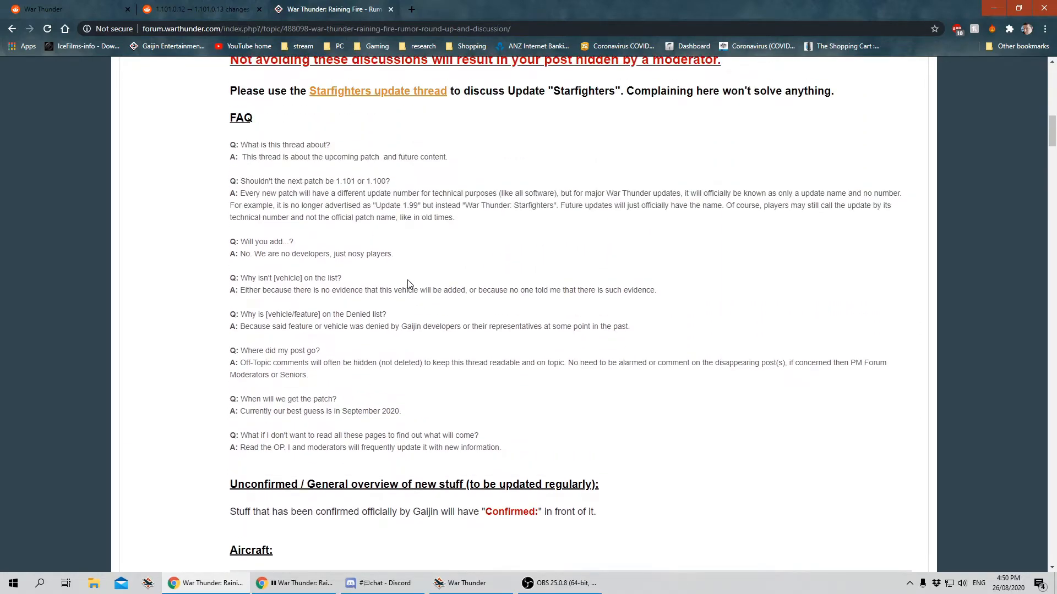
scroll("down", 3)
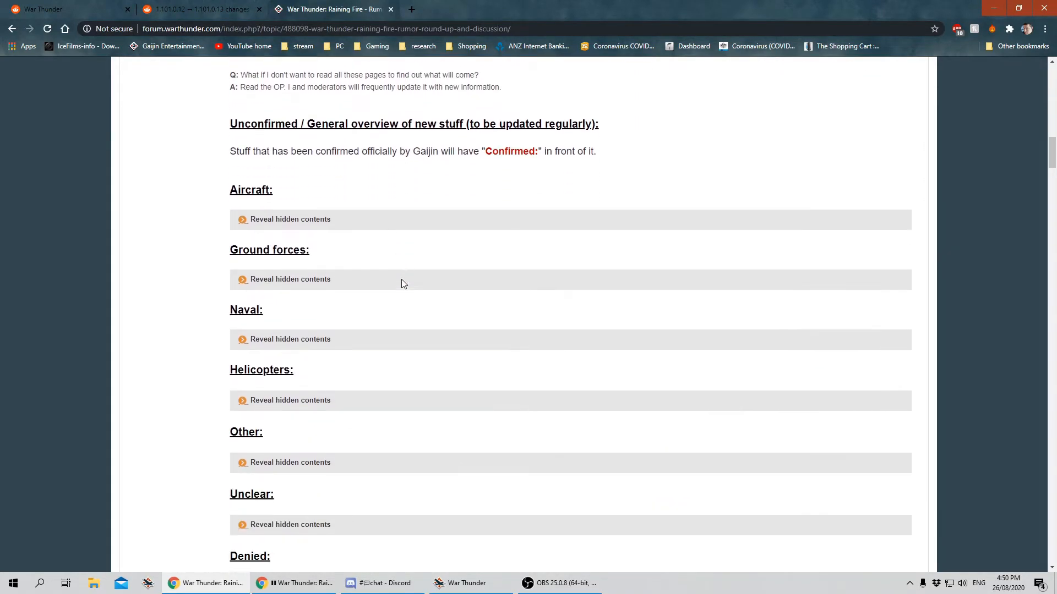
scroll("down", 3)
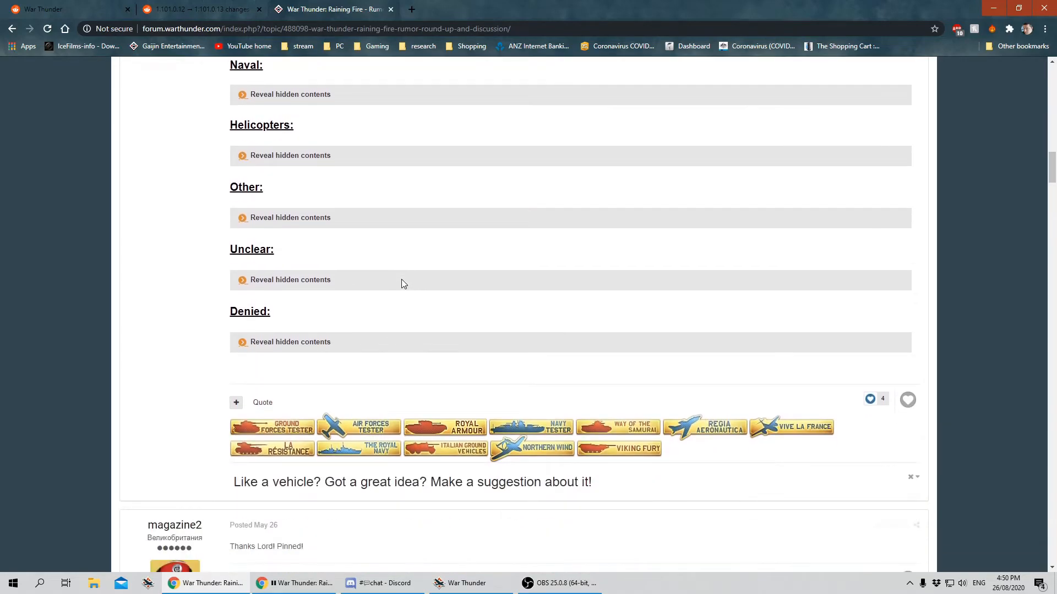
scroll("down", 3)
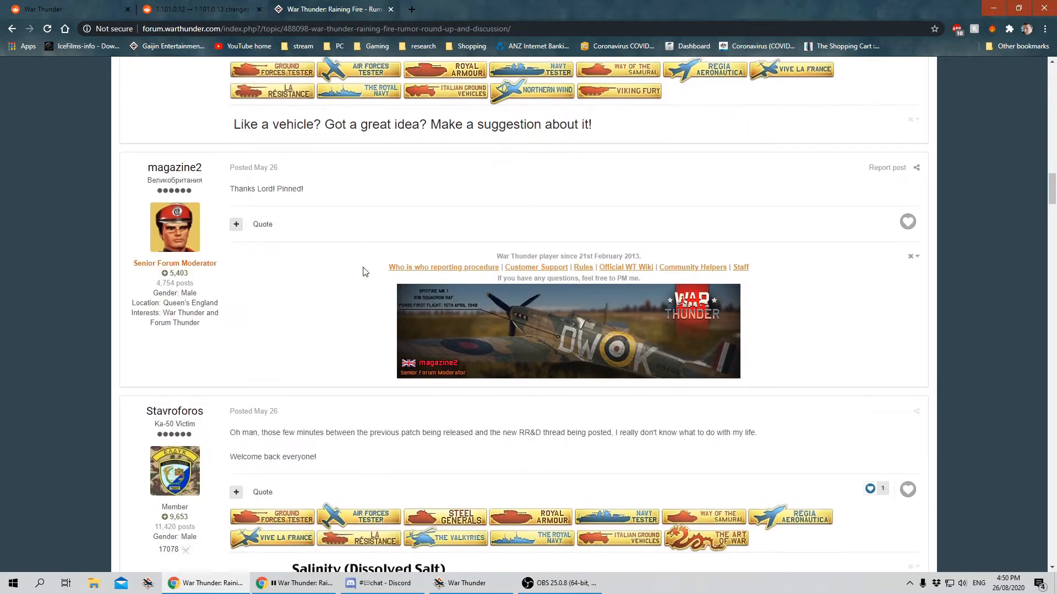
scroll("down", 3)
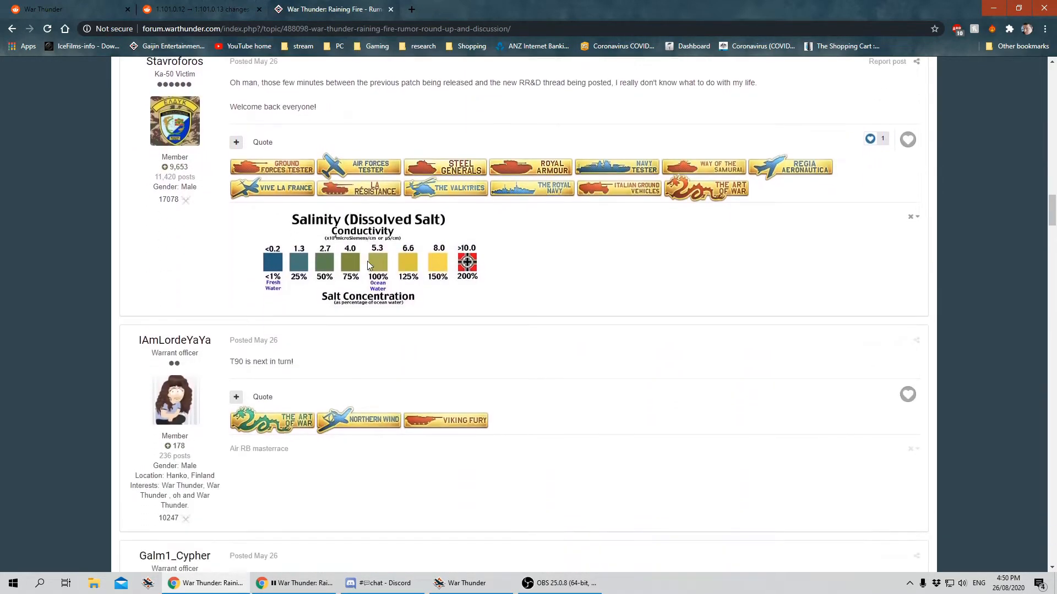
scroll("down", 3)
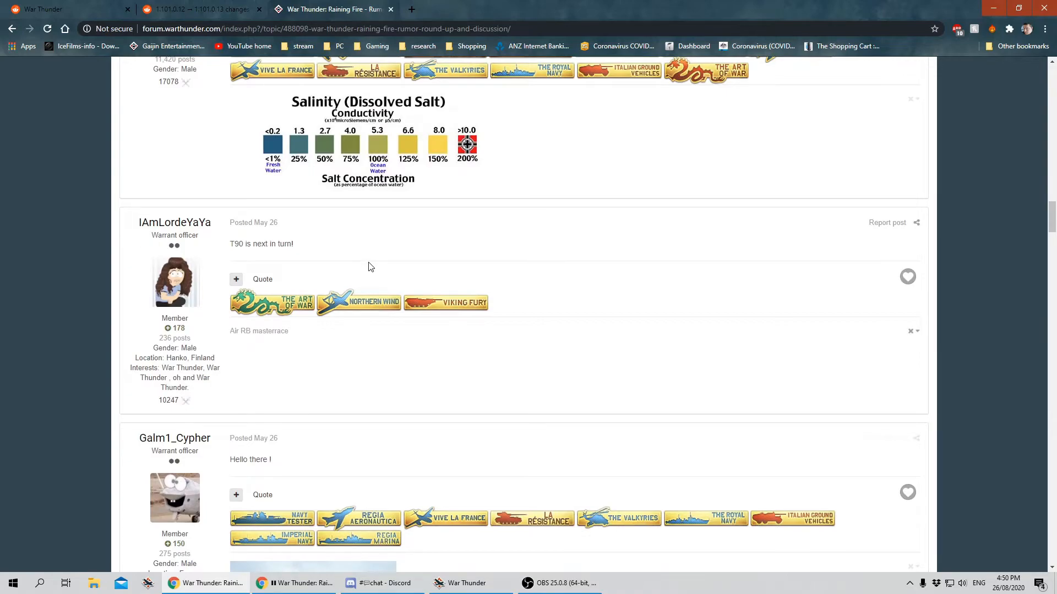
scroll("down", 3)
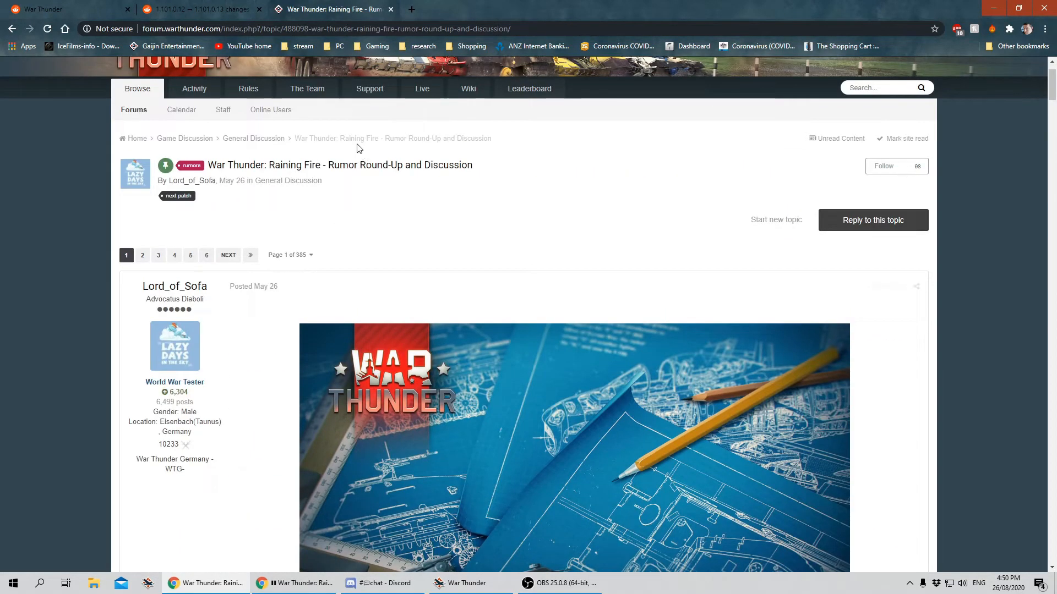
Close both Reddit tabs so only the Raining Fire rumor thread remains open.
left_click(196, 9)
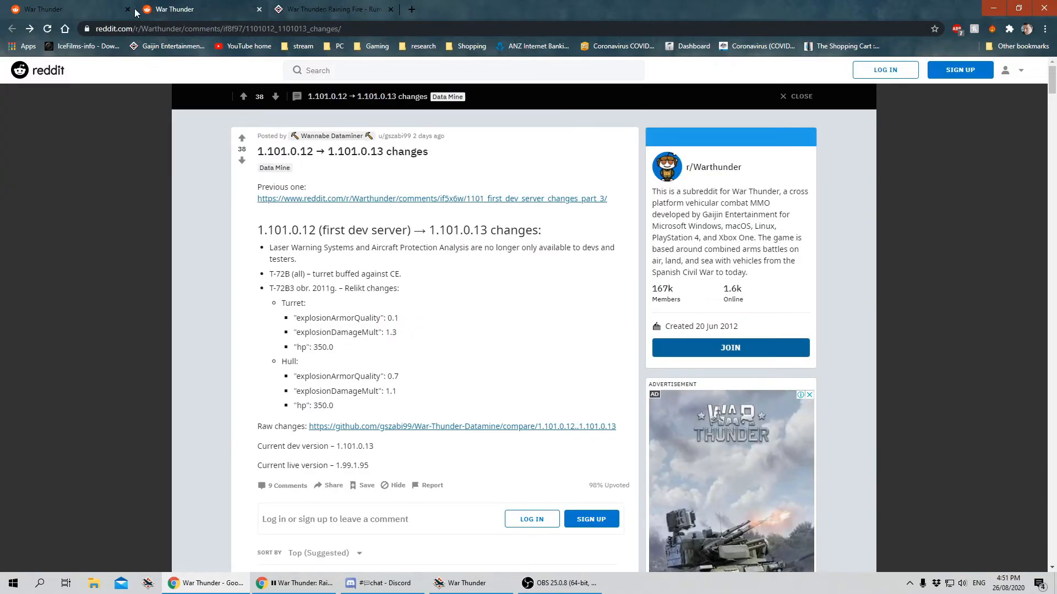
left_click(199, 9)
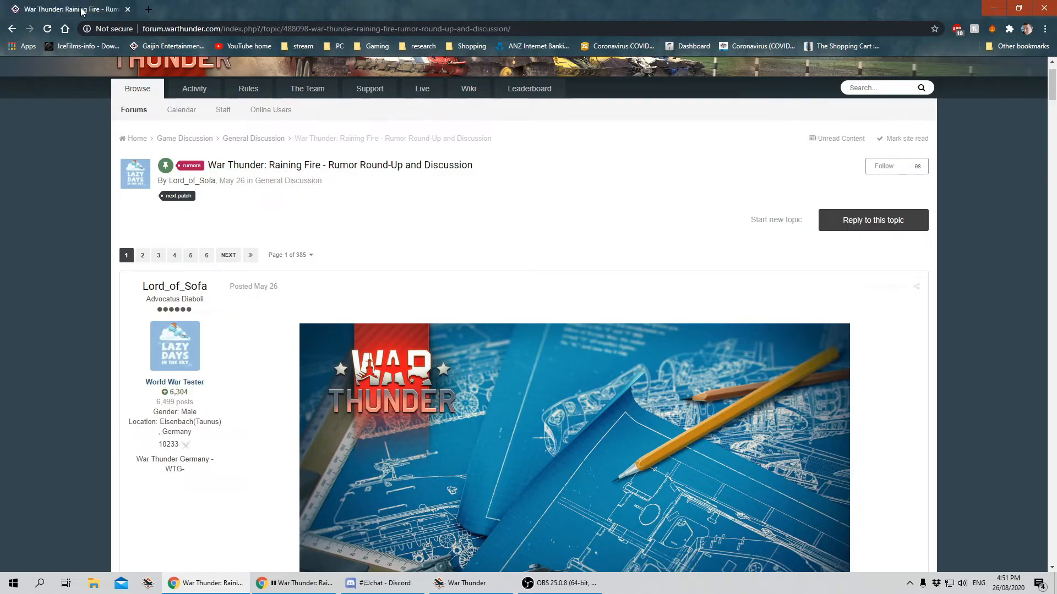
scroll("down", 3)
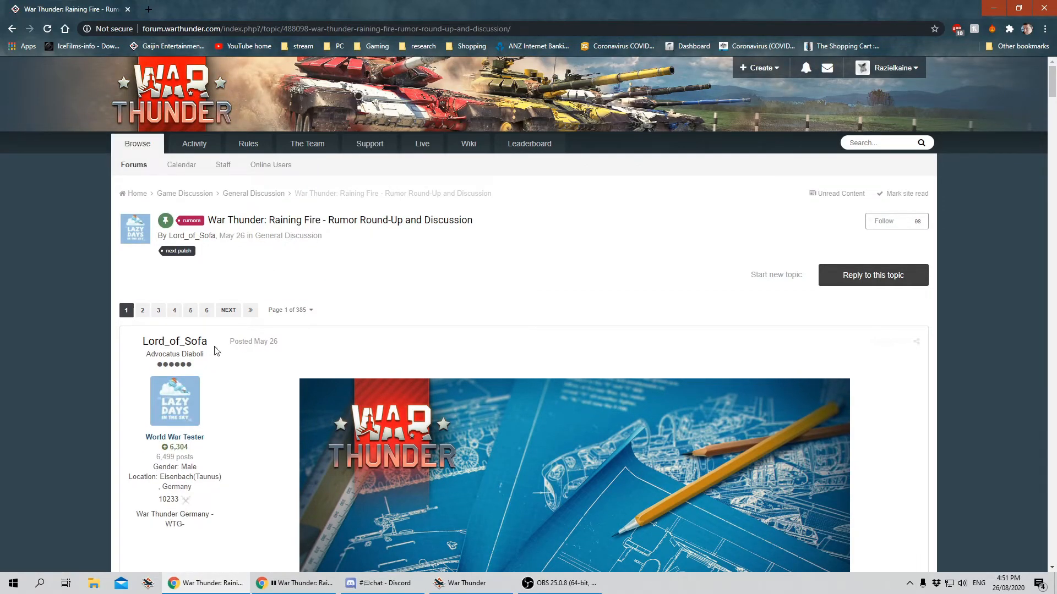
mouse_move(249, 310)
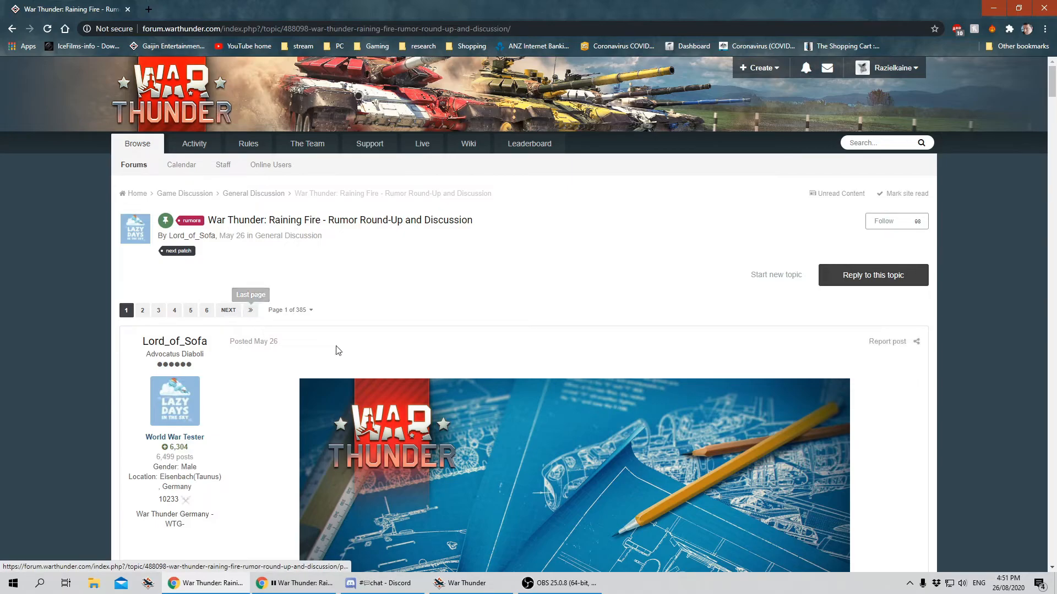
mouse_move(361, 324)
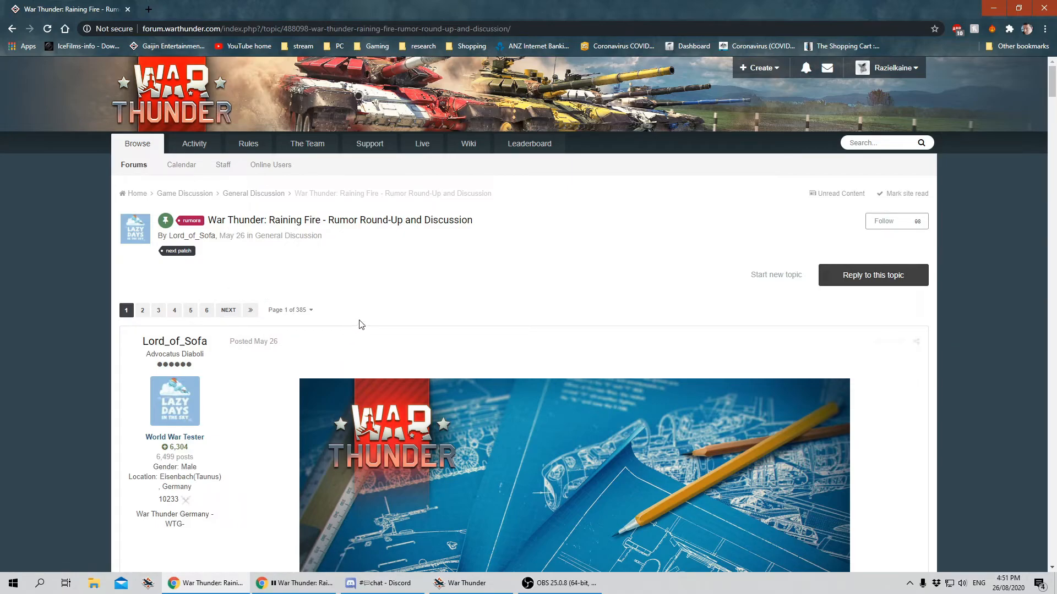
mouse_move(380, 323)
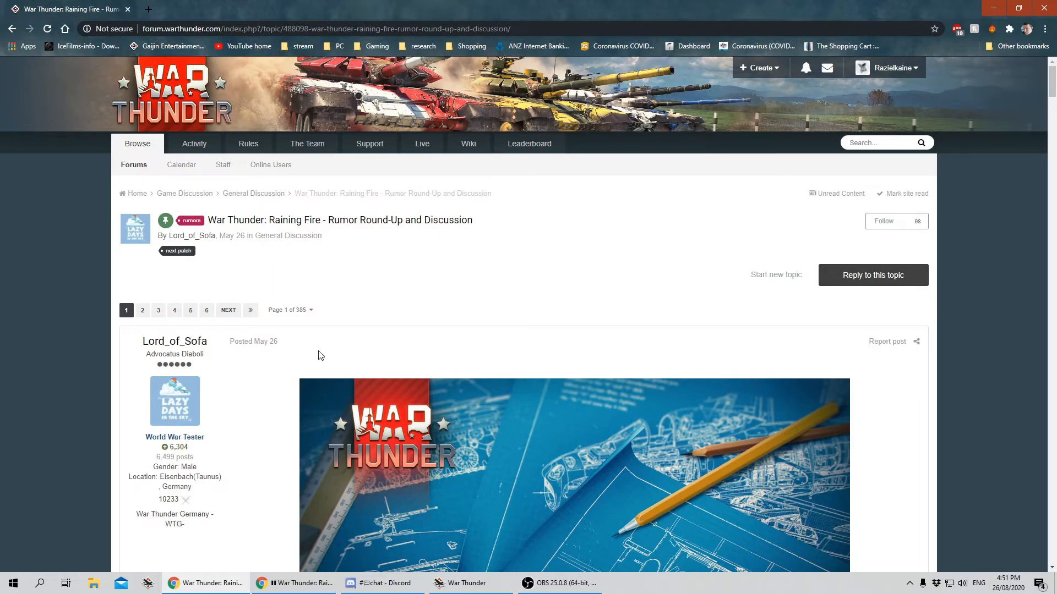
Scroll through all of page 1 of the rumor thread replies down to the reply box and page footer.
scroll("down", 3)
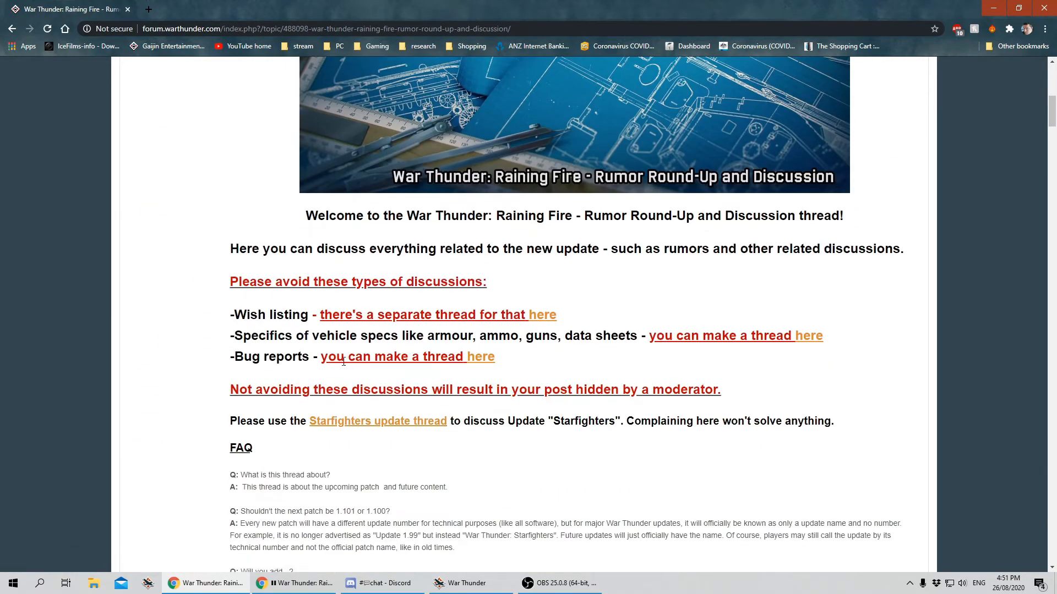
scroll("down", 3)
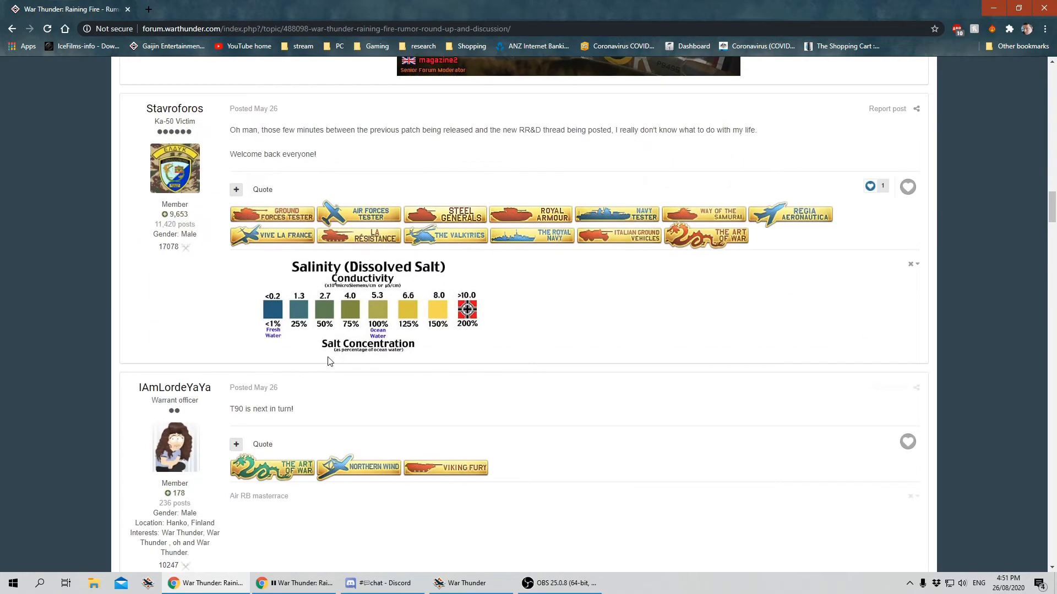
scroll("down", 3)
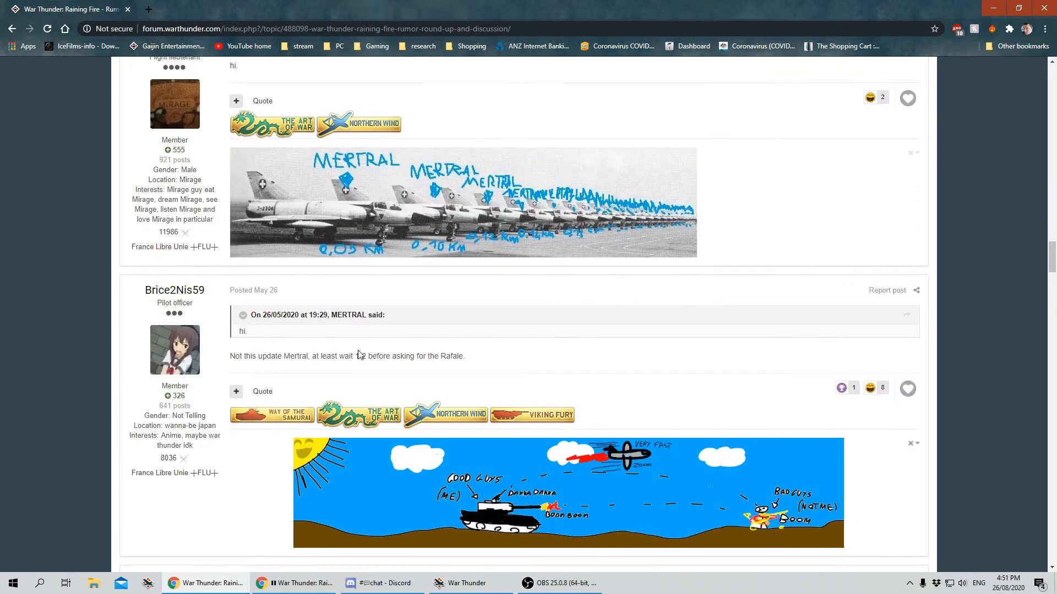
scroll("down", 3)
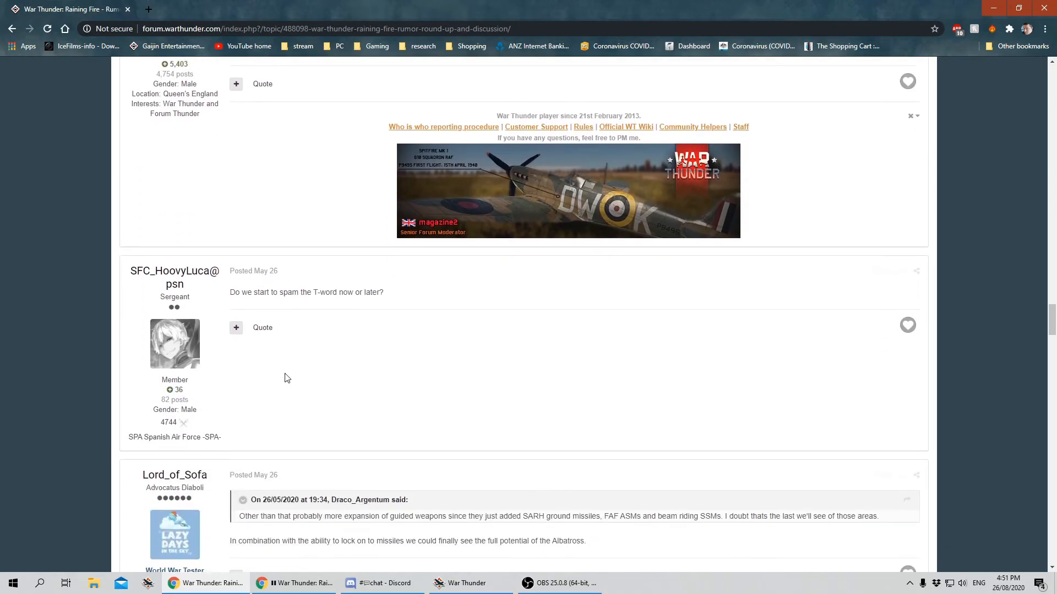
scroll("down", 3)
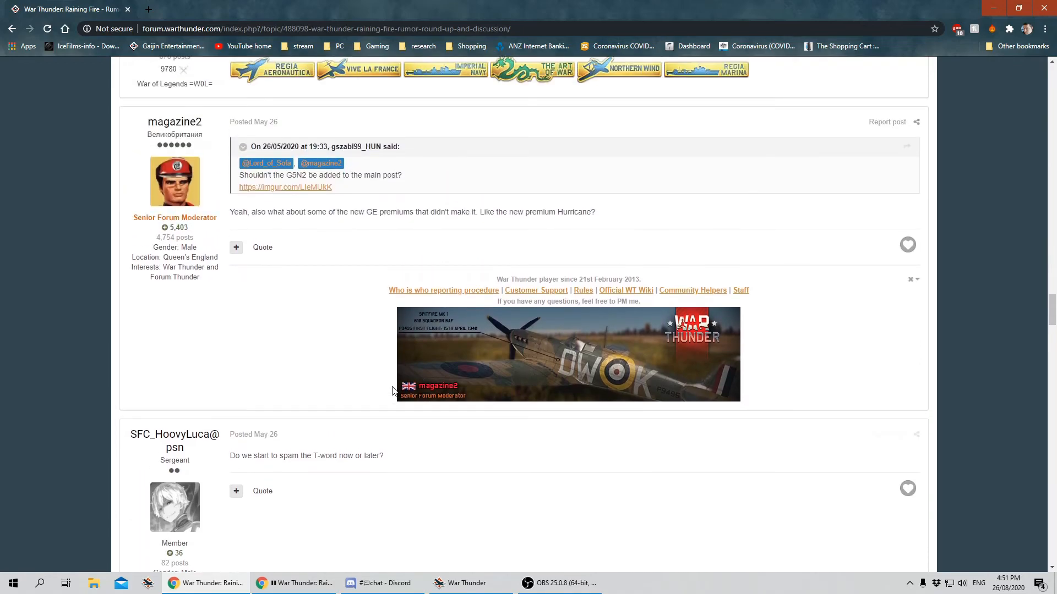
scroll("down", 3)
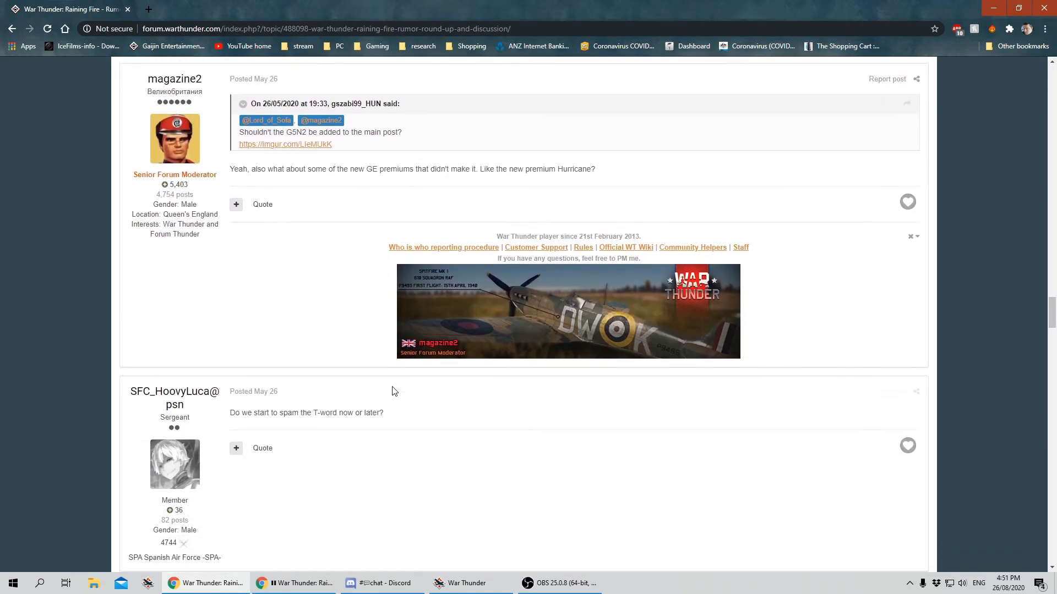
scroll("down", 3)
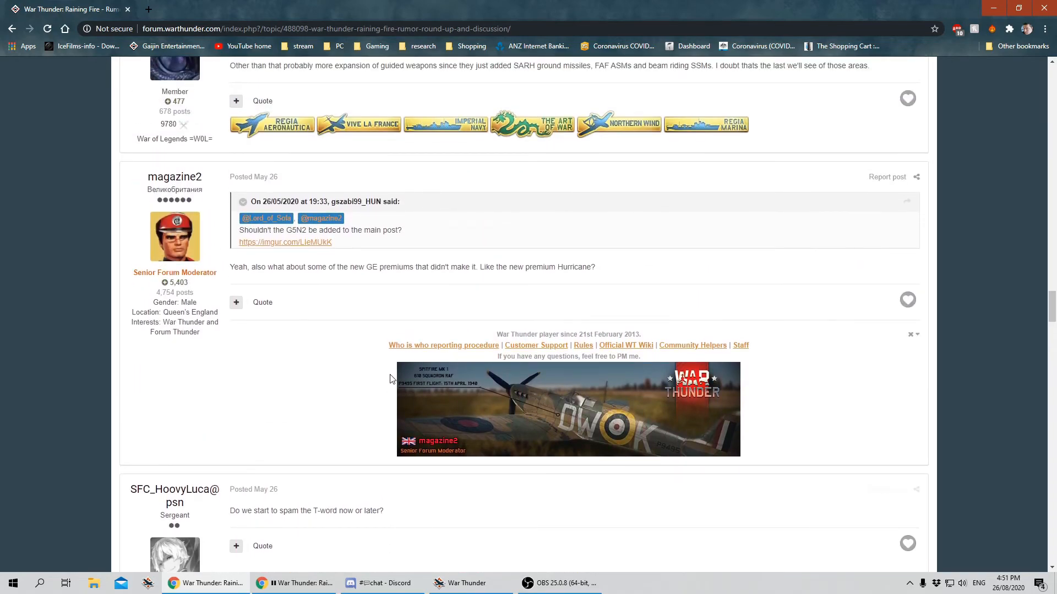
scroll("down", 3)
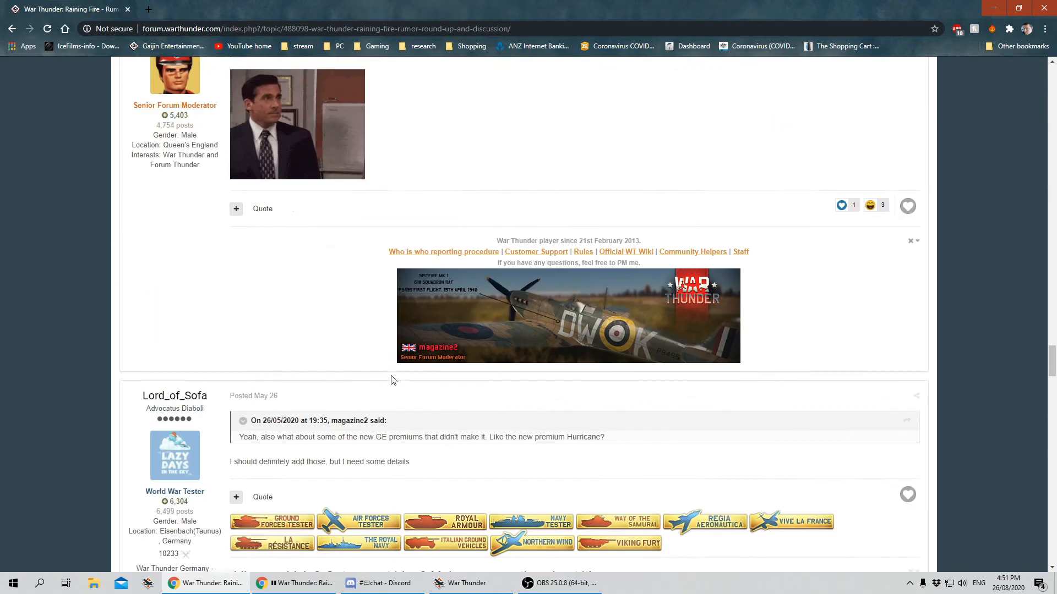
scroll("down", 3)
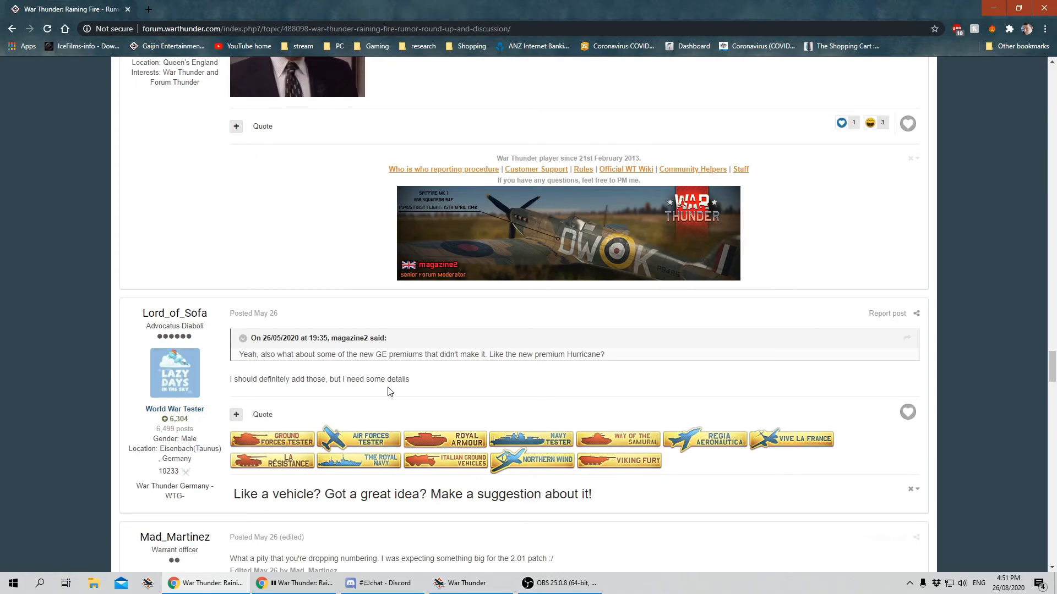
scroll("down", 3)
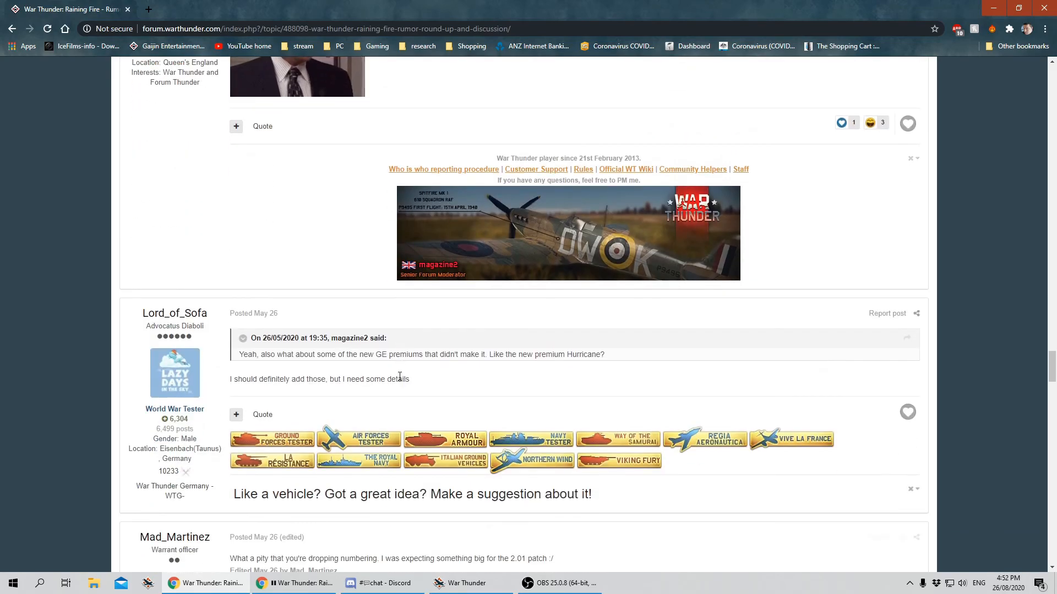
scroll("down", 3)
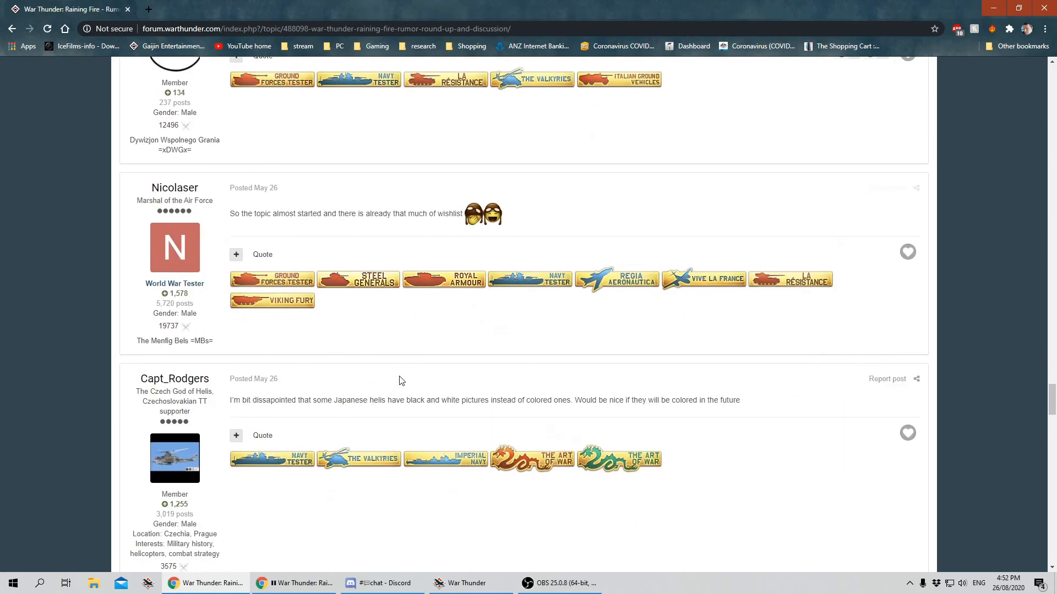
scroll("down", 3)
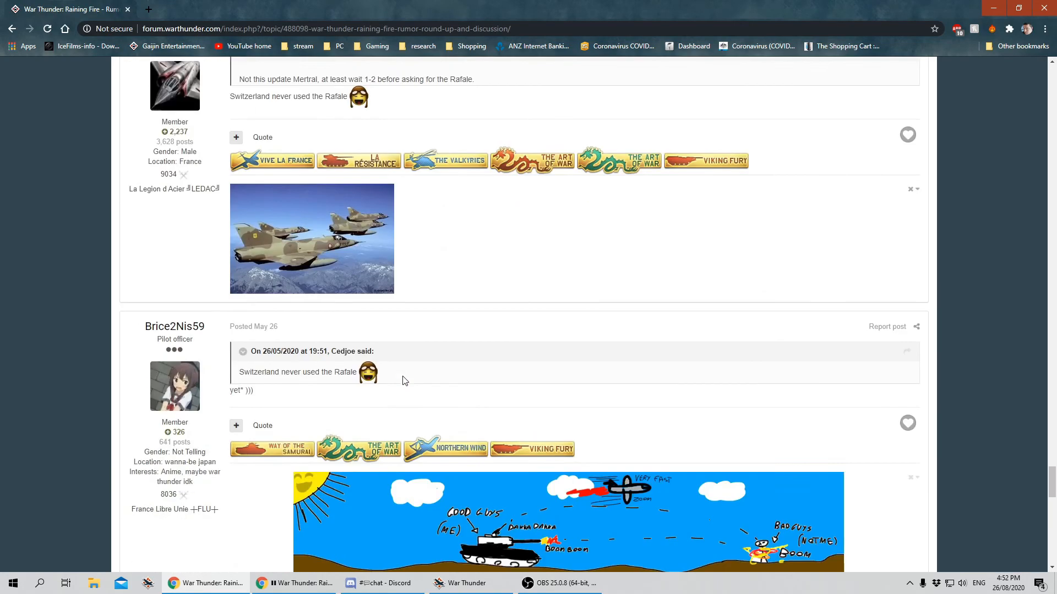
scroll("down", 3)
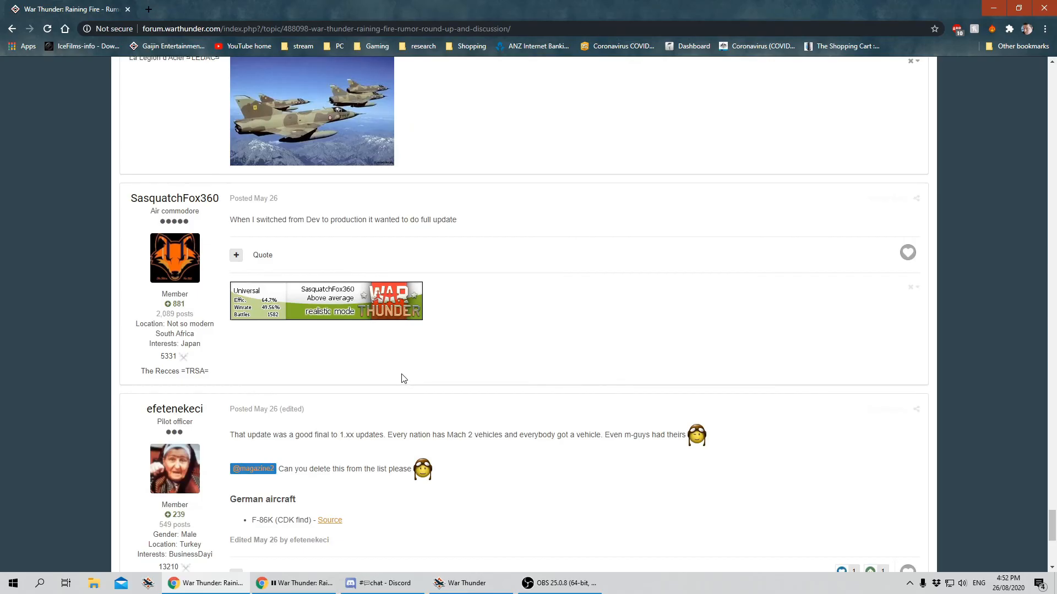
scroll("down", 3)
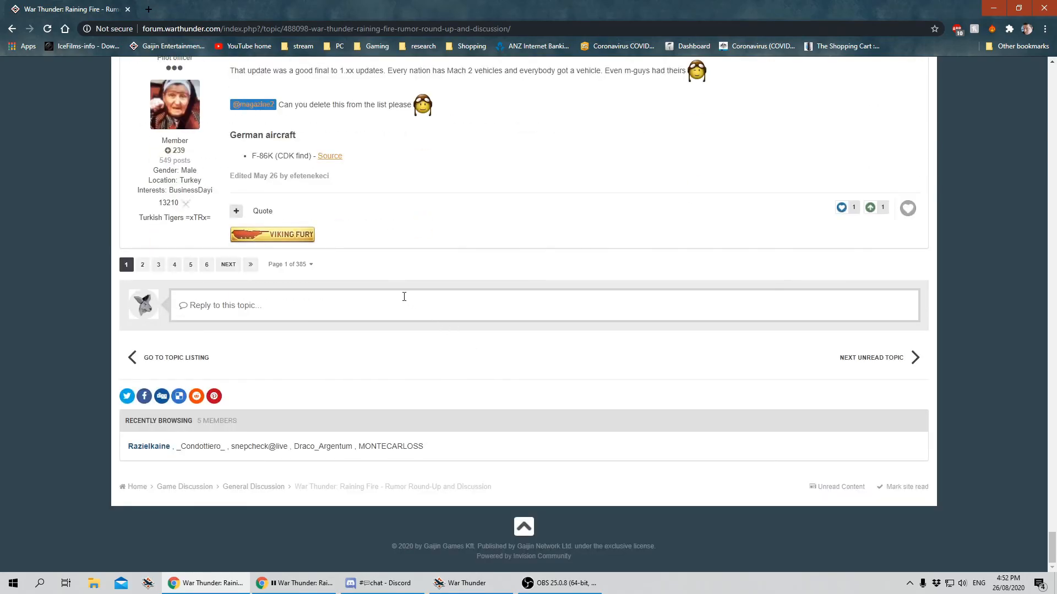